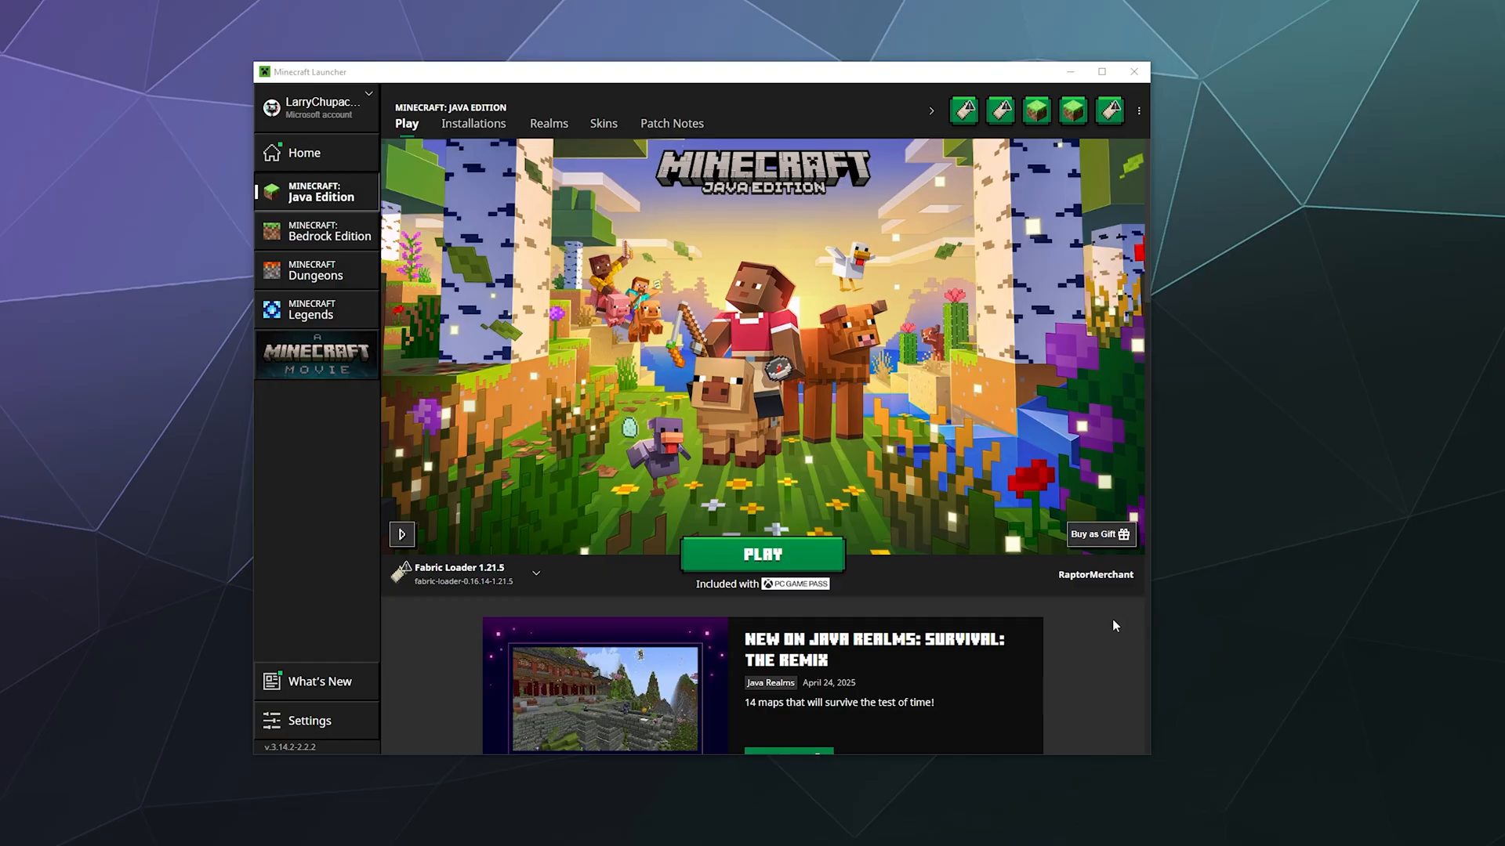
mouse_move(1101, 619)
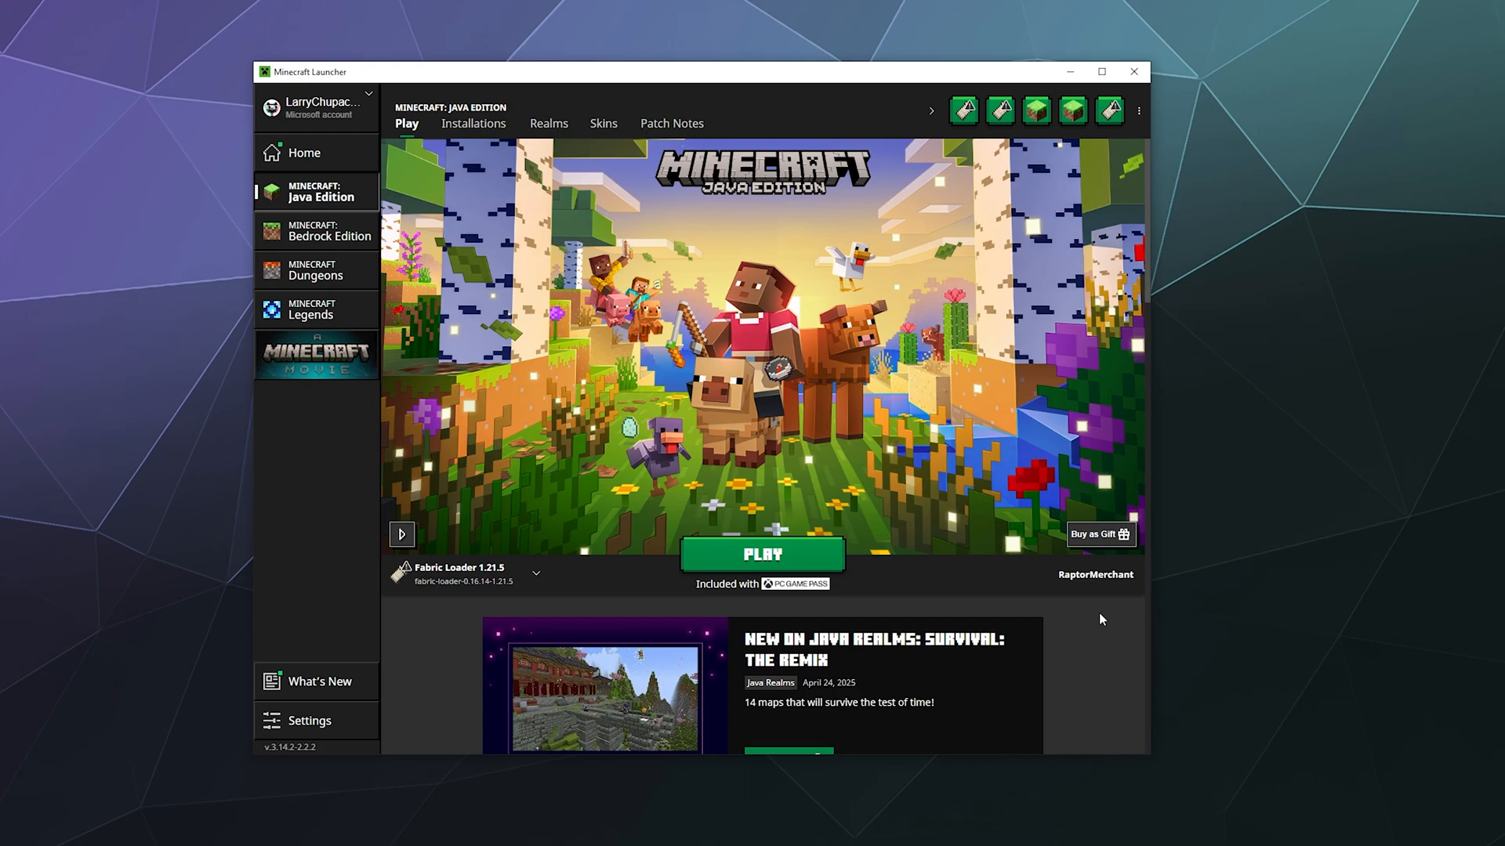
mouse_move(842, 526)
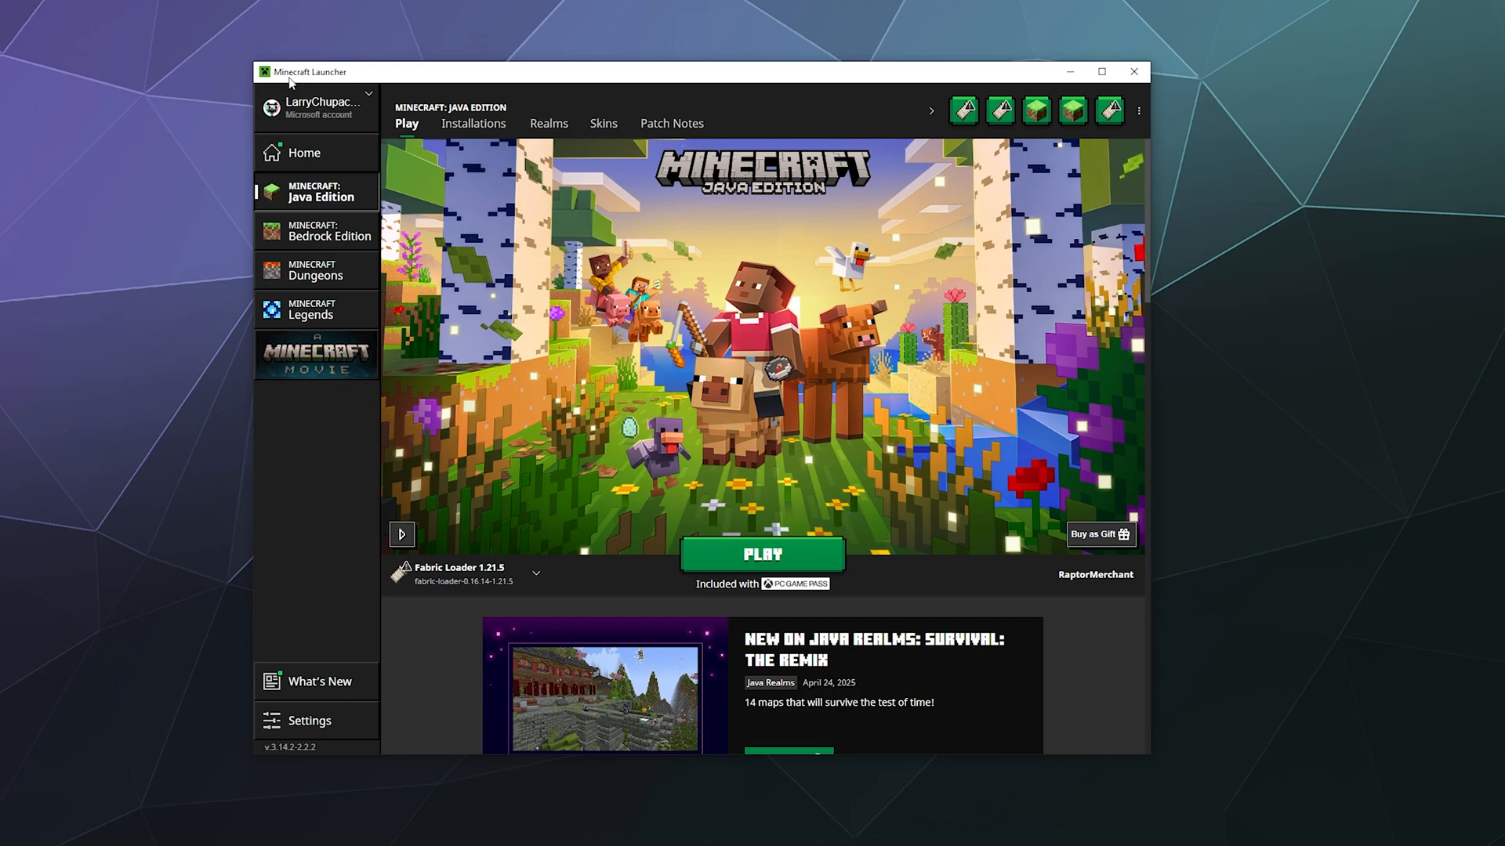
mouse_move(552, 174)
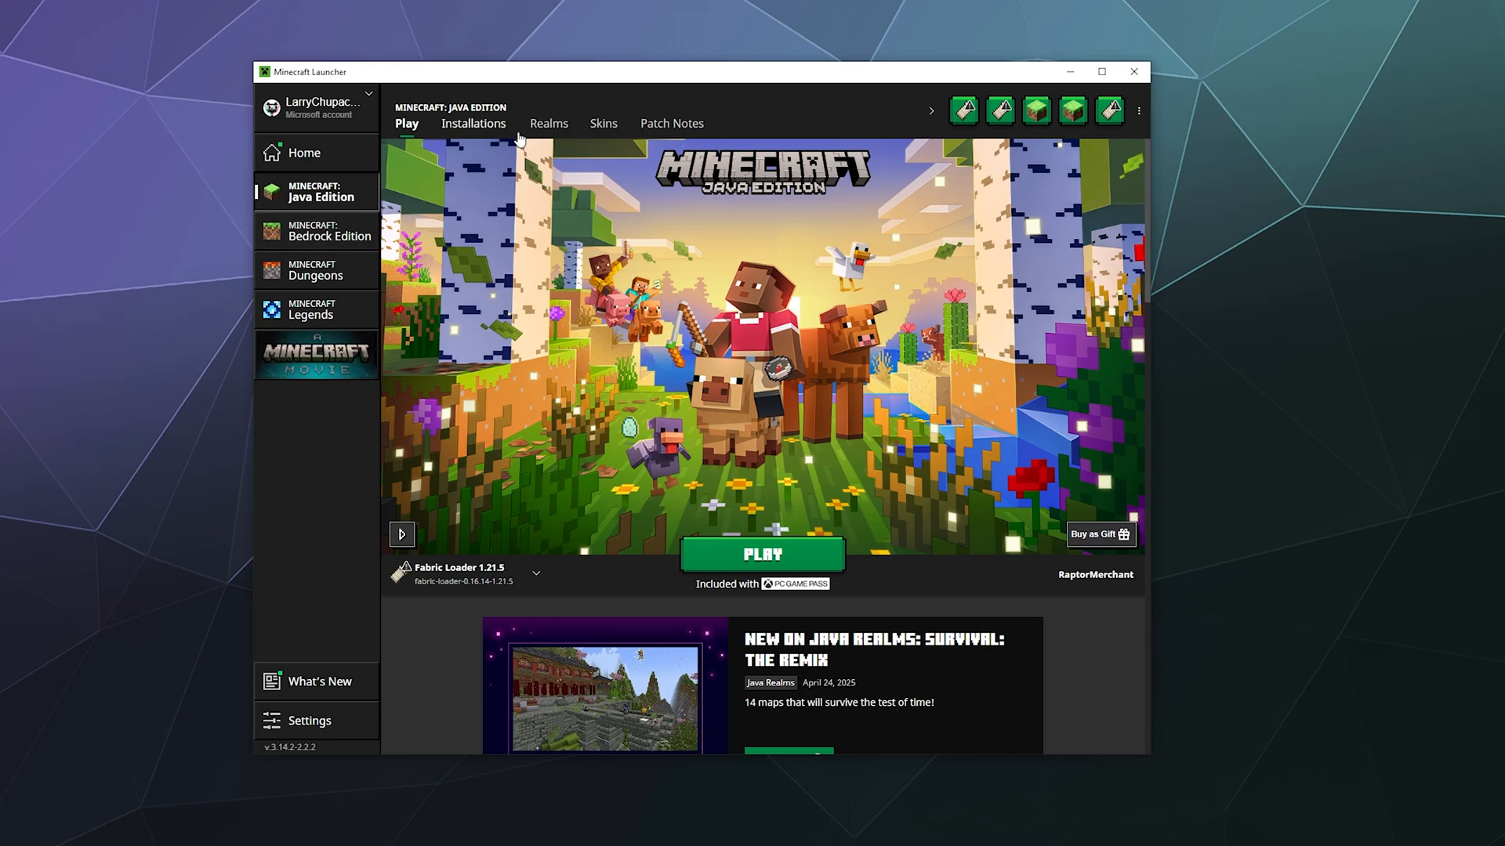
mouse_move(412, 143)
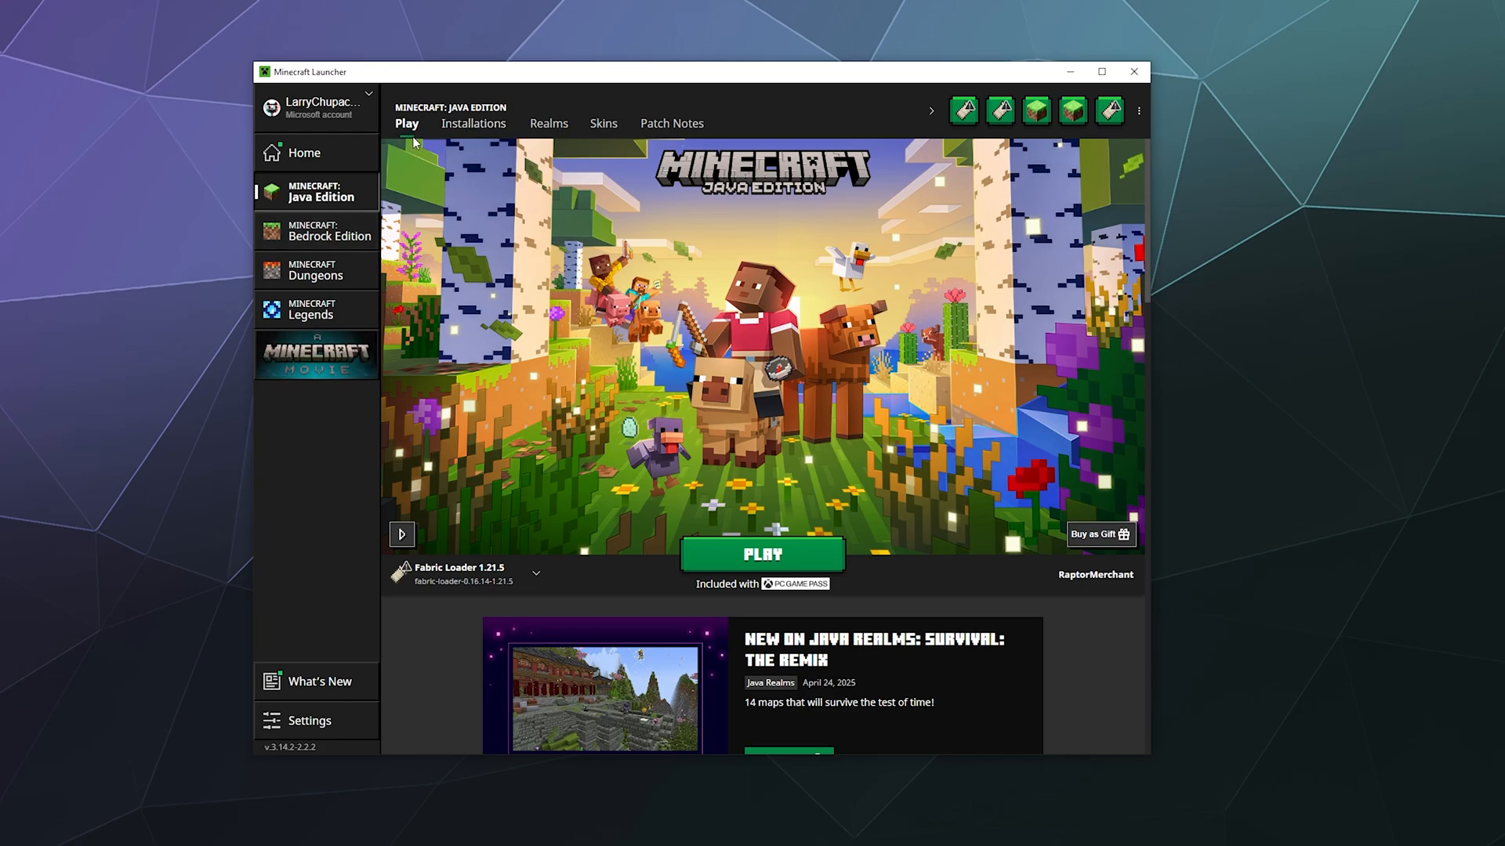
mouse_move(602, 122)
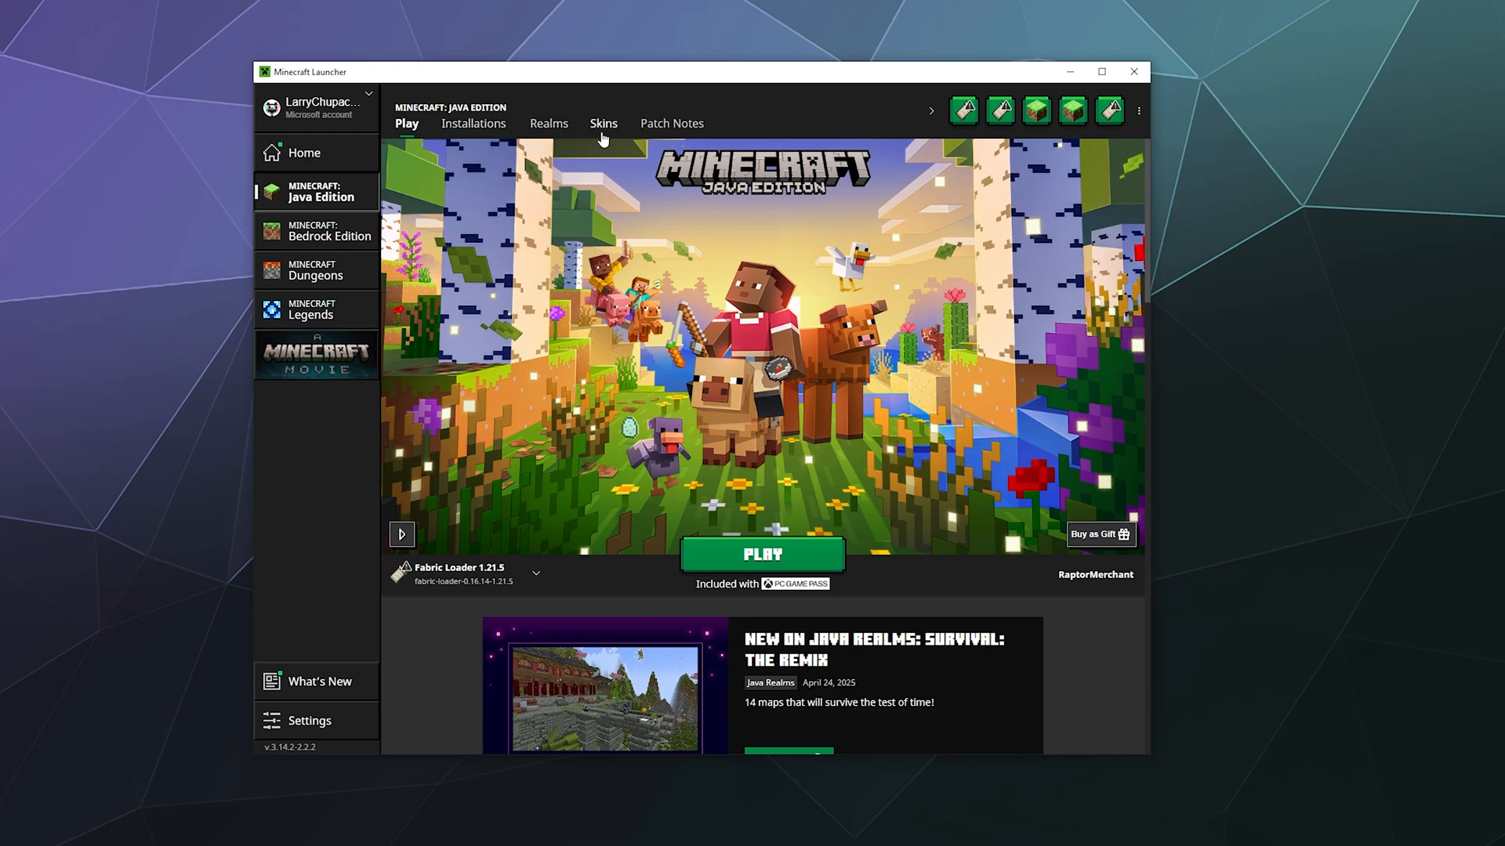
mouse_move(473, 124)
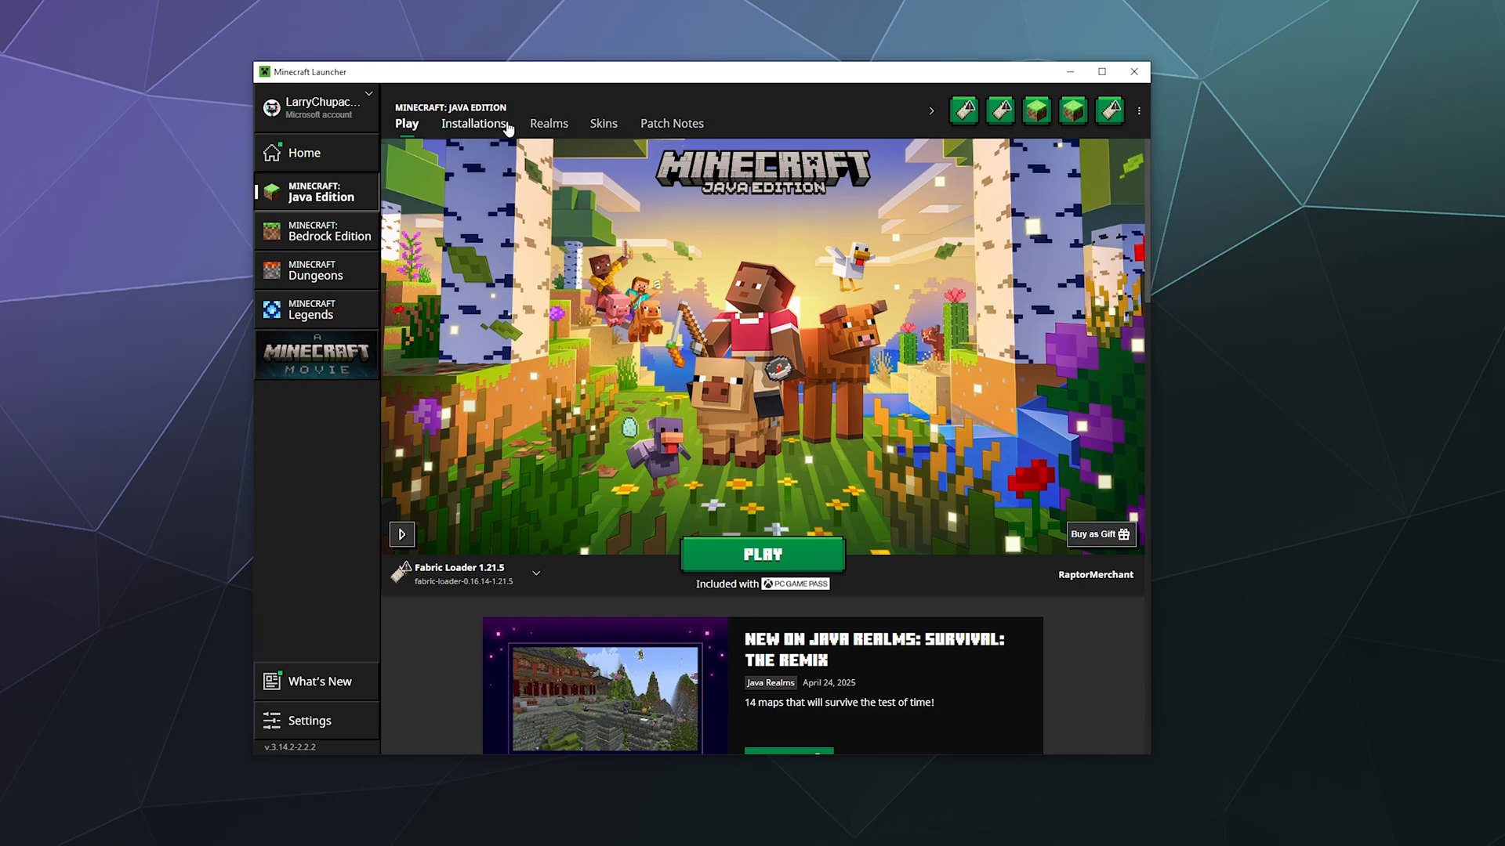
From the Installations list, open the Latest release's .minecraft game folder in File Explorer.
left_click(473, 122)
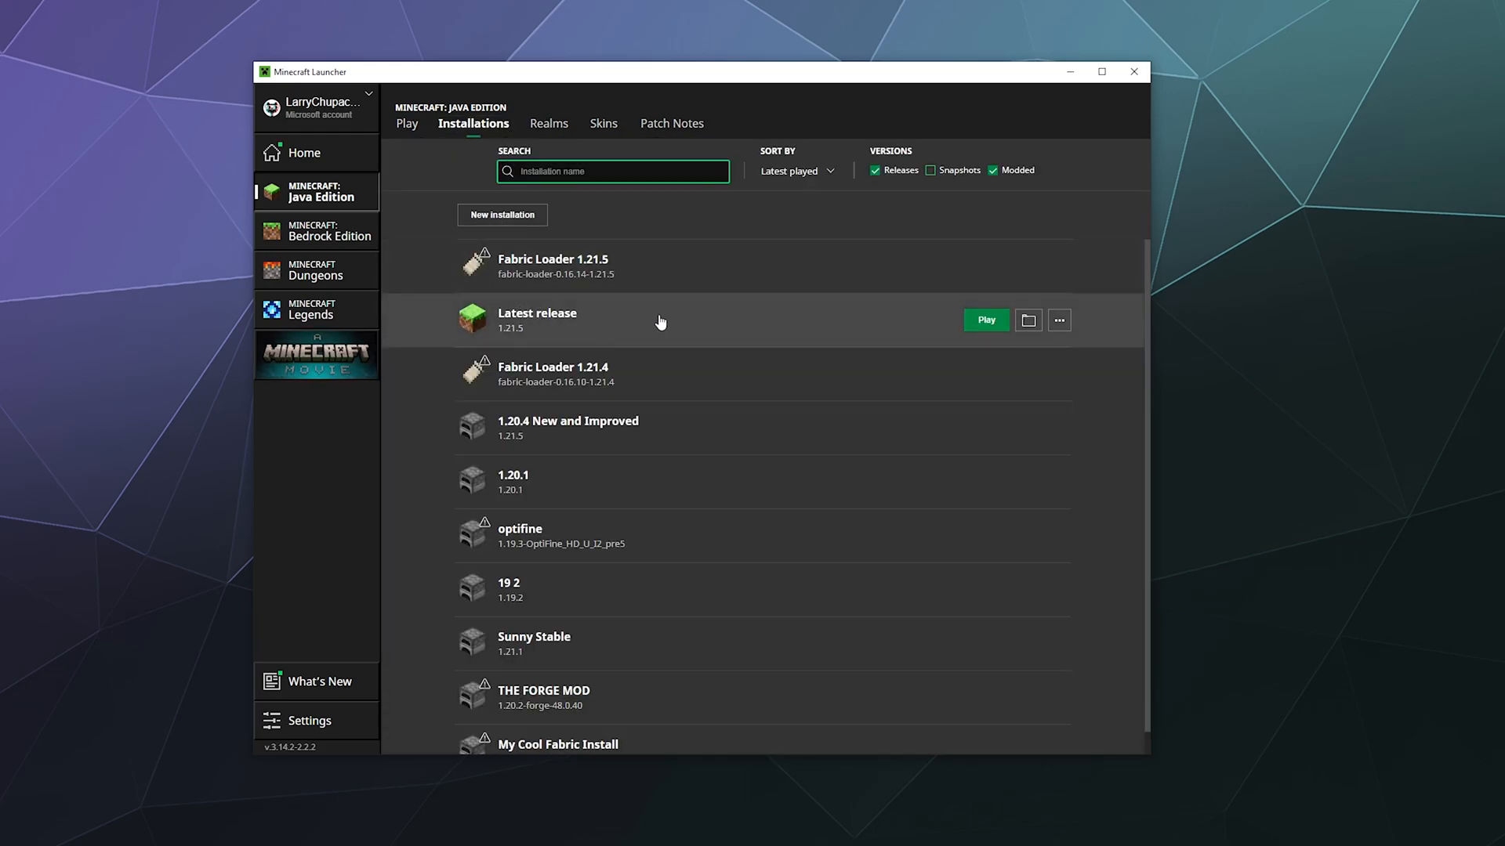
mouse_move(742, 309)
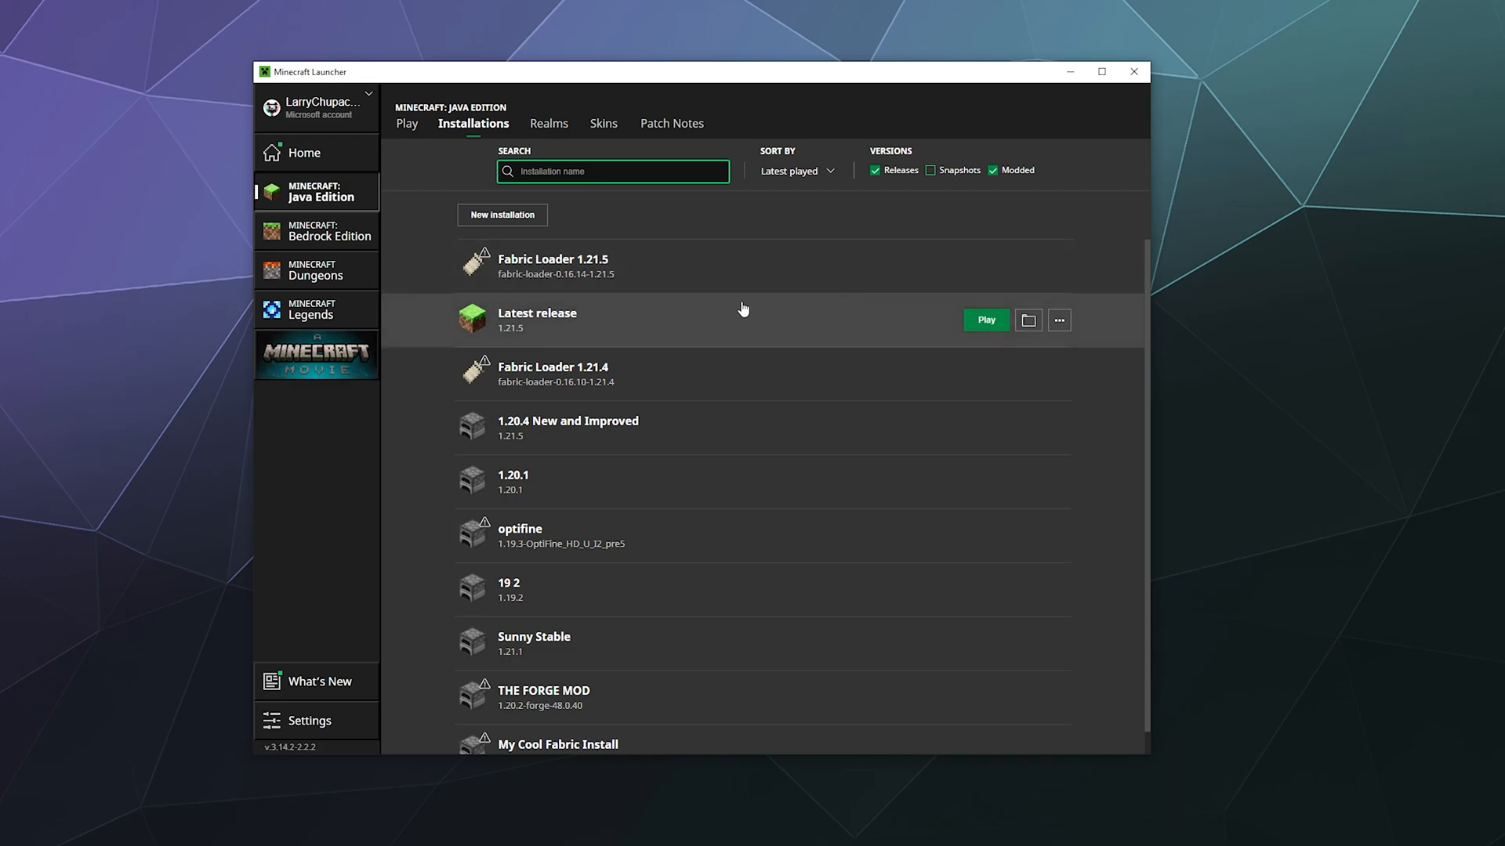
mouse_move(909, 338)
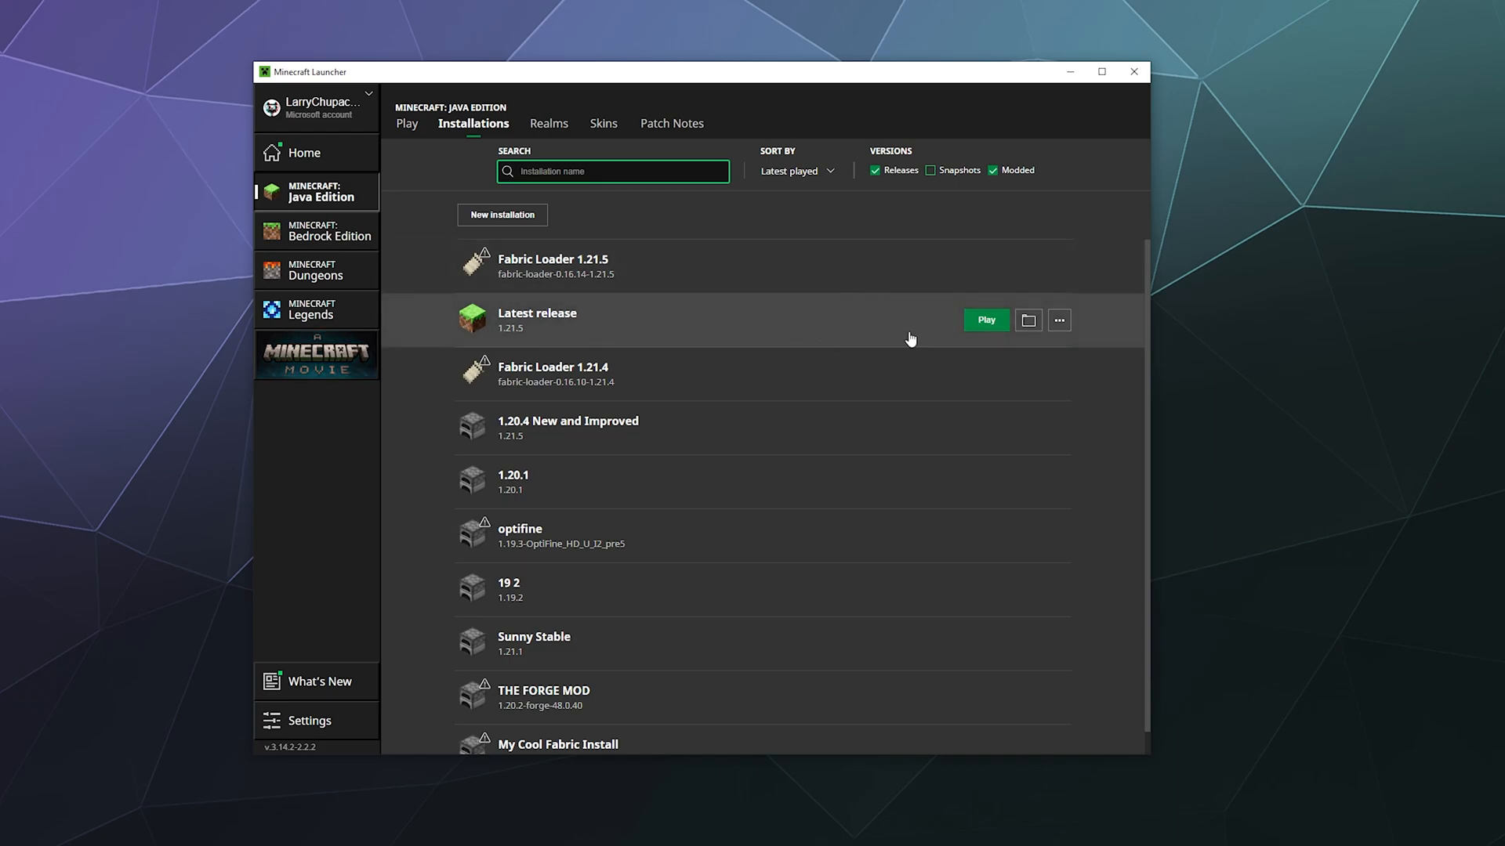
mouse_move(1028, 320)
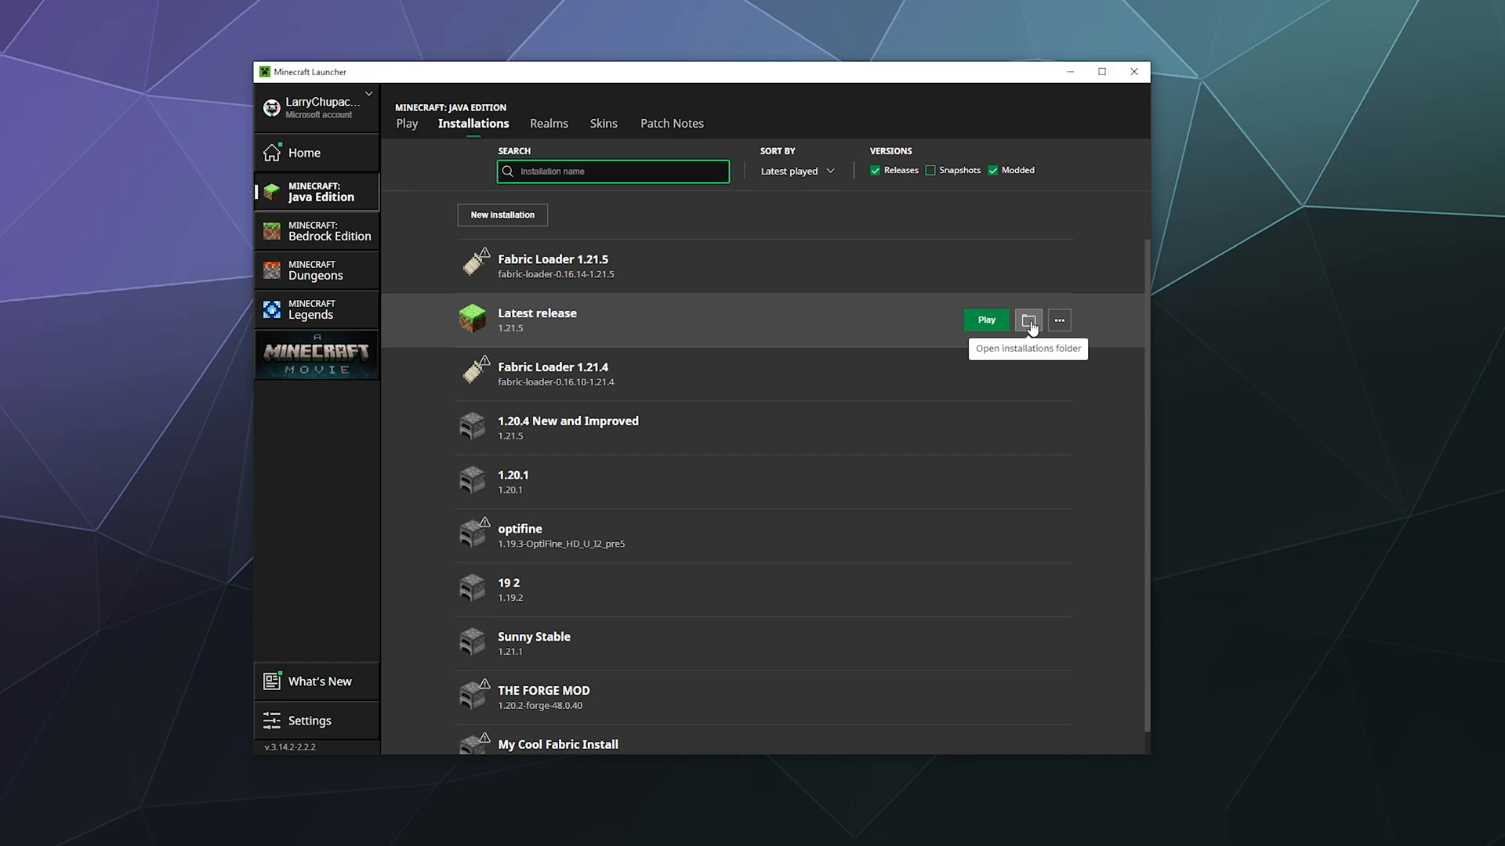
mouse_move(1060, 320)
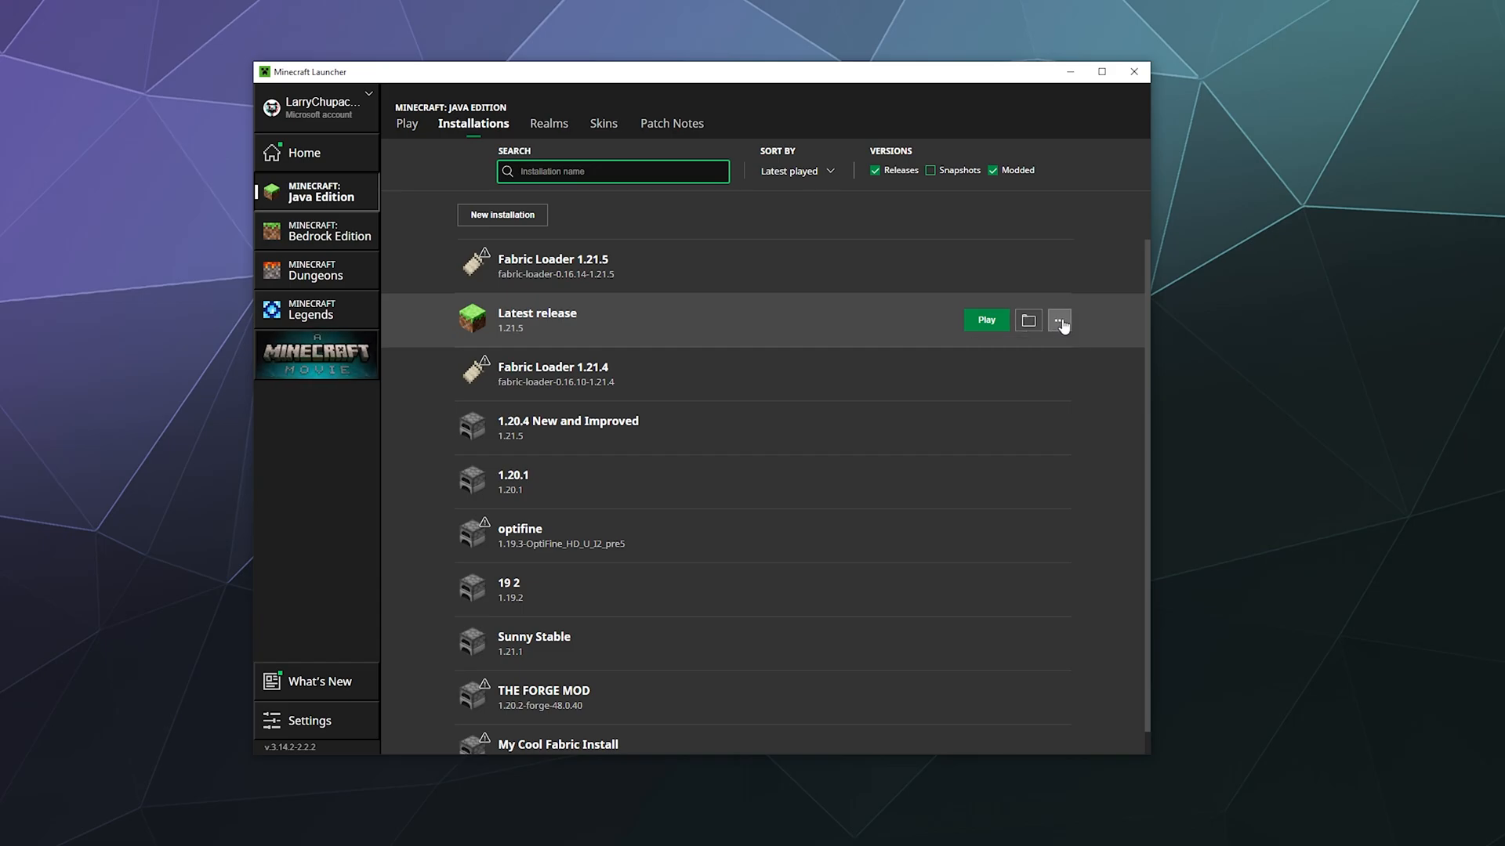
mouse_move(948, 210)
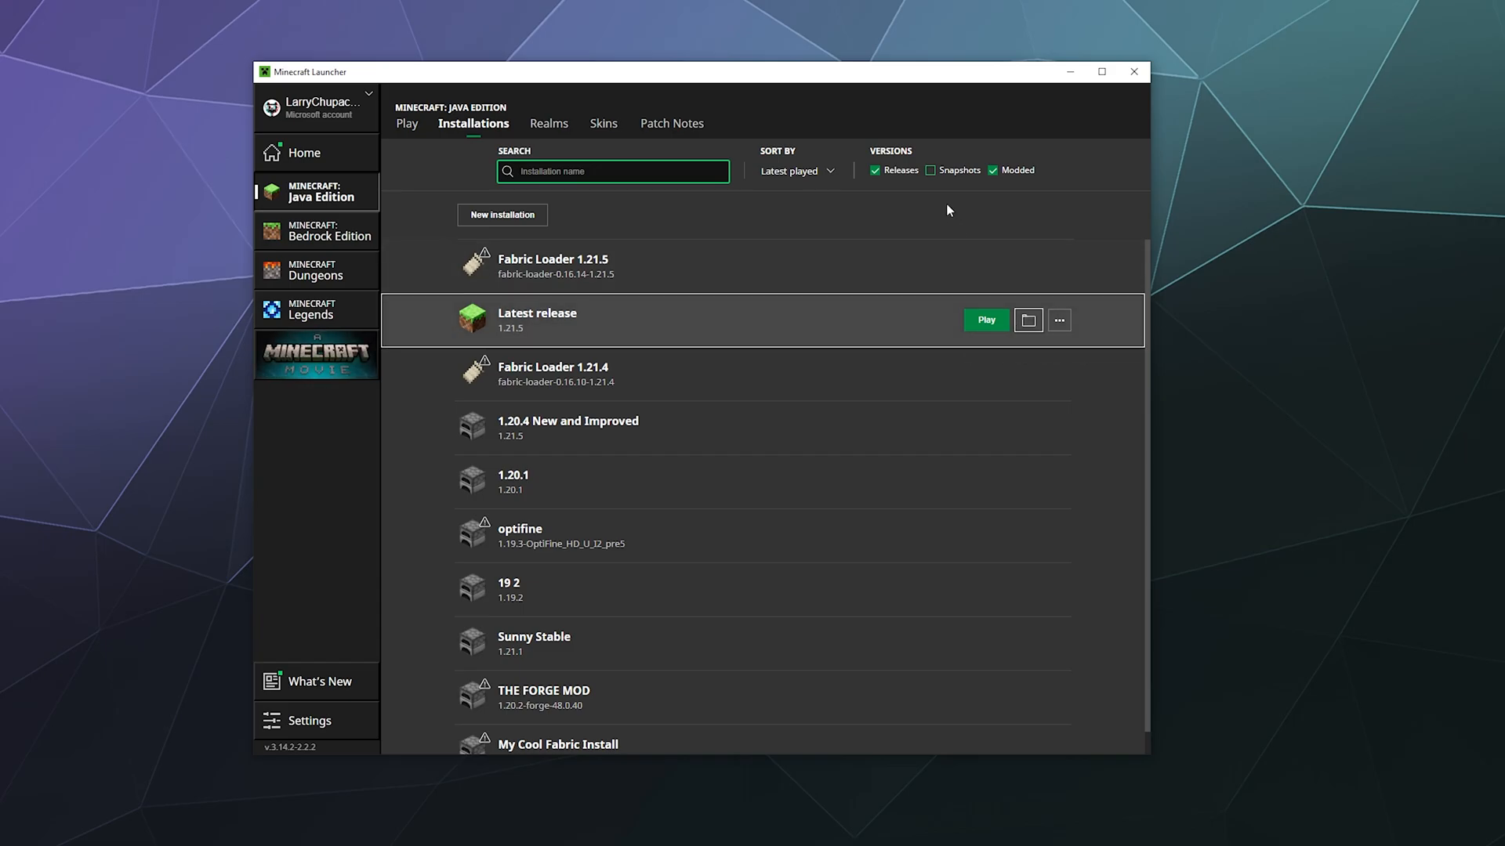
left_click(1026, 320)
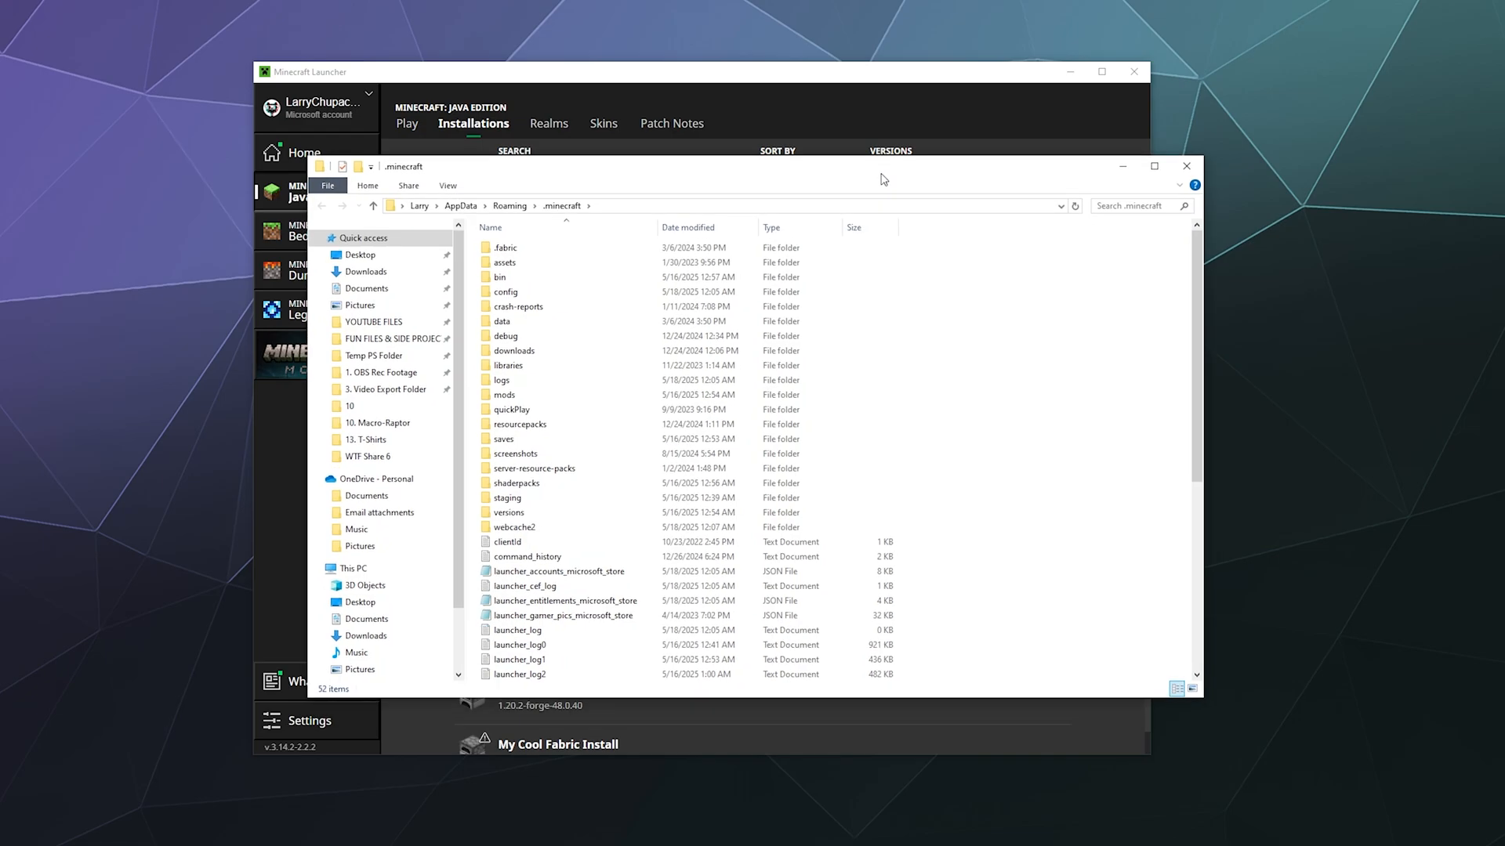
Go into saves and look inside the Cool Test World save folder.
left_click(503, 438)
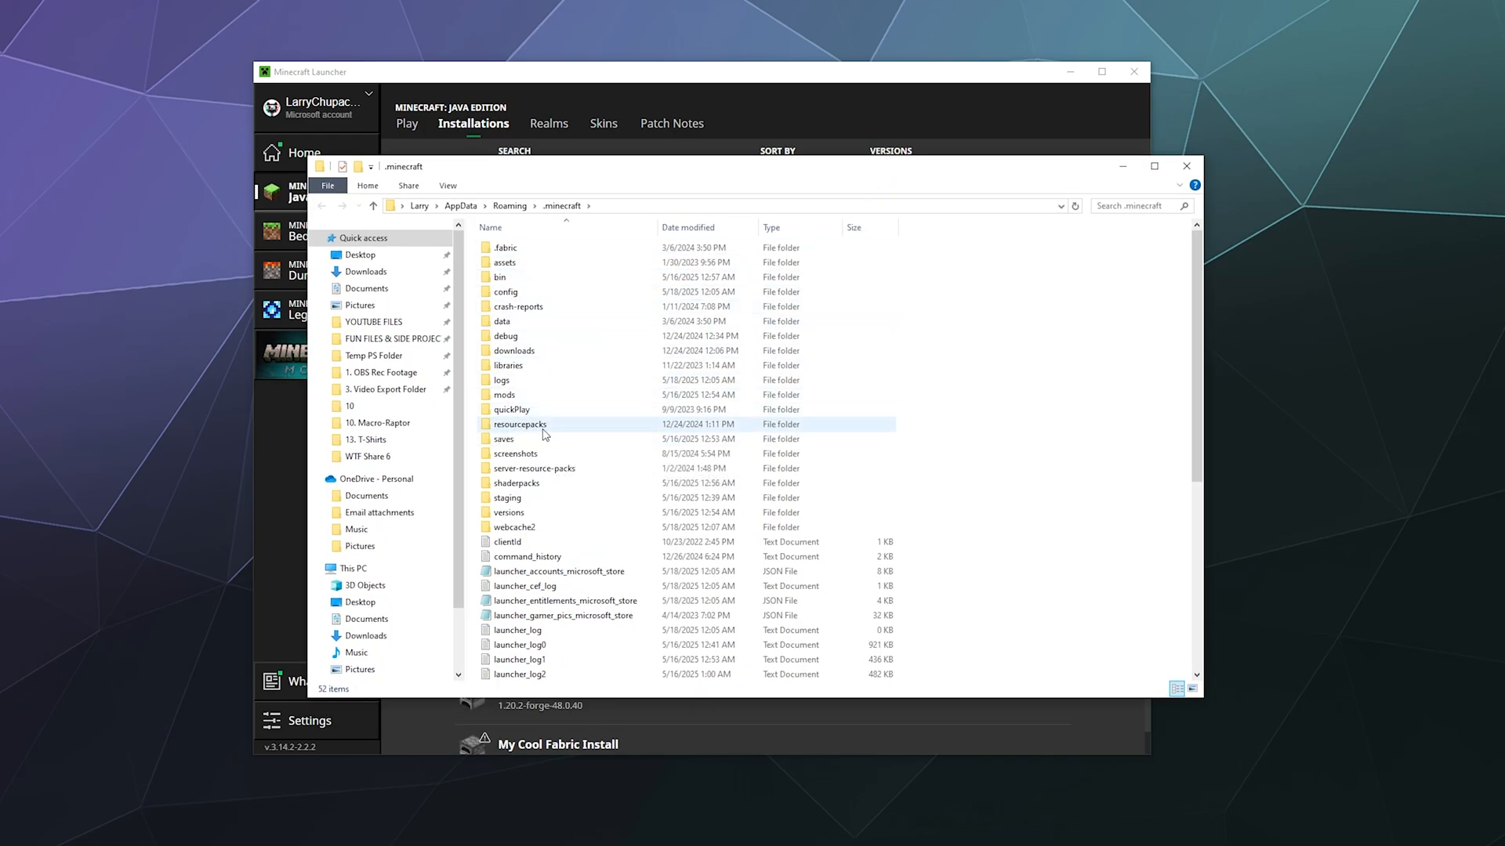
mouse_move(534, 469)
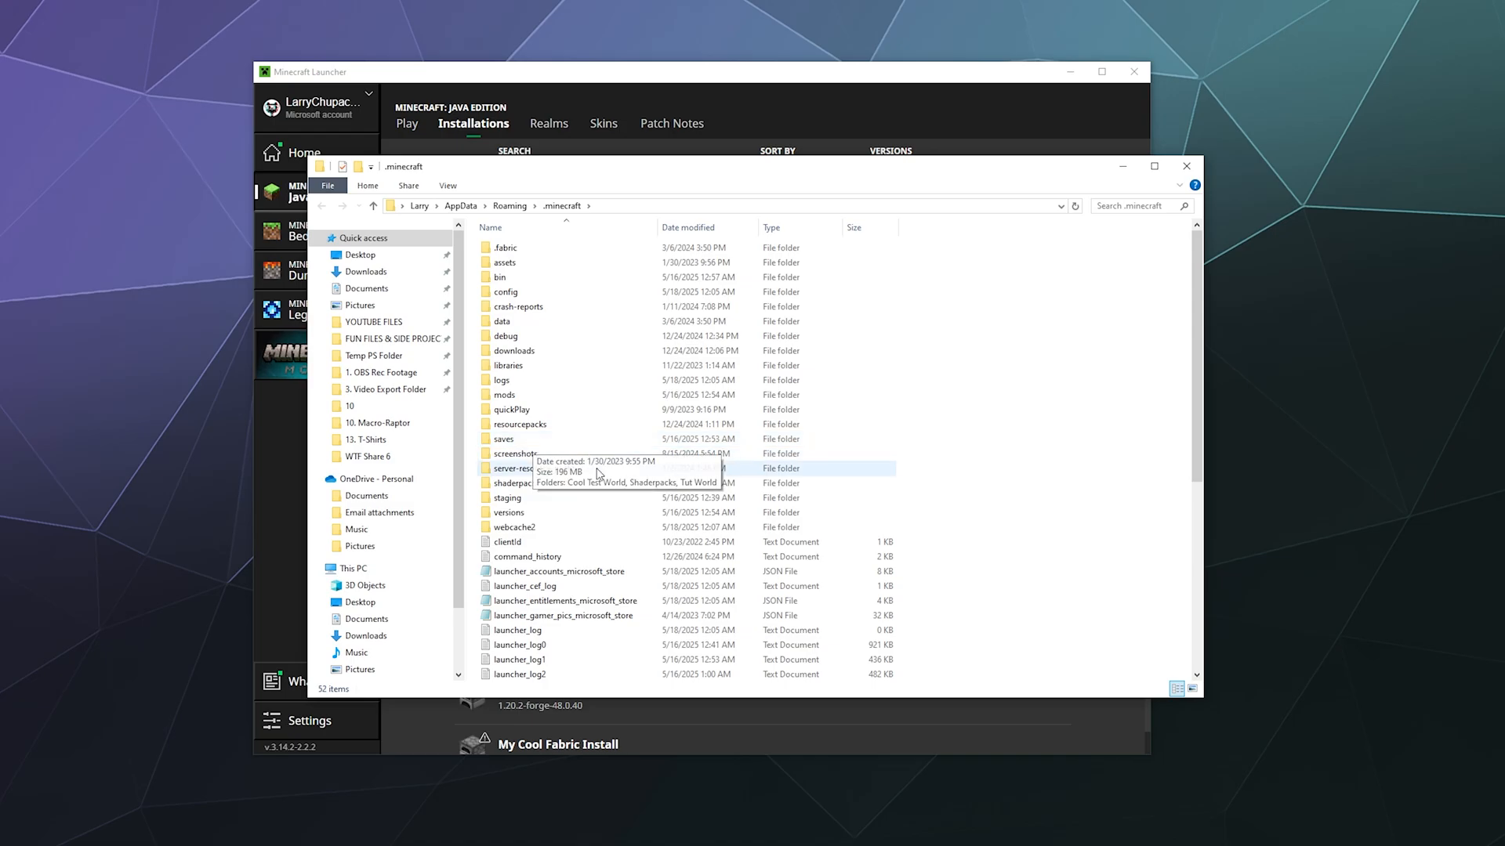
double_click(503, 439)
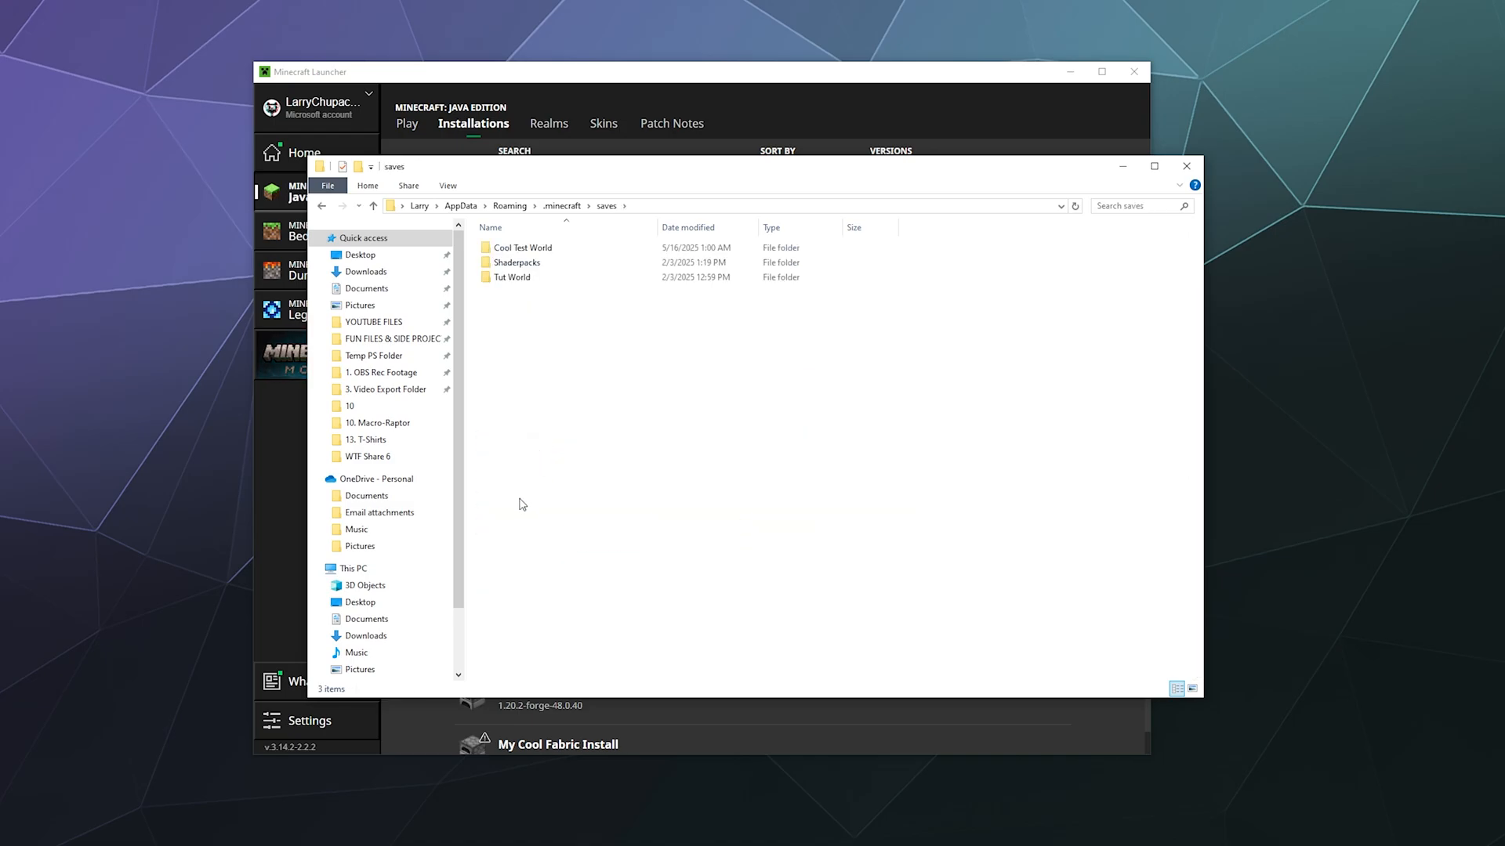
left_click(511, 278)
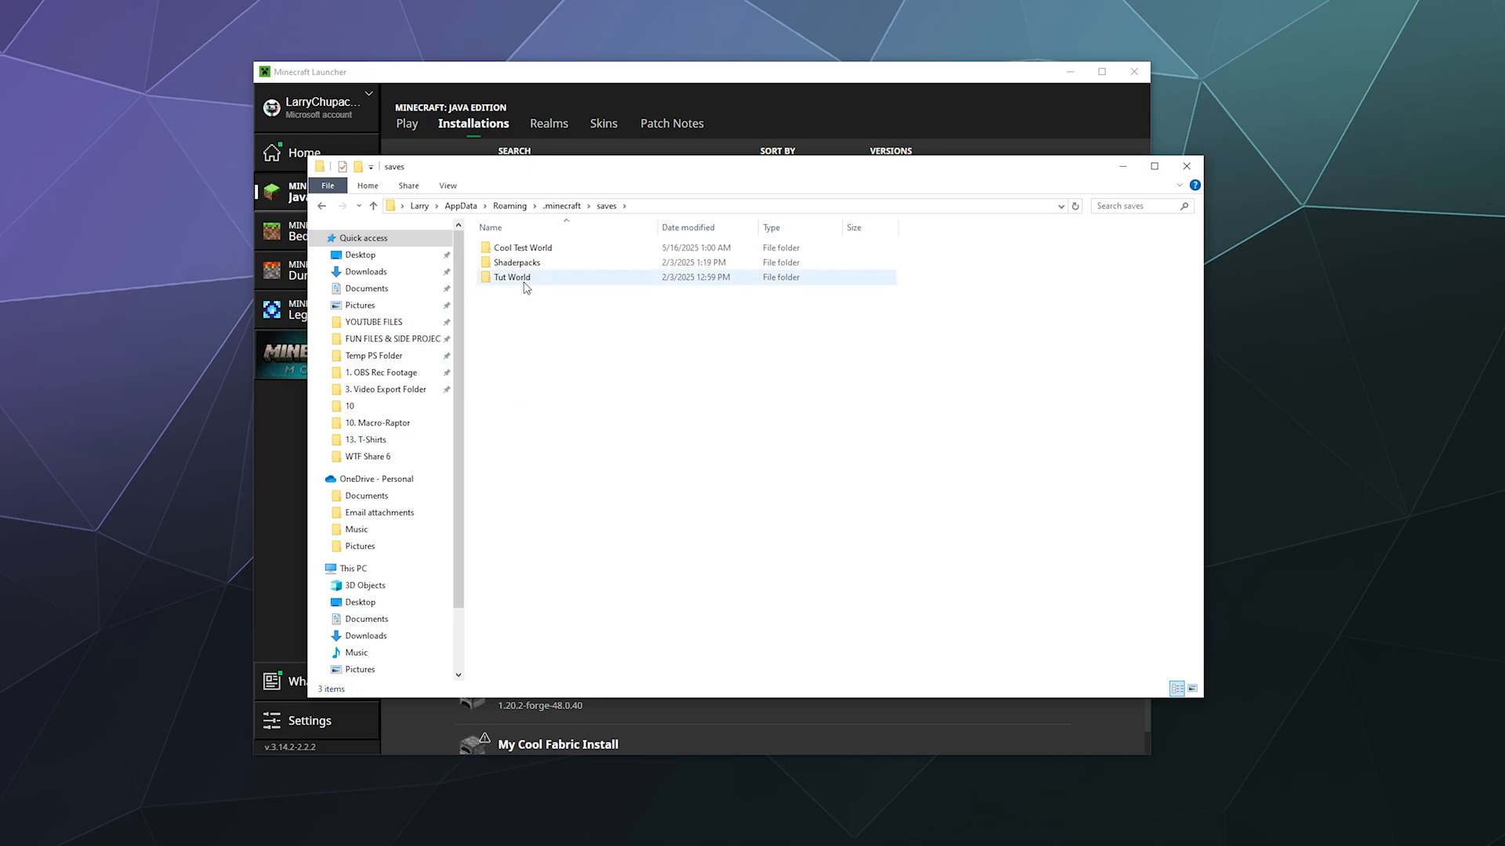
mouse_move(517, 279)
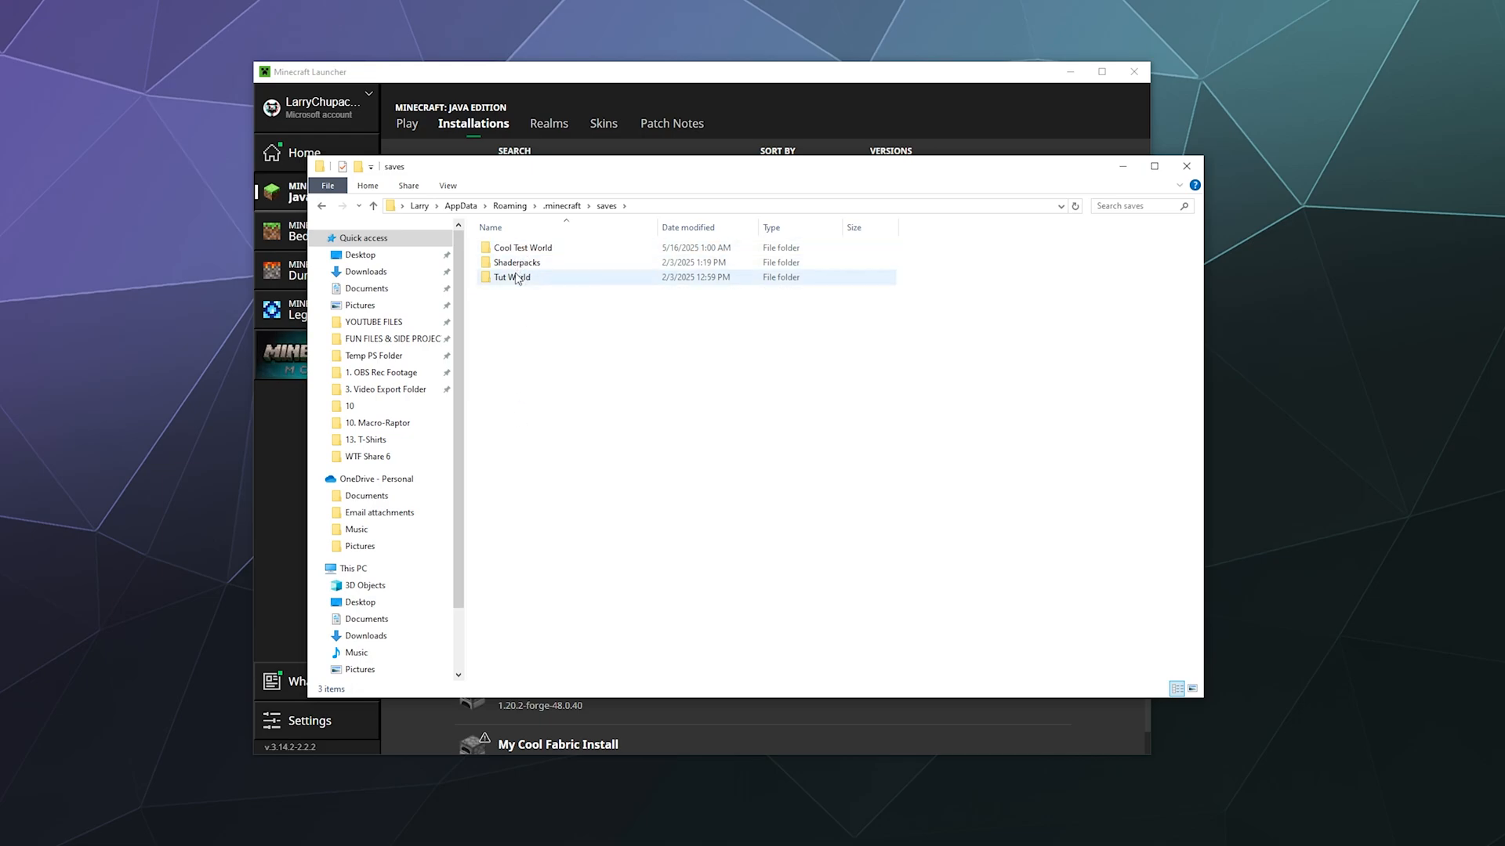
left_click(523, 247)
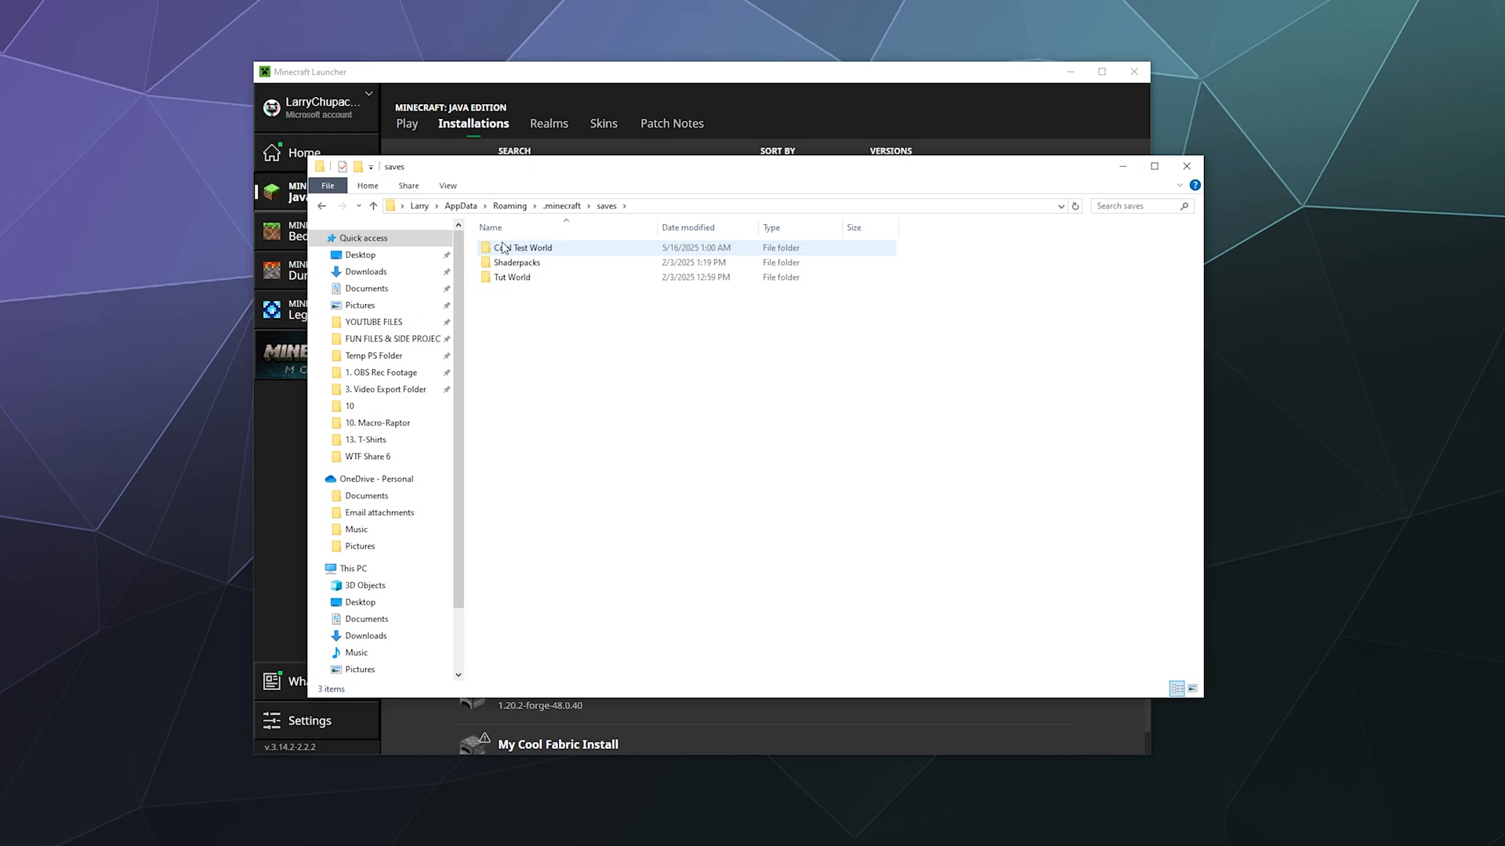
double_click(526, 248)
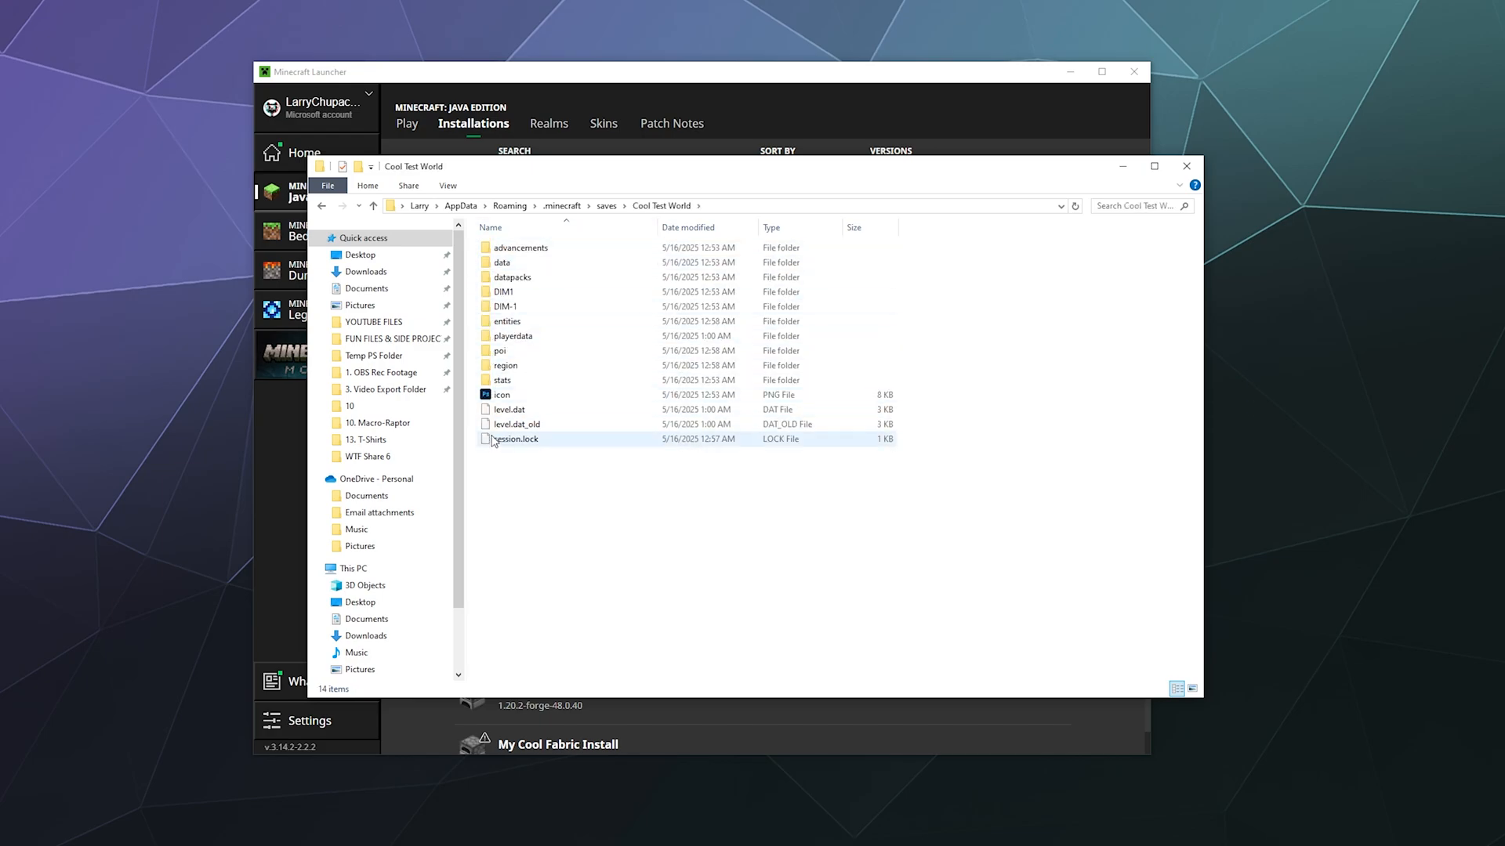
mouse_move(612, 395)
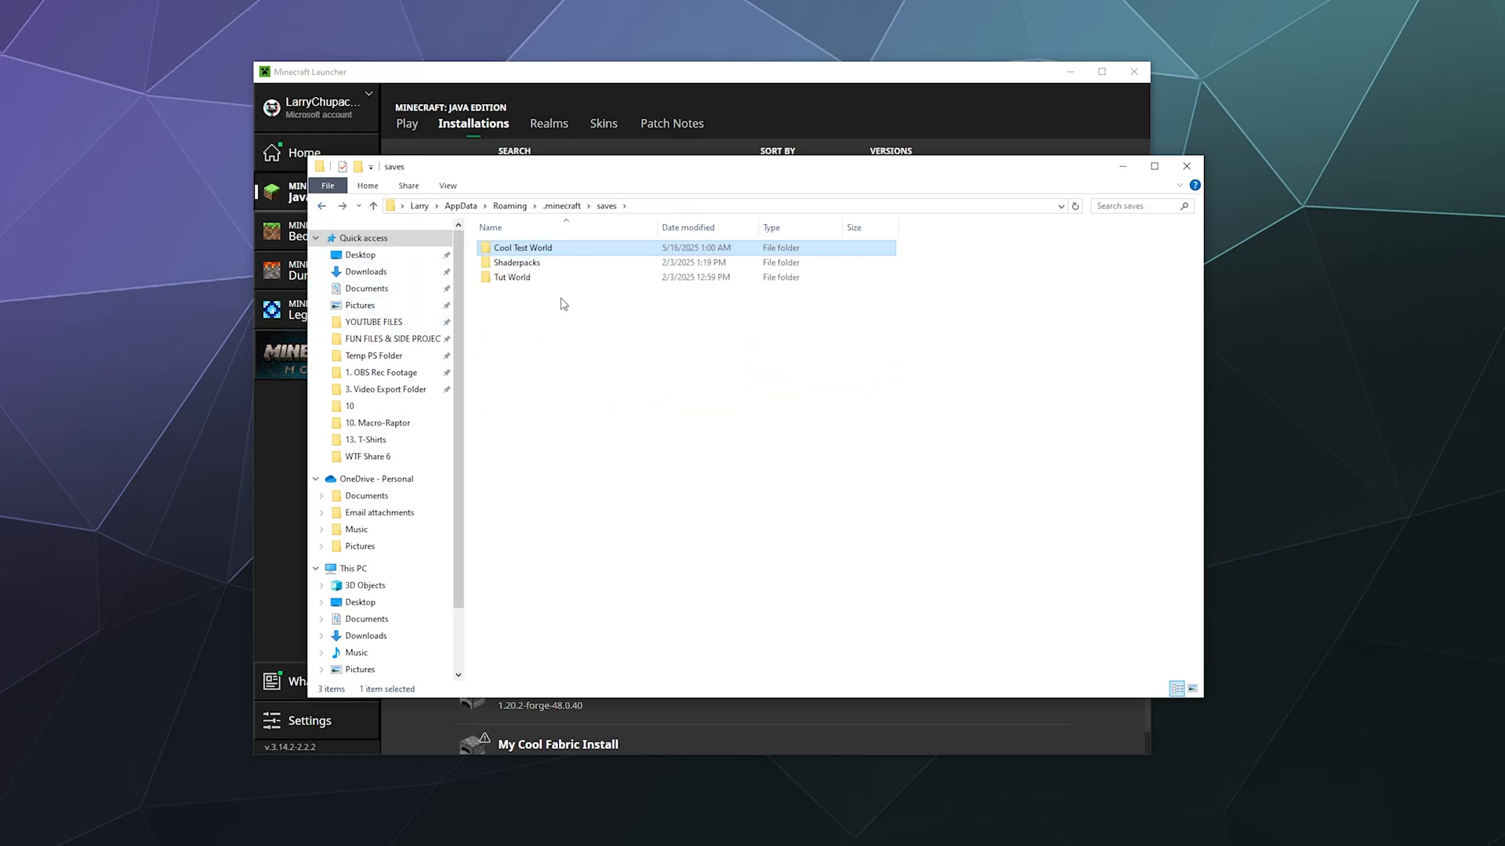
Copy Cool Test World and place it in the Downloads folder.
right_click(521, 248)
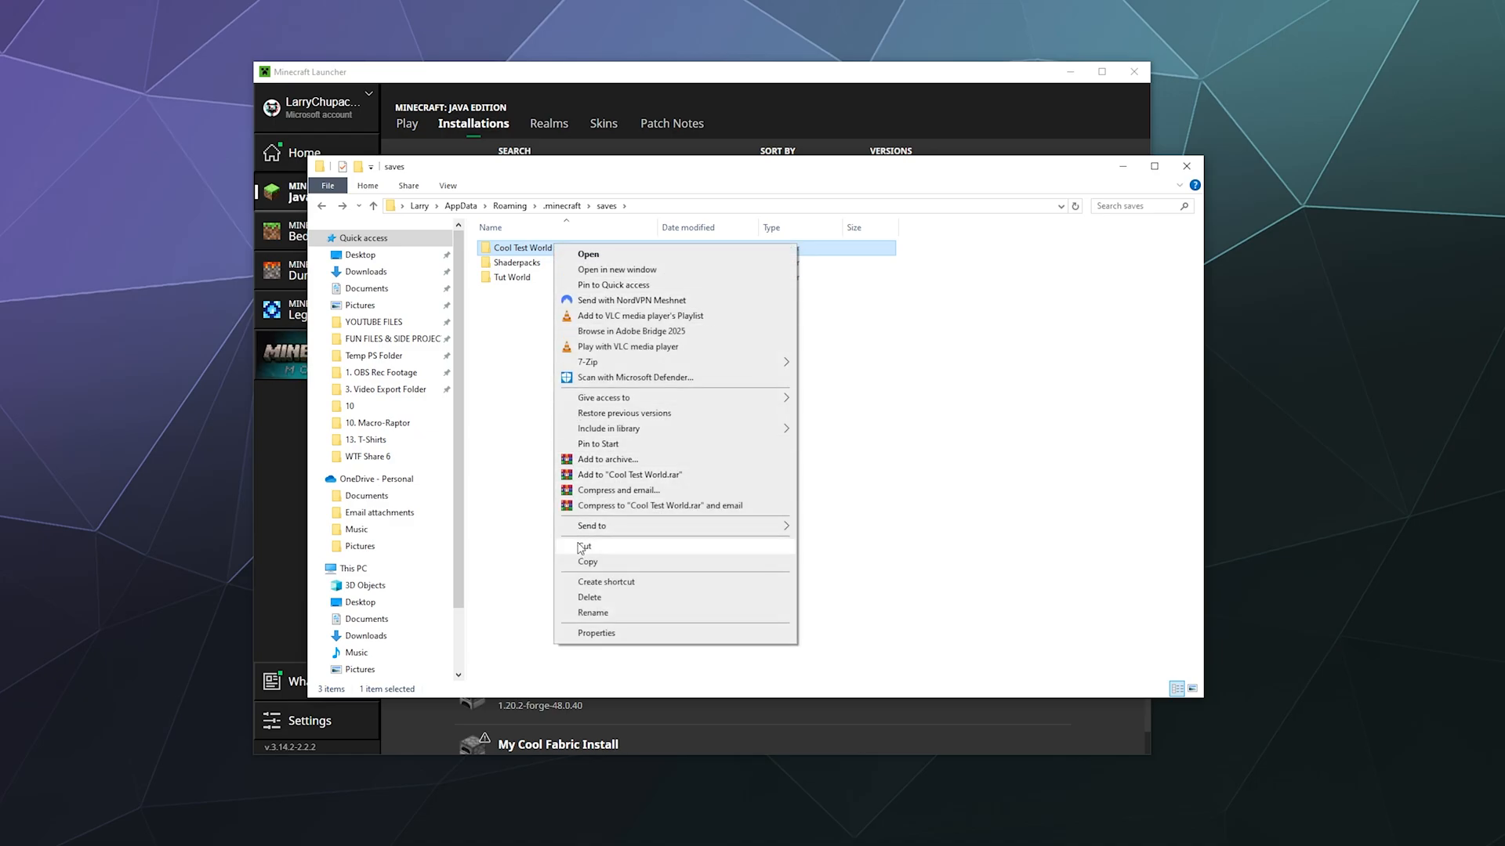
left_click(417, 315)
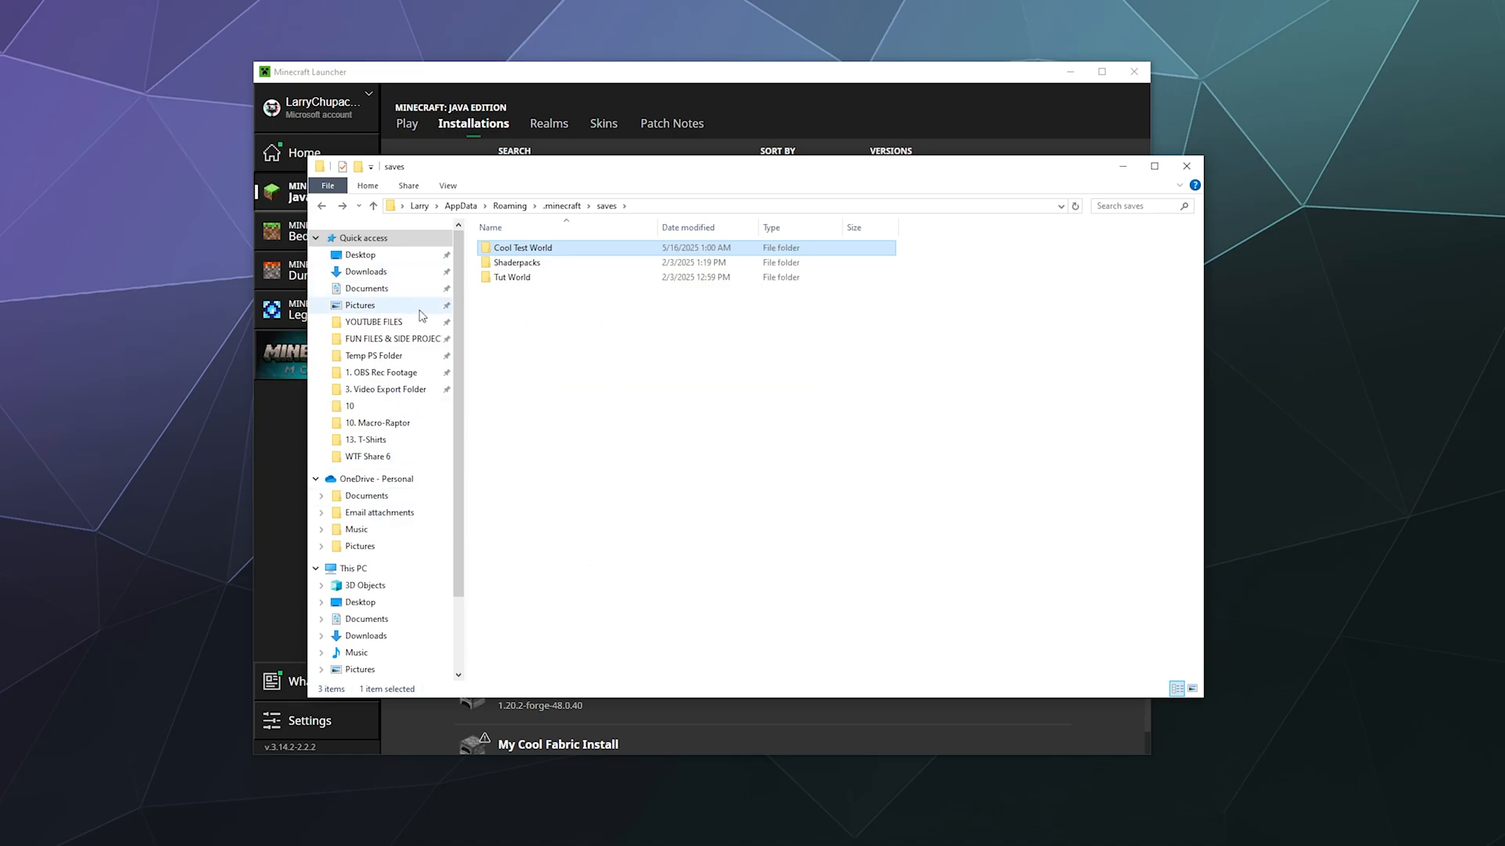
left_click(361, 254)
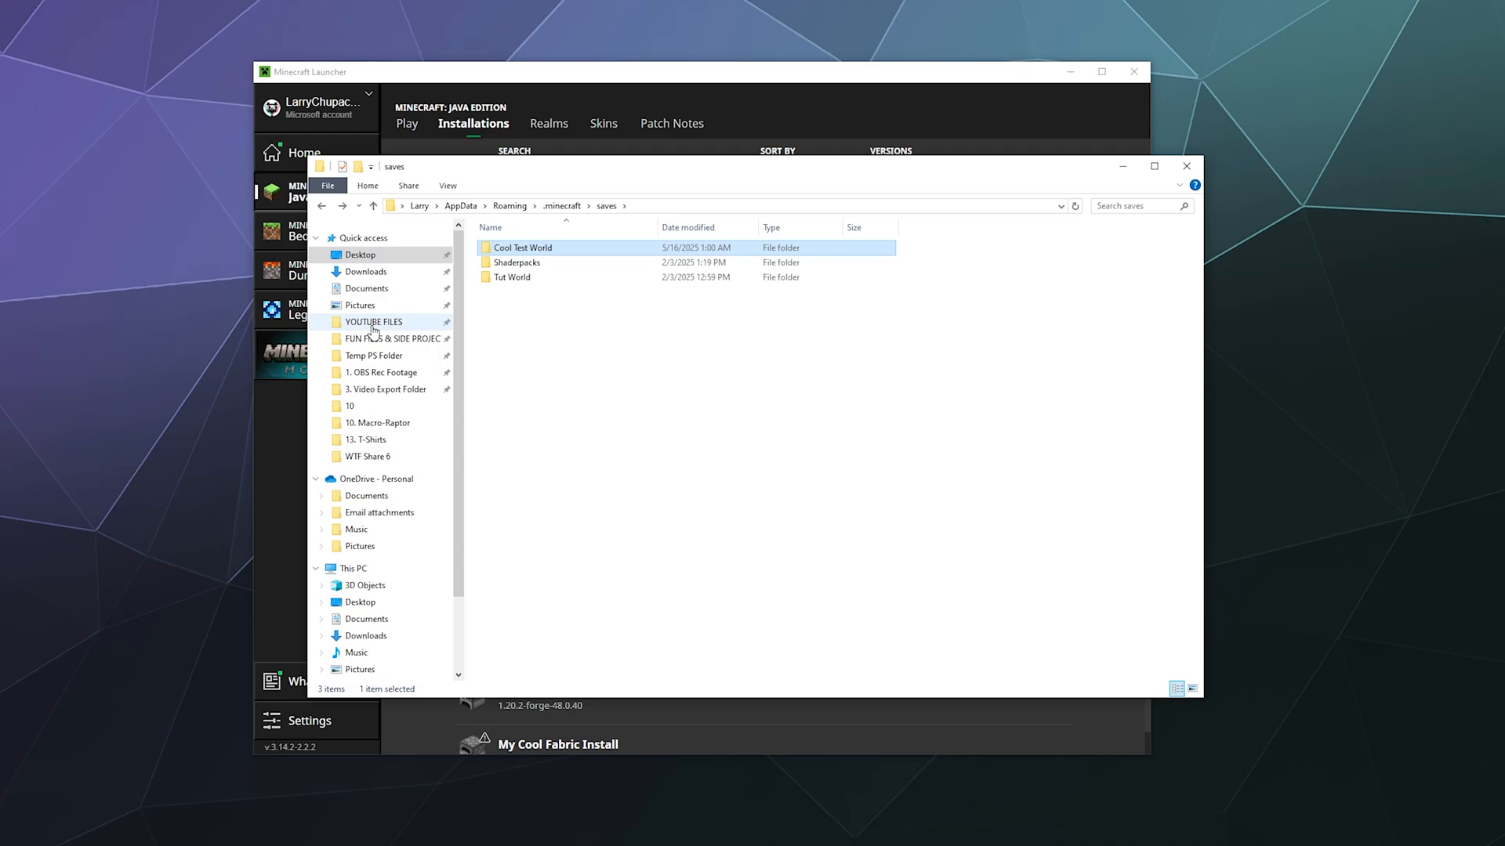
left_click(366, 272)
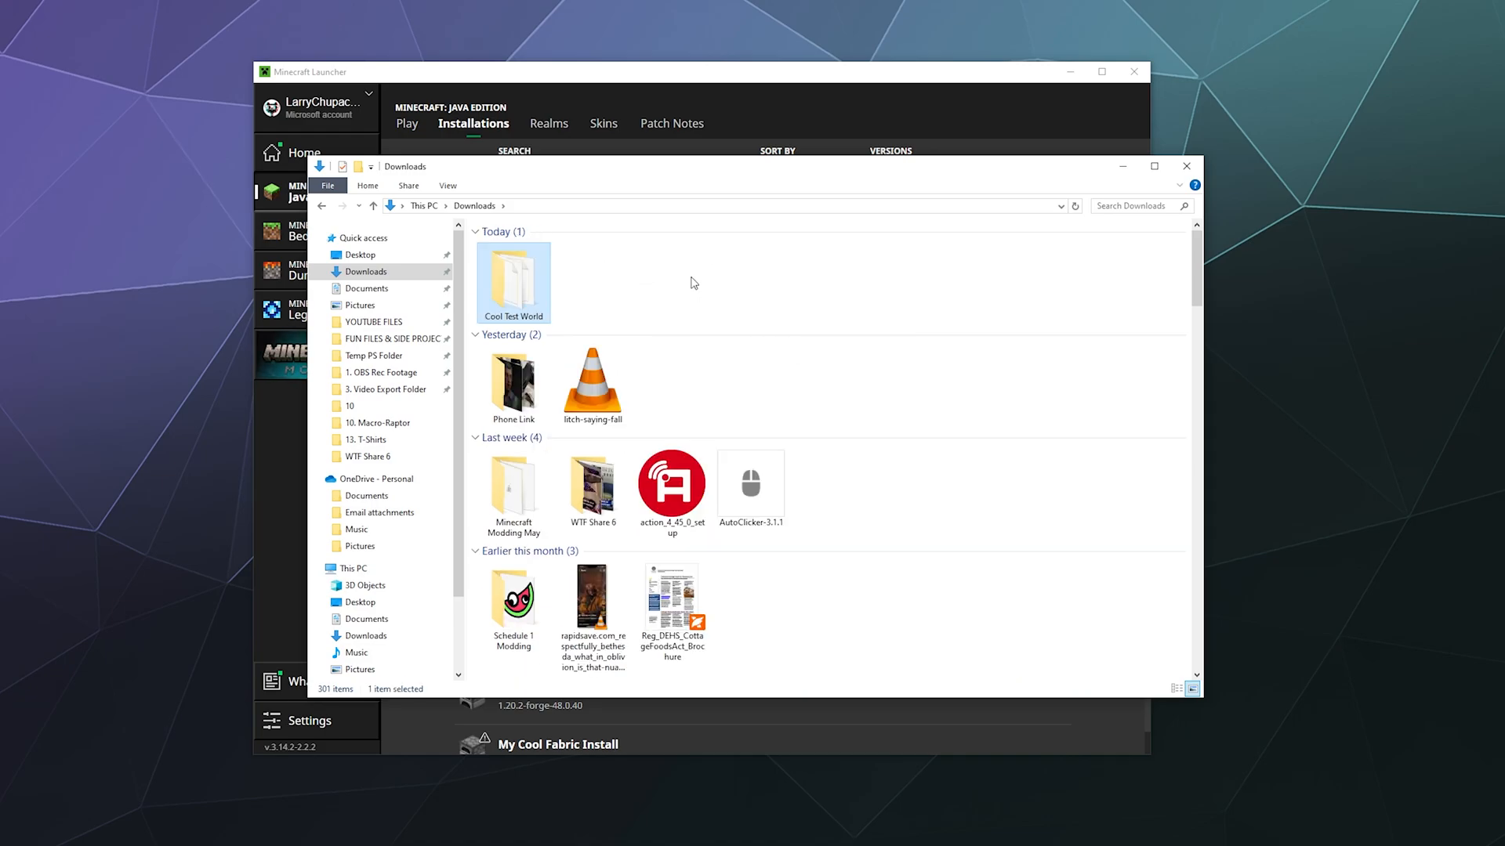
Delete the Cool Test World copy from Downloads and close File Explorer.
right_click(512, 284)
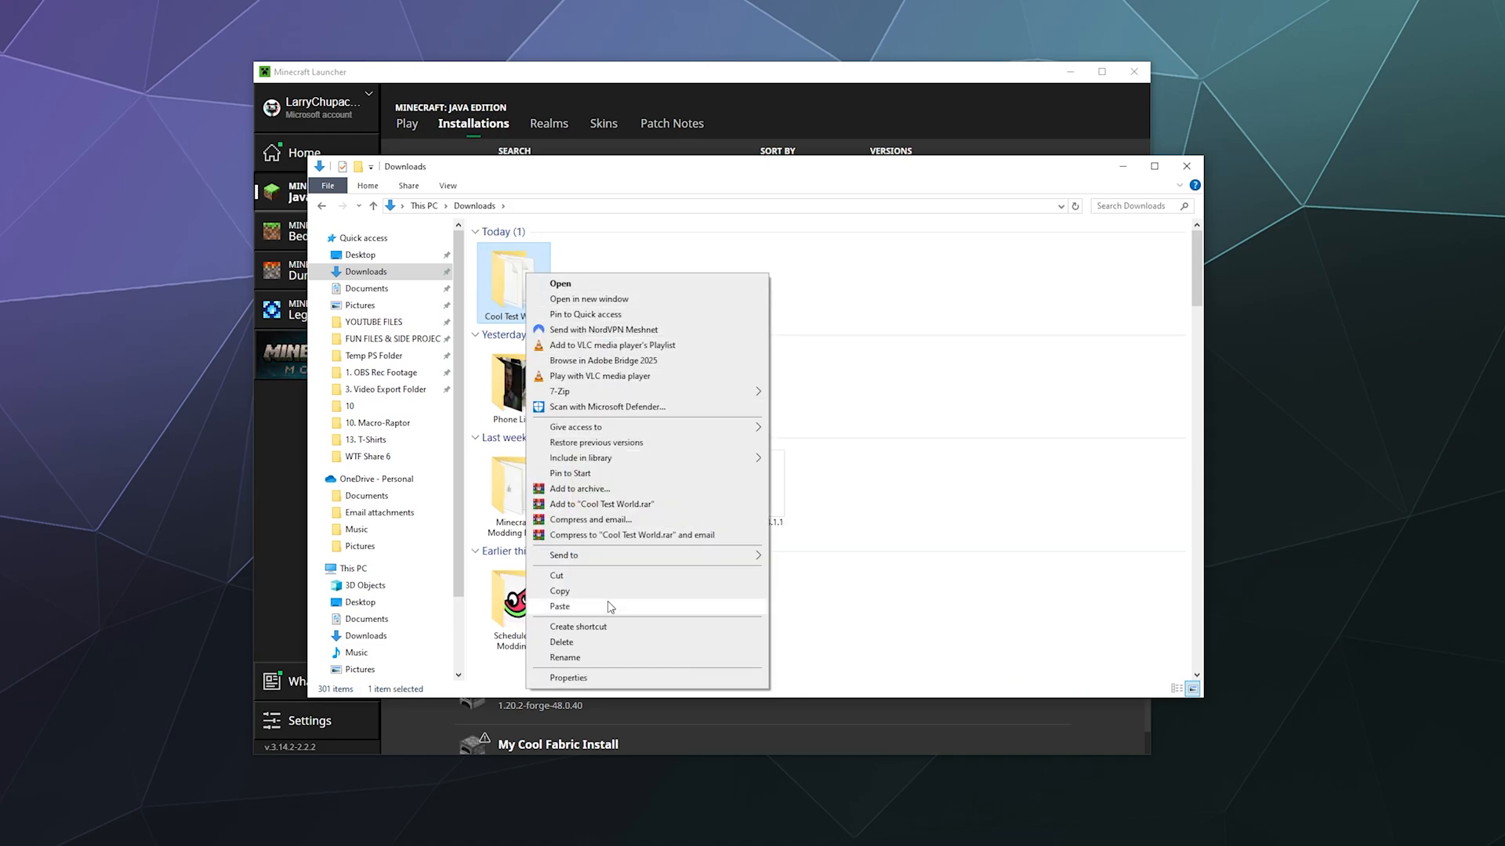
left_click(562, 642)
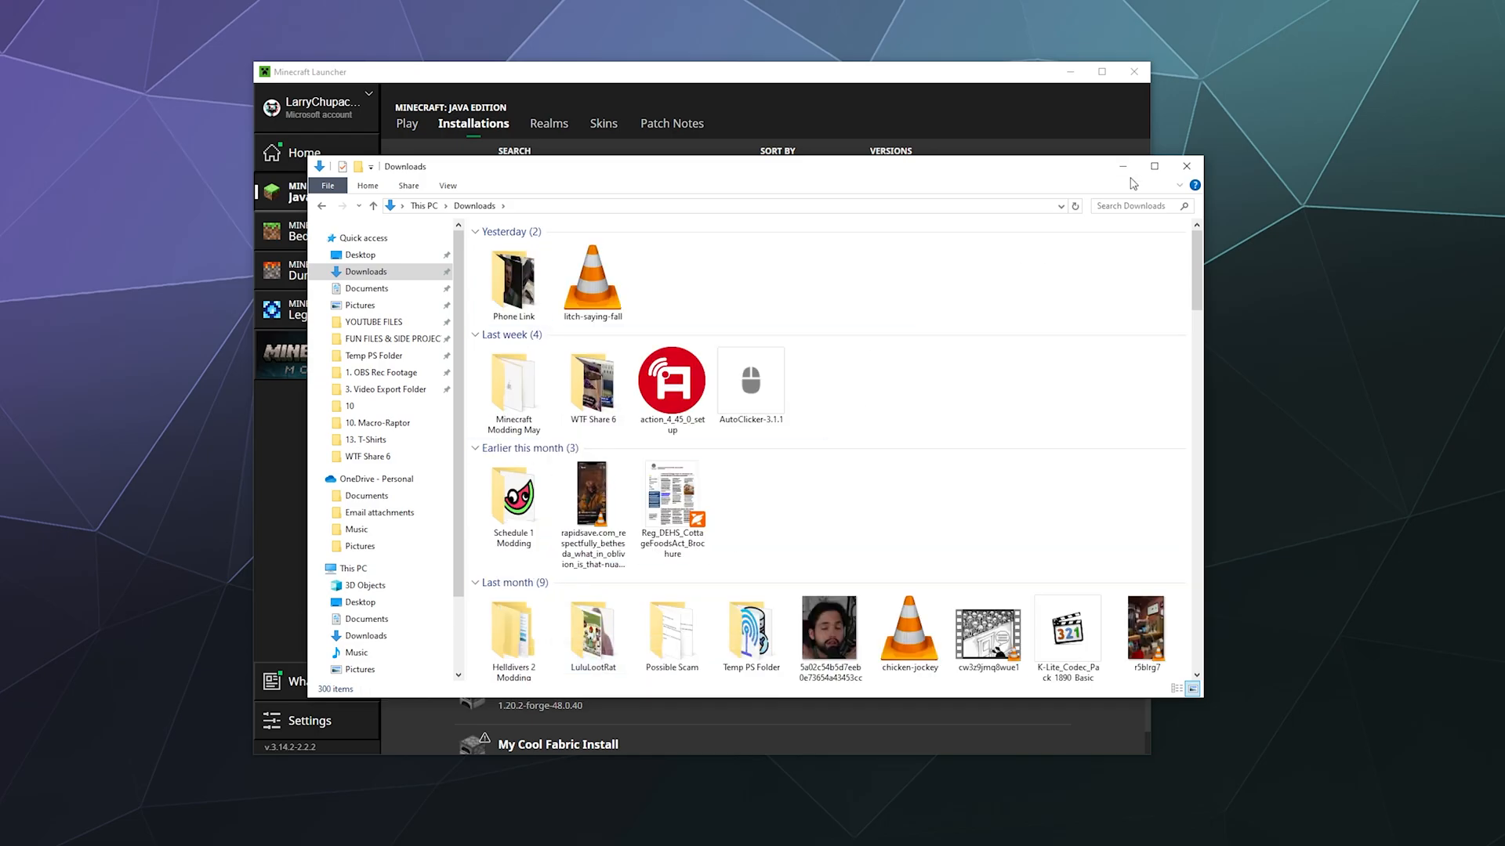
left_click(1187, 166)
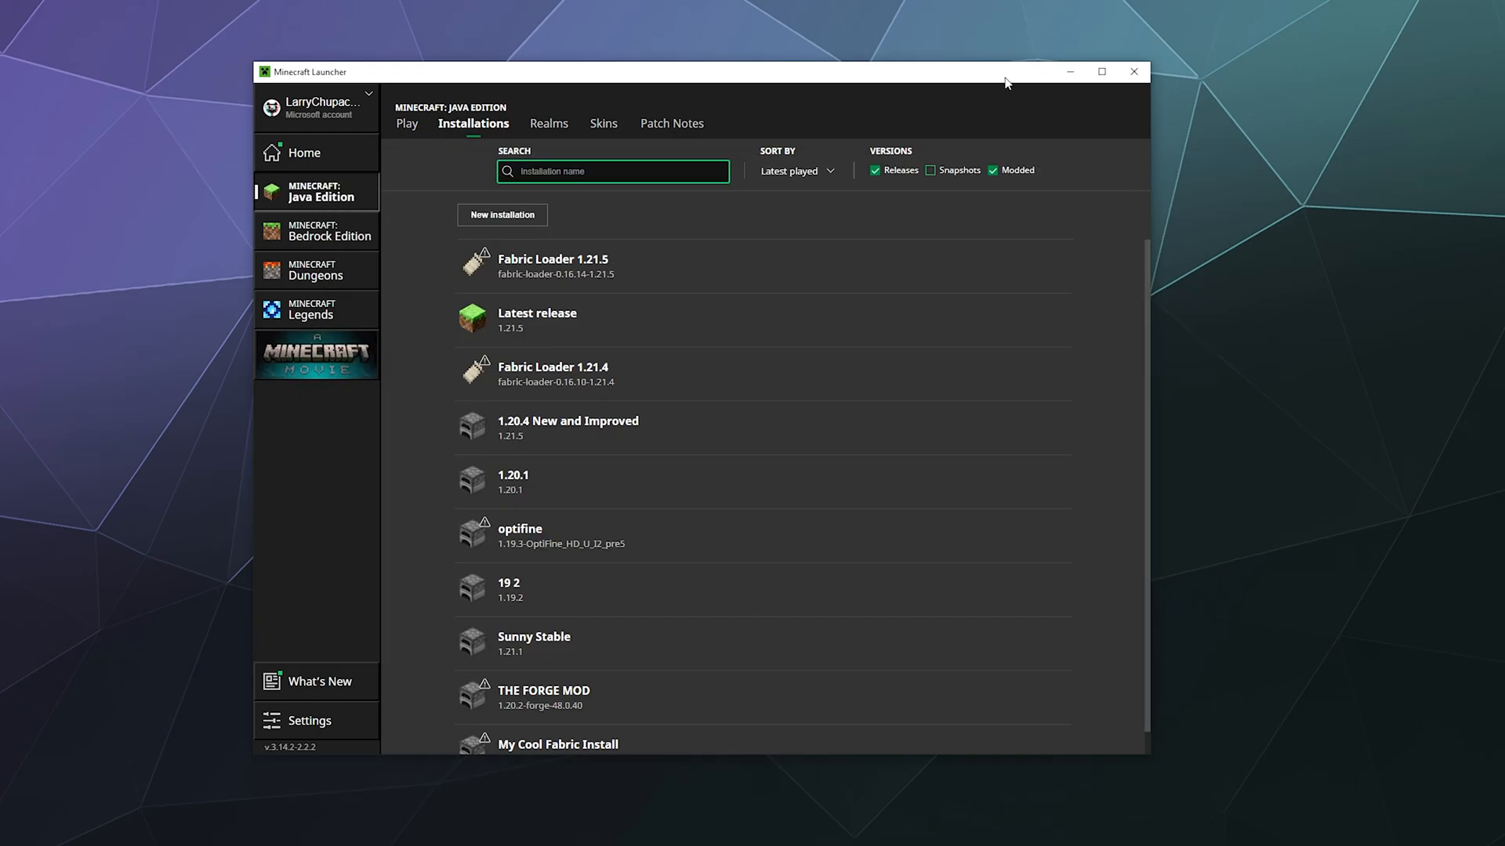
mouse_move(274, 546)
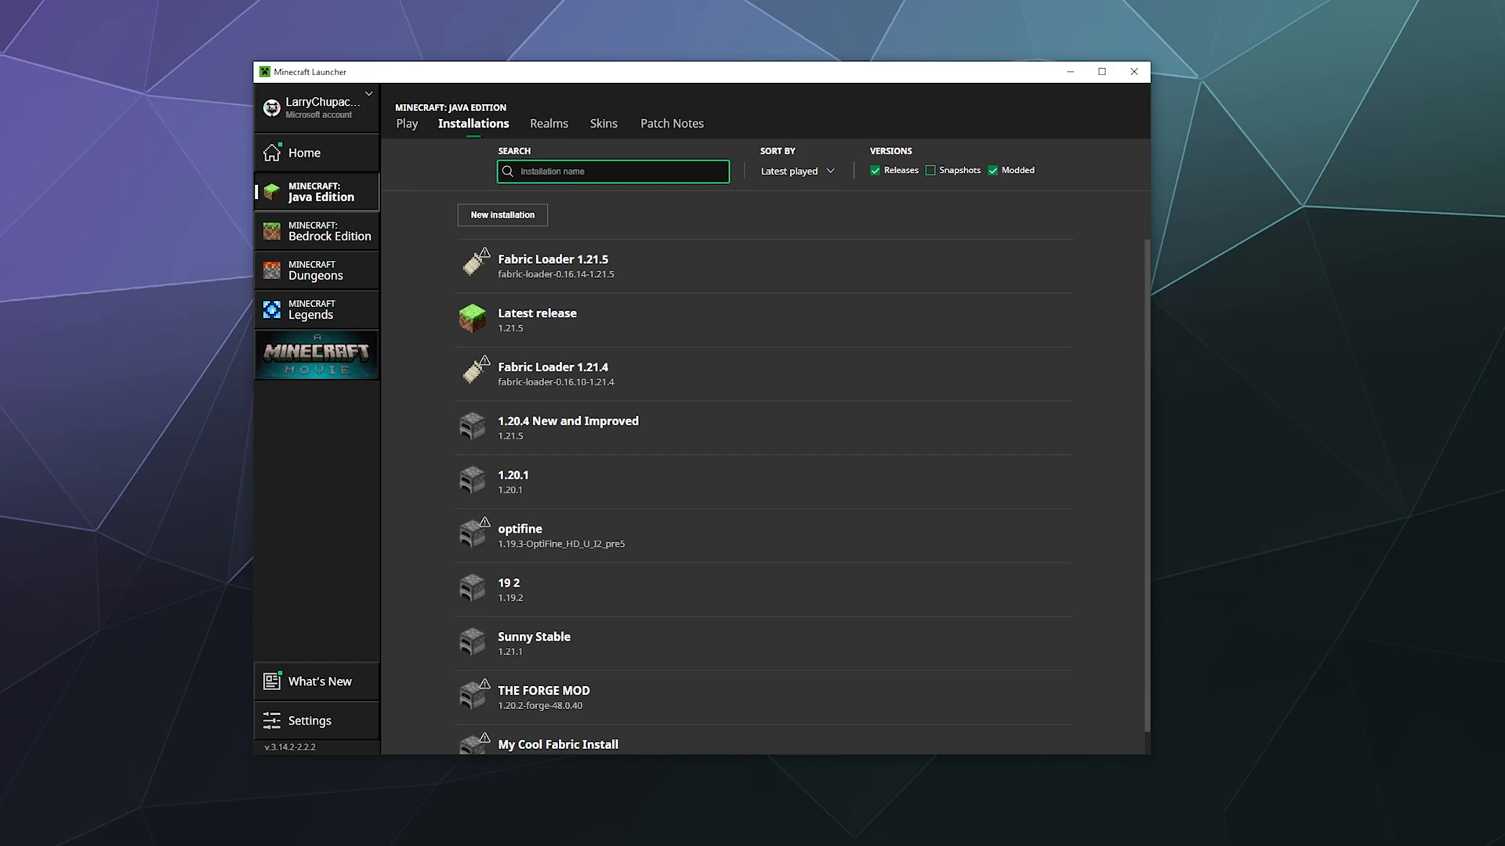
Search %appdata and reach the Local folder inside AppData.
left_click(339, 764)
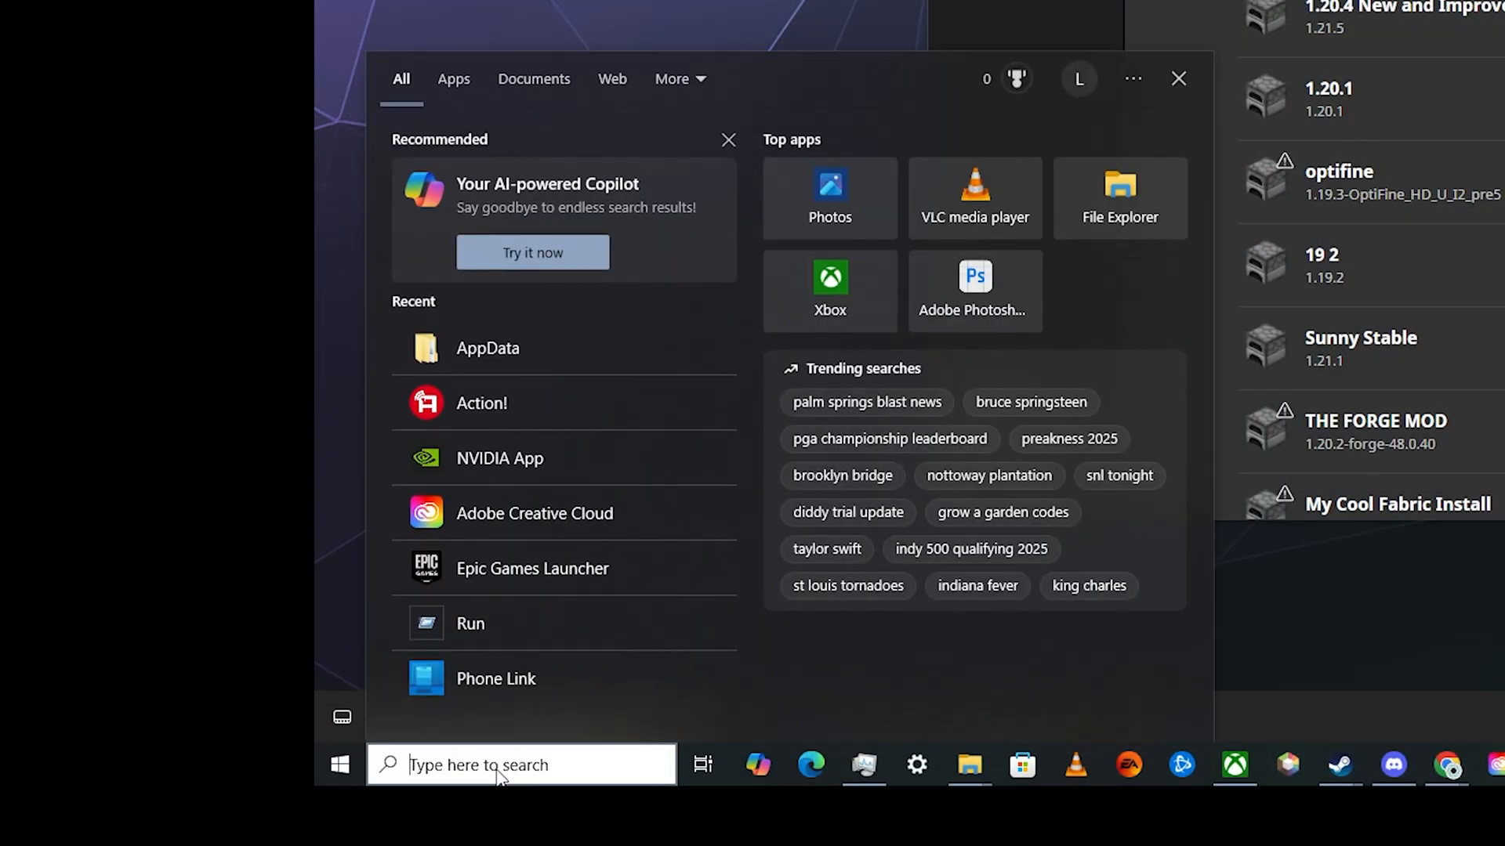
type("%appdata")
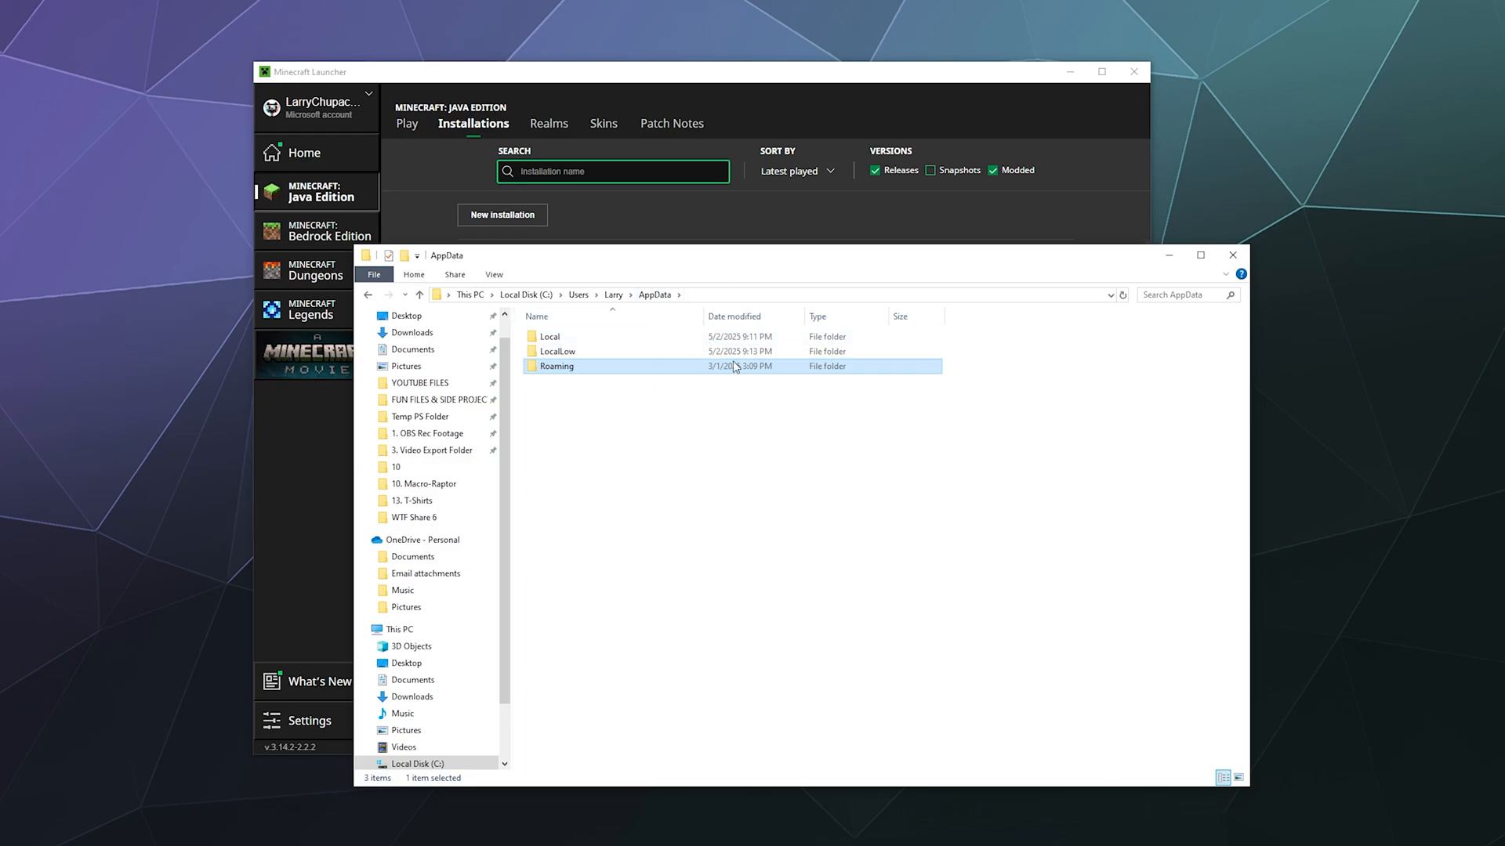
mouse_move(644, 293)
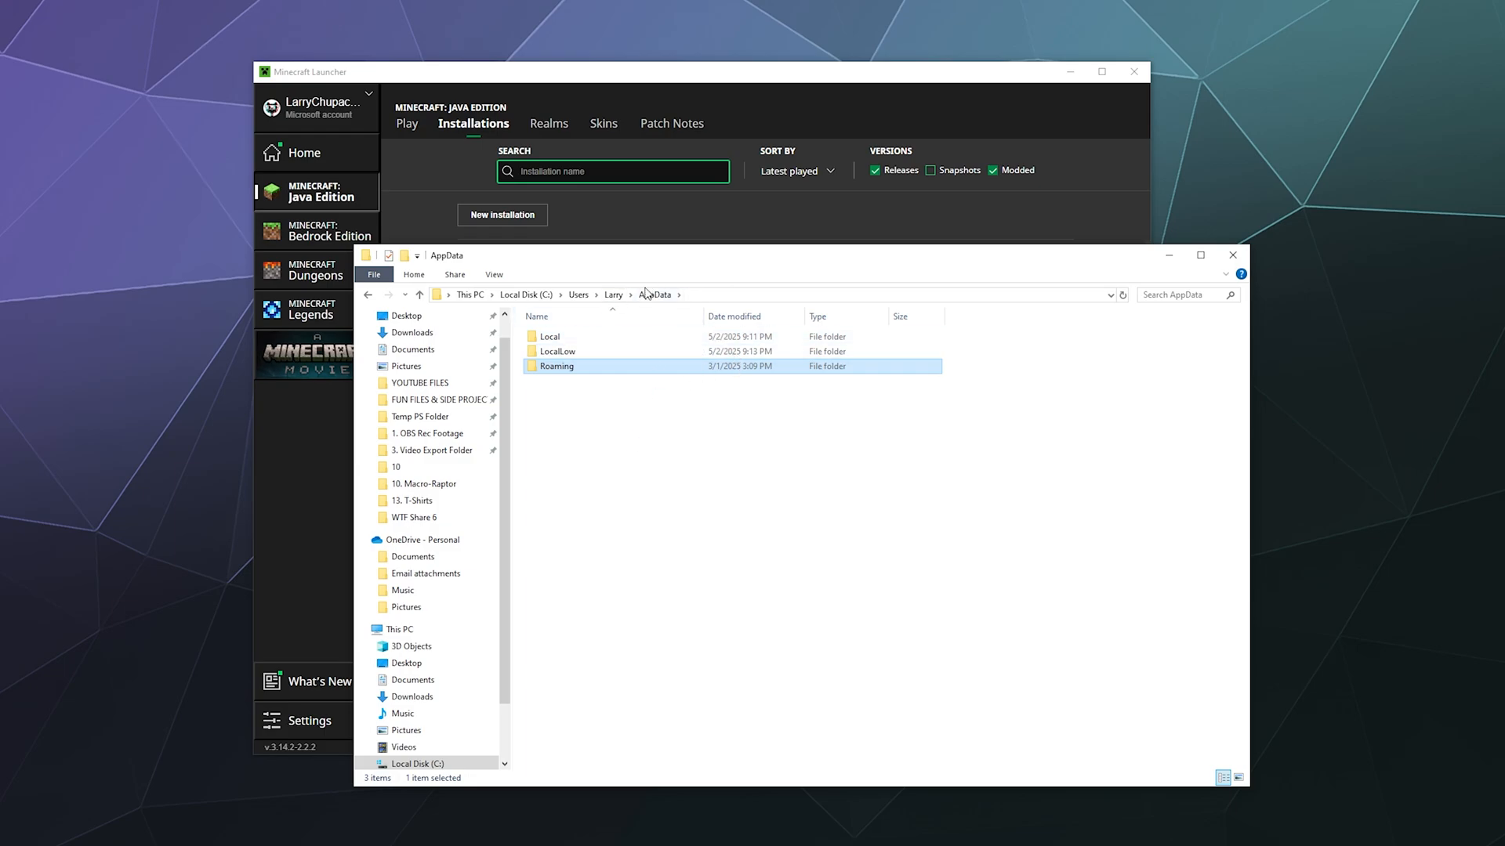
mouse_move(591, 337)
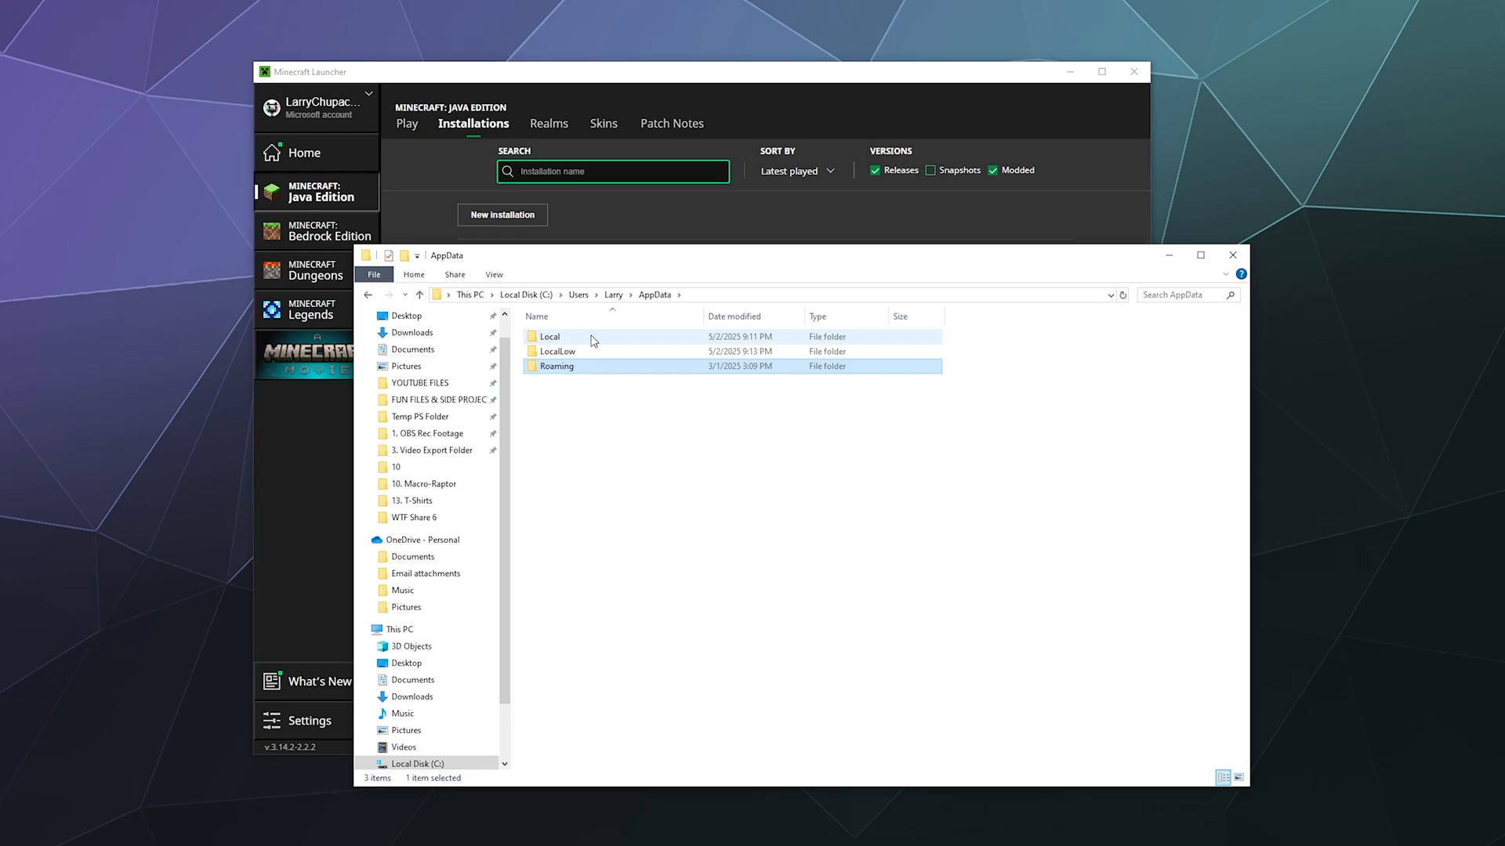
double_click(549, 335)
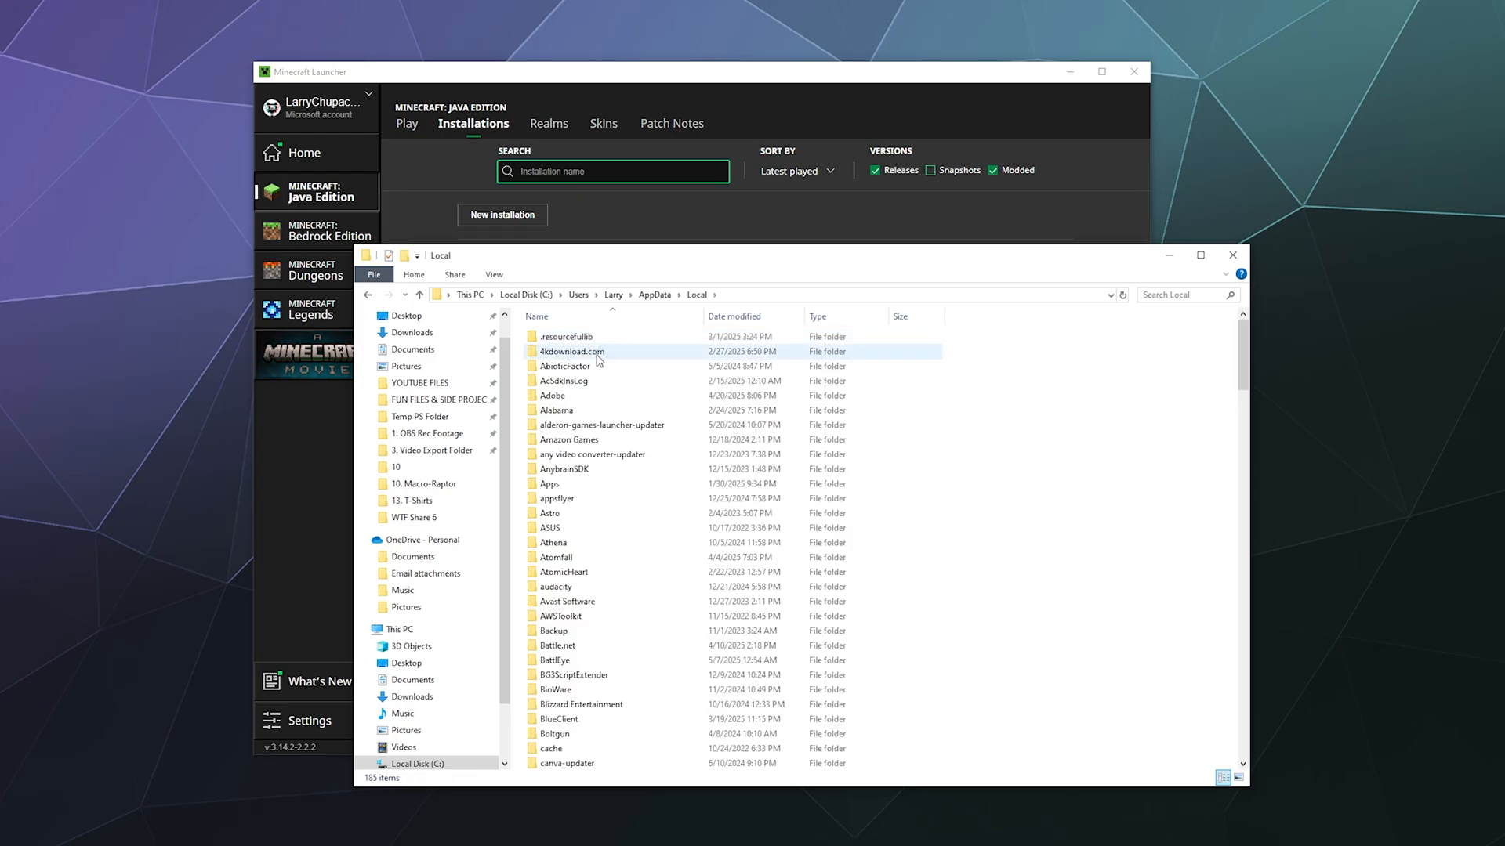
Find and enter the Packages folder within Local.
scroll("down", 3)
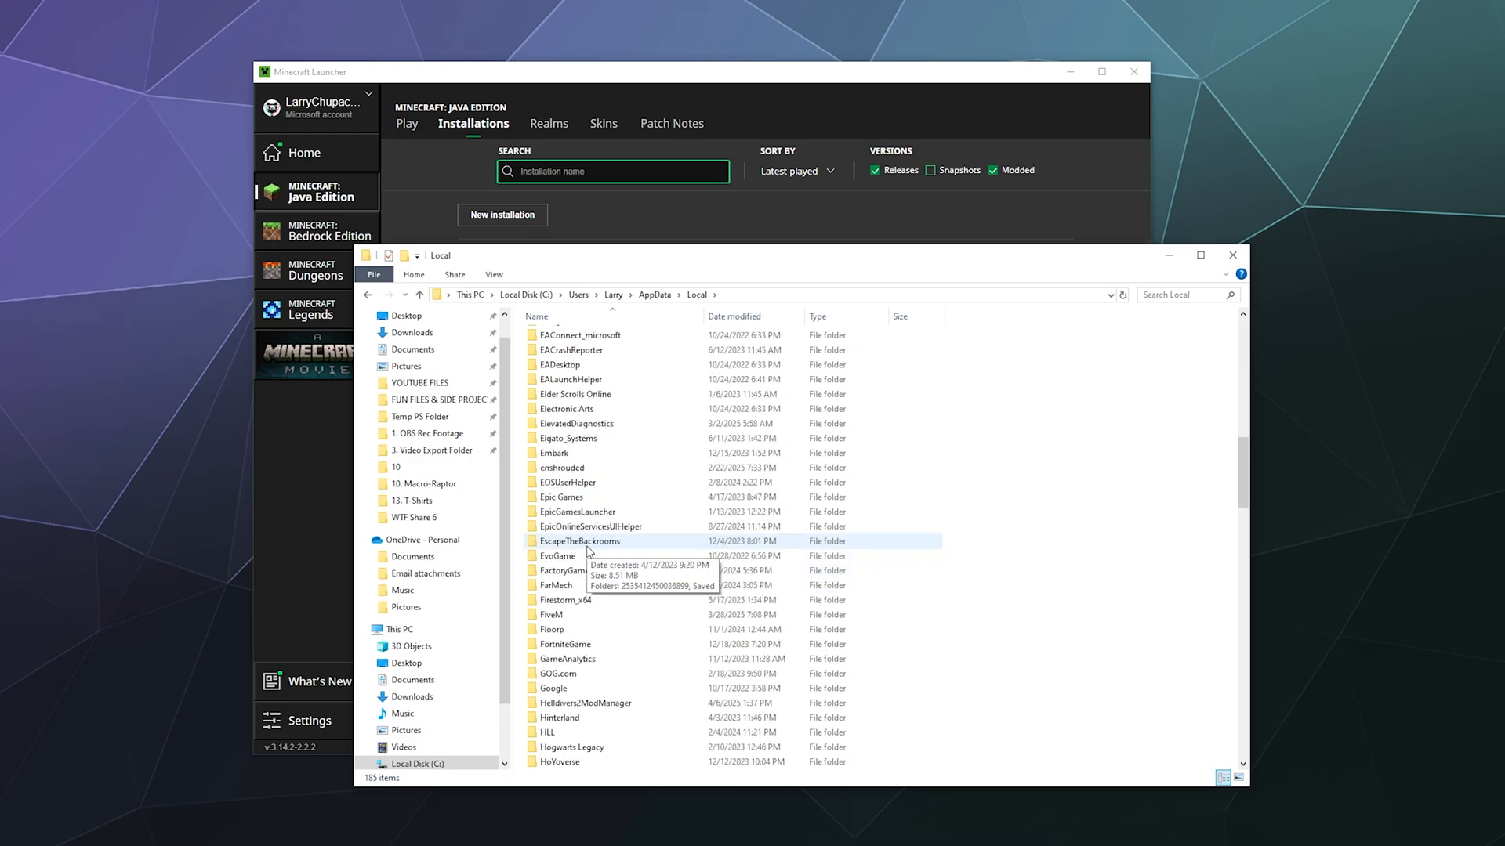
scroll("down", 3)
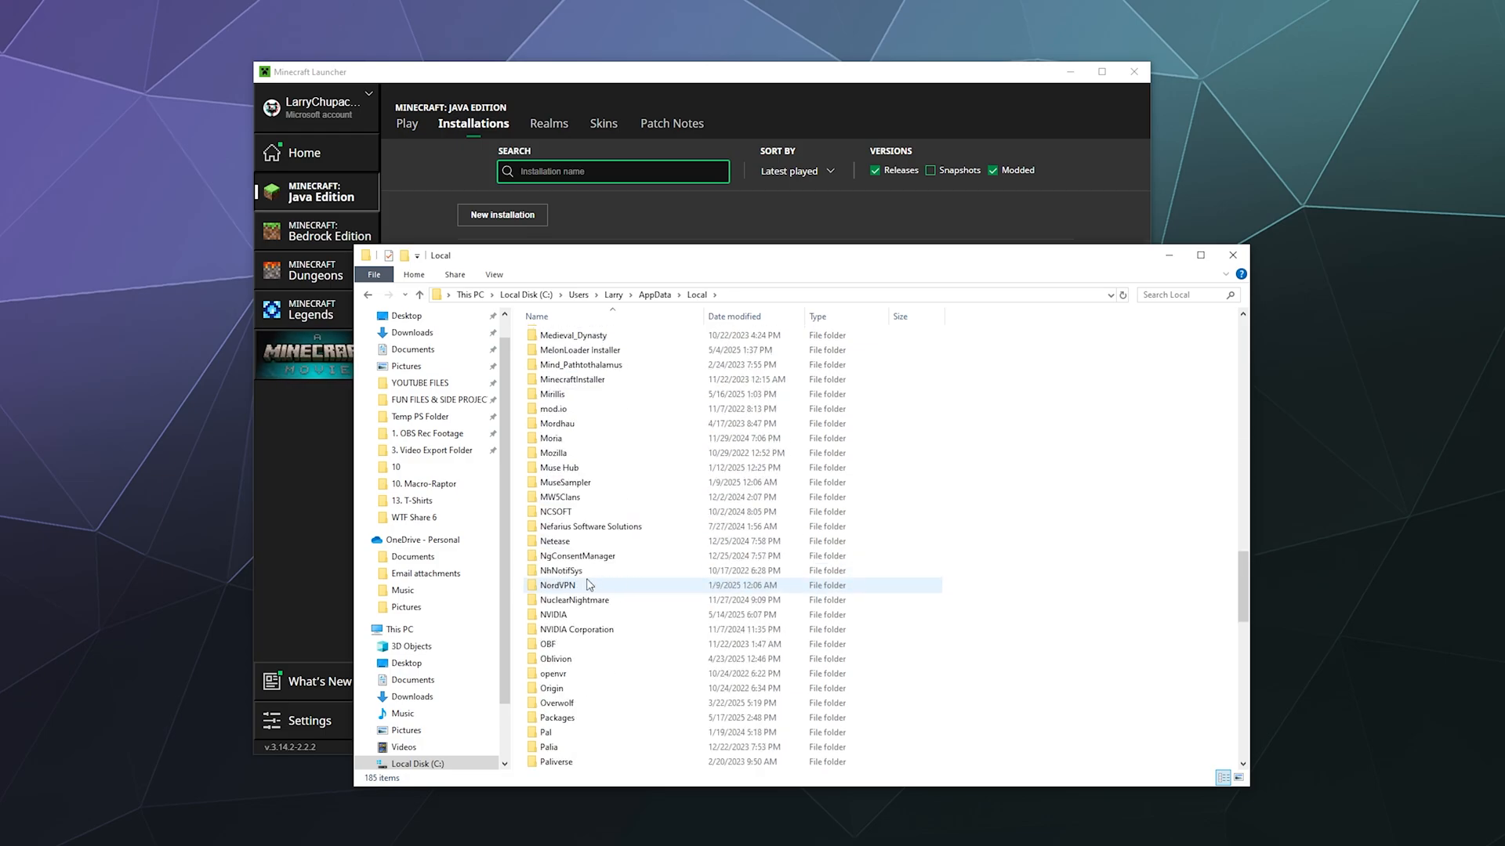
scroll("down", 3)
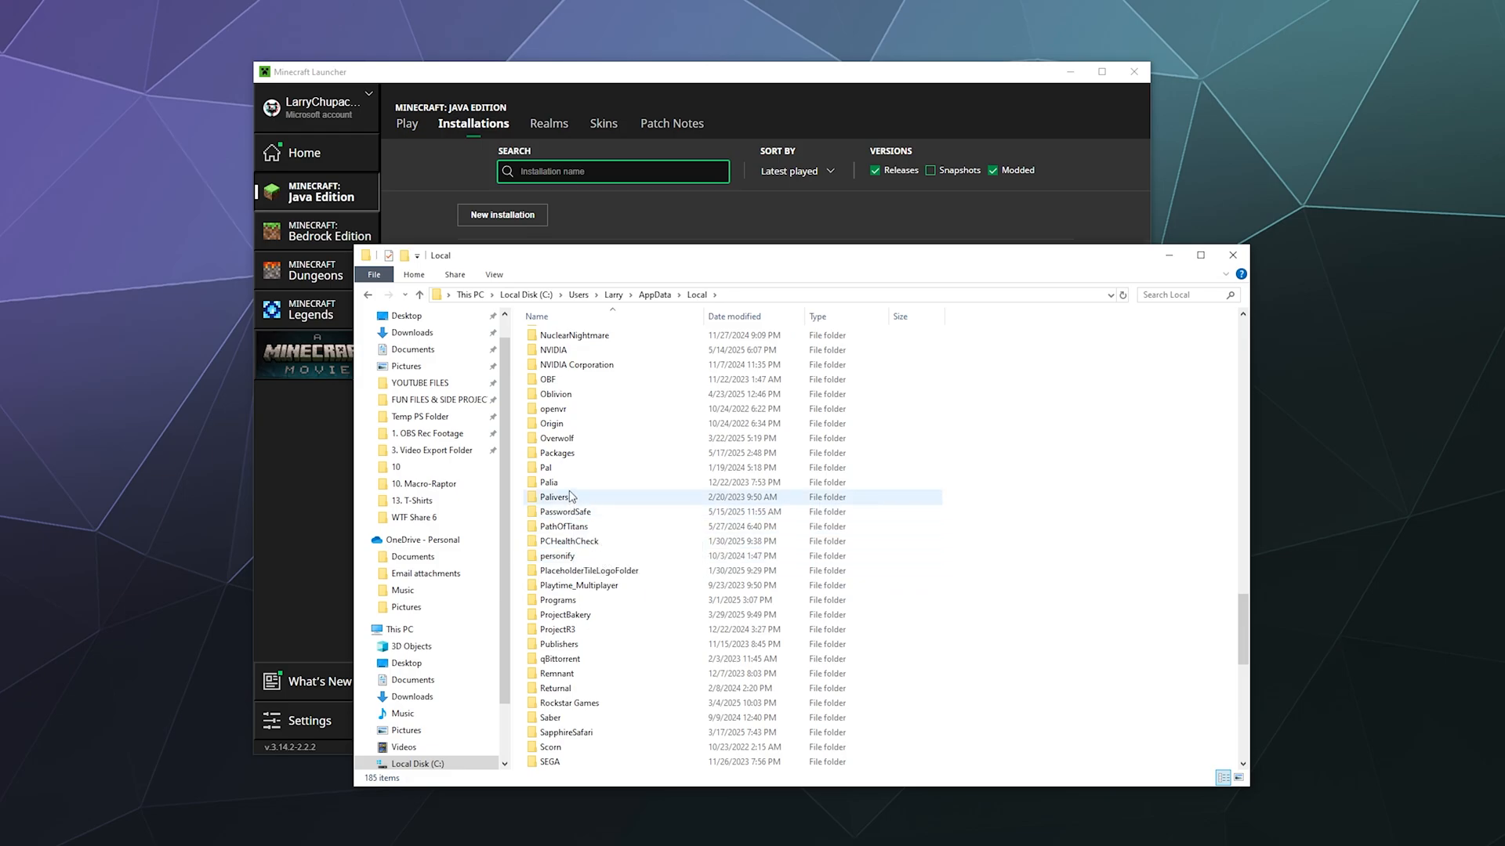
double_click(557, 452)
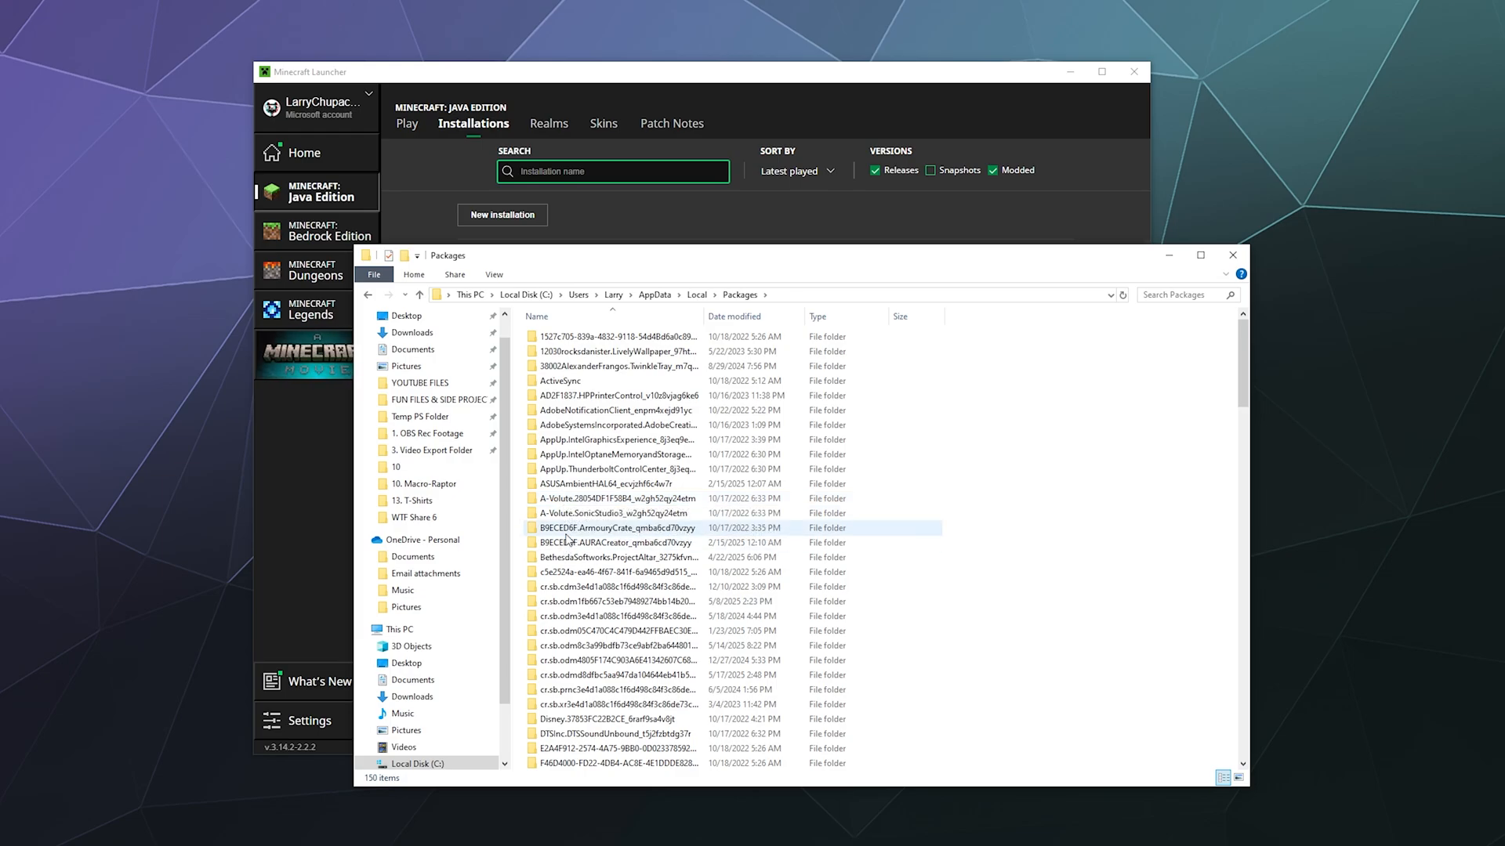
Locate Microsoft.MinecraftUWP_8wekyb3d8bbwe in Packages and enter it.
scroll("down", 3)
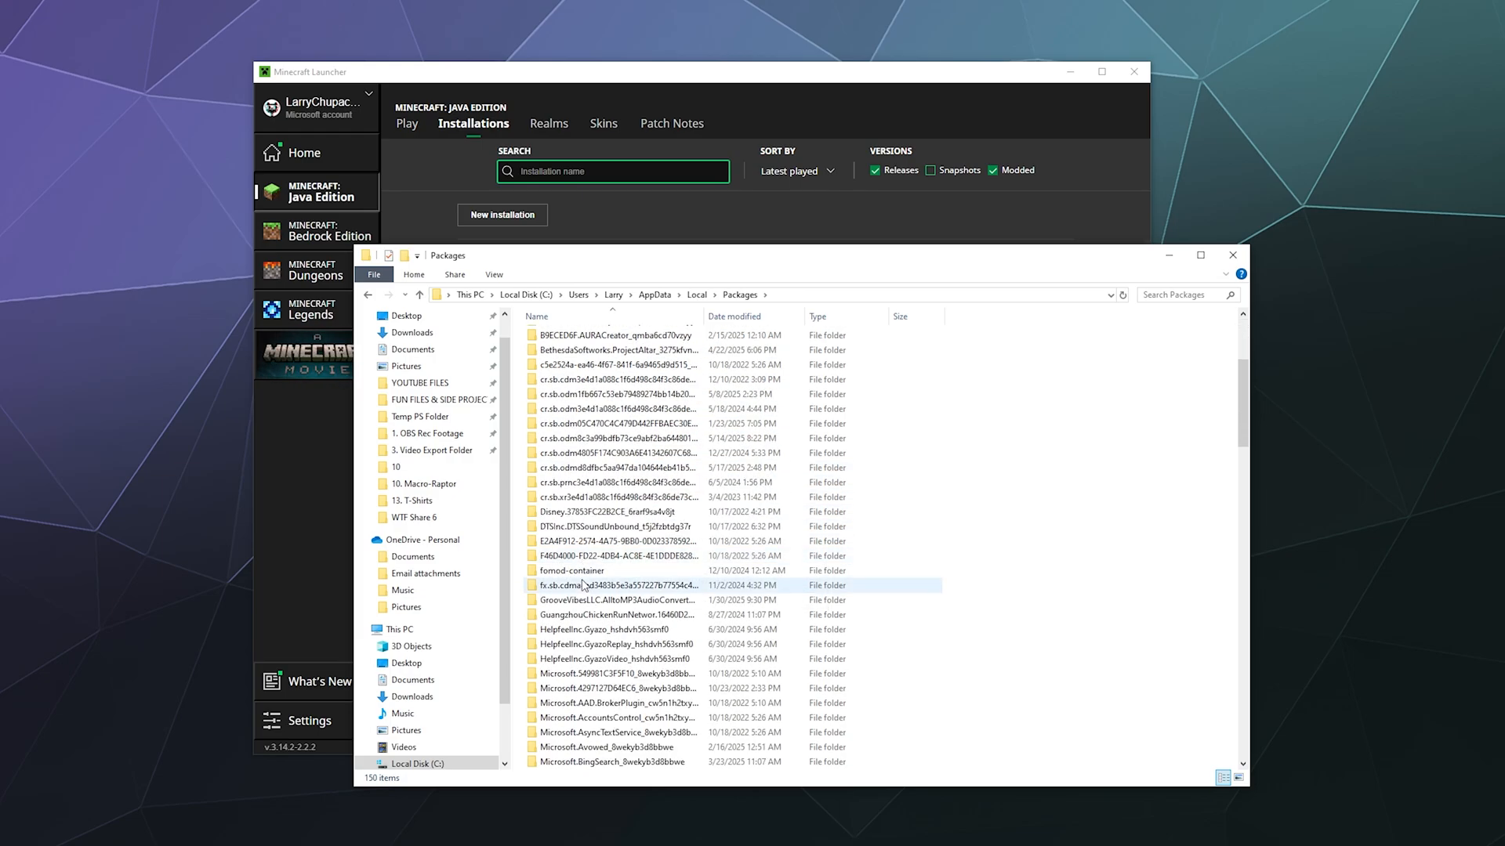
scroll("down", 3)
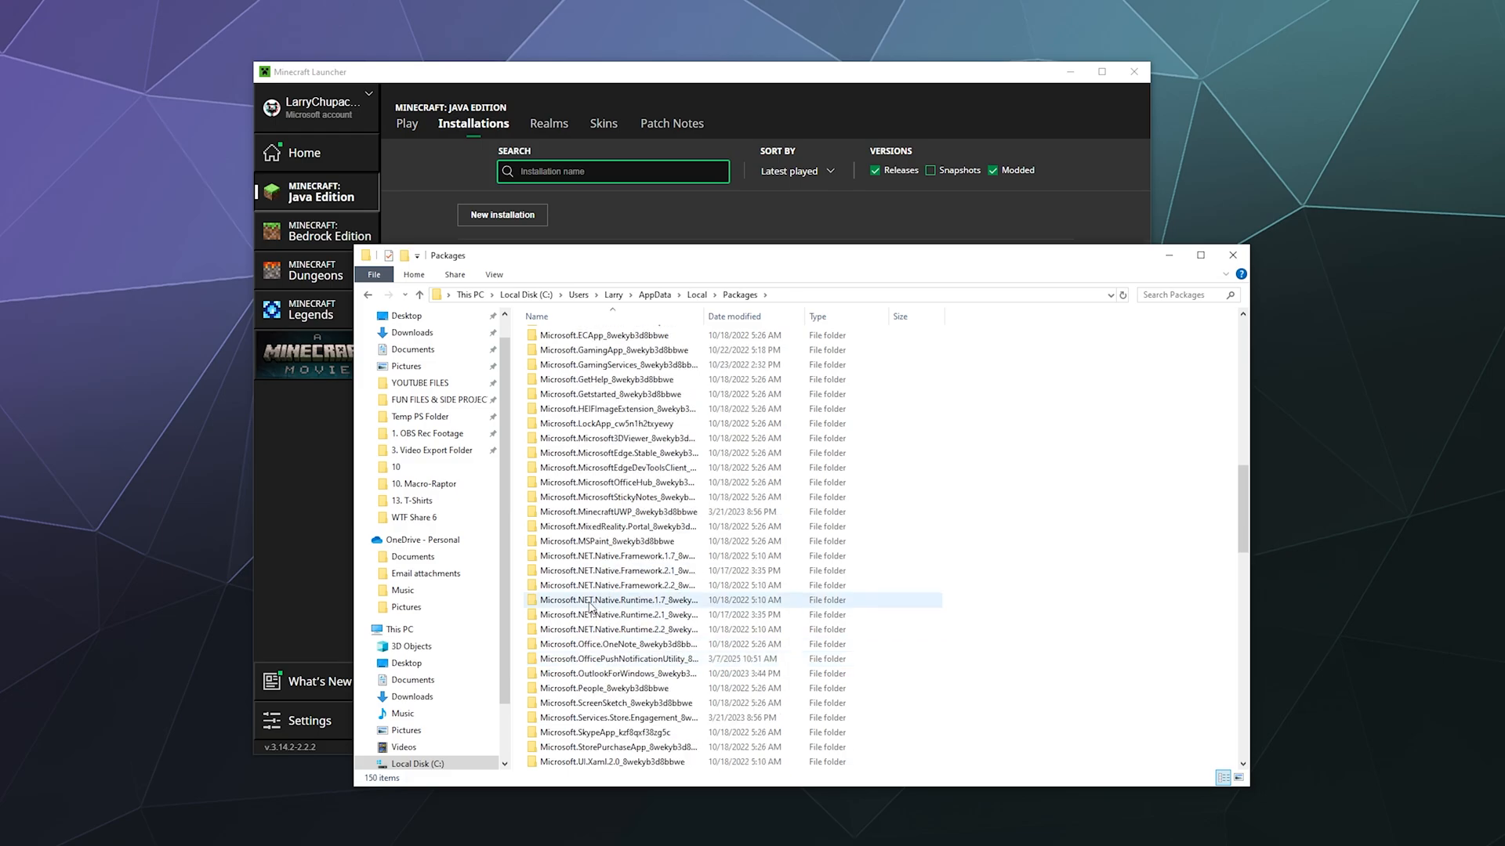
scroll("up", 3)
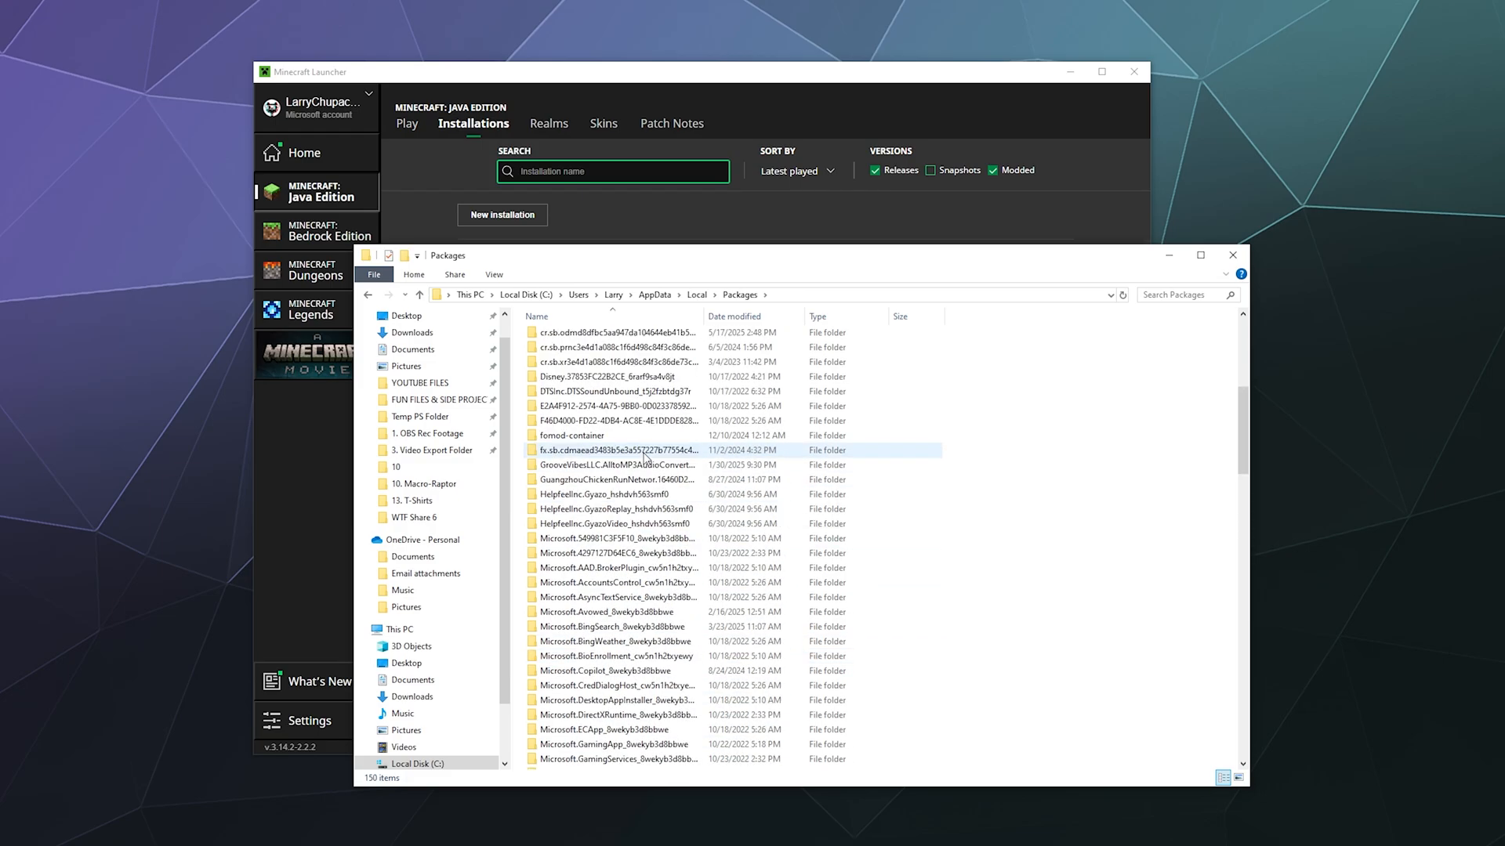
scroll("down", 3)
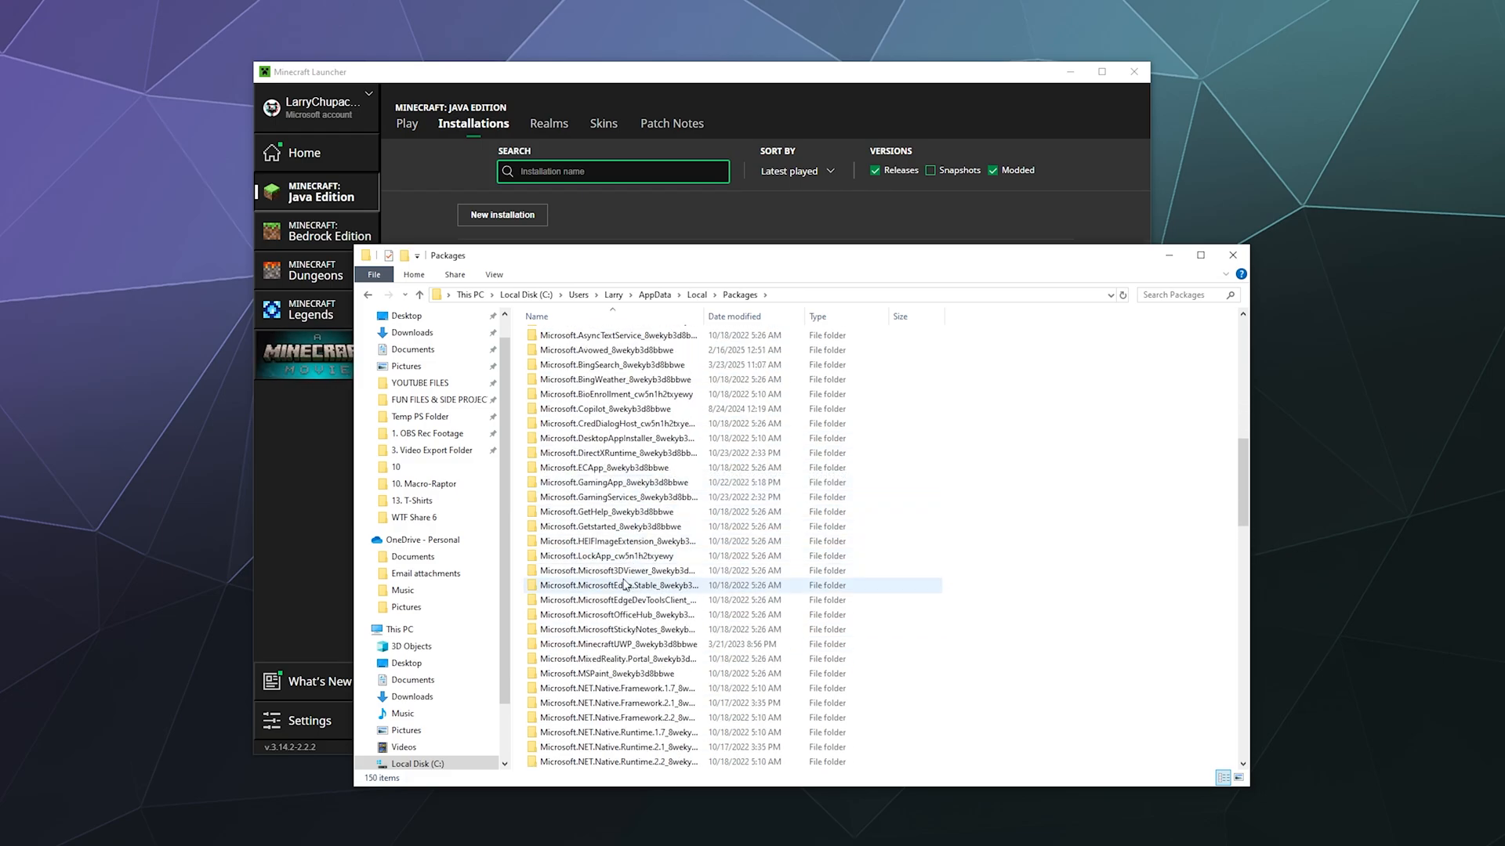
left_click(617, 644)
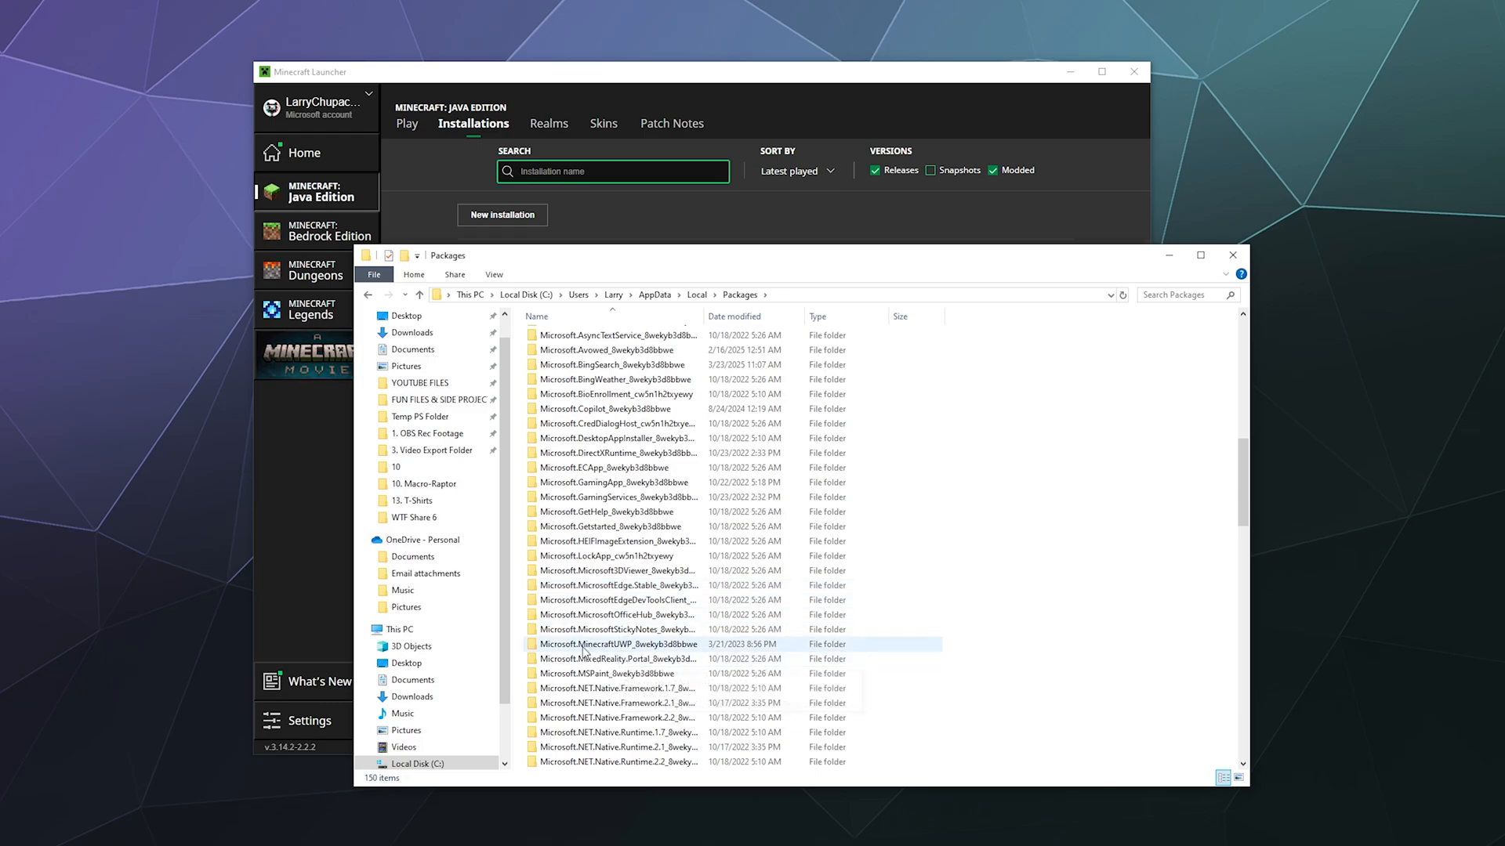
left_click(614, 644)
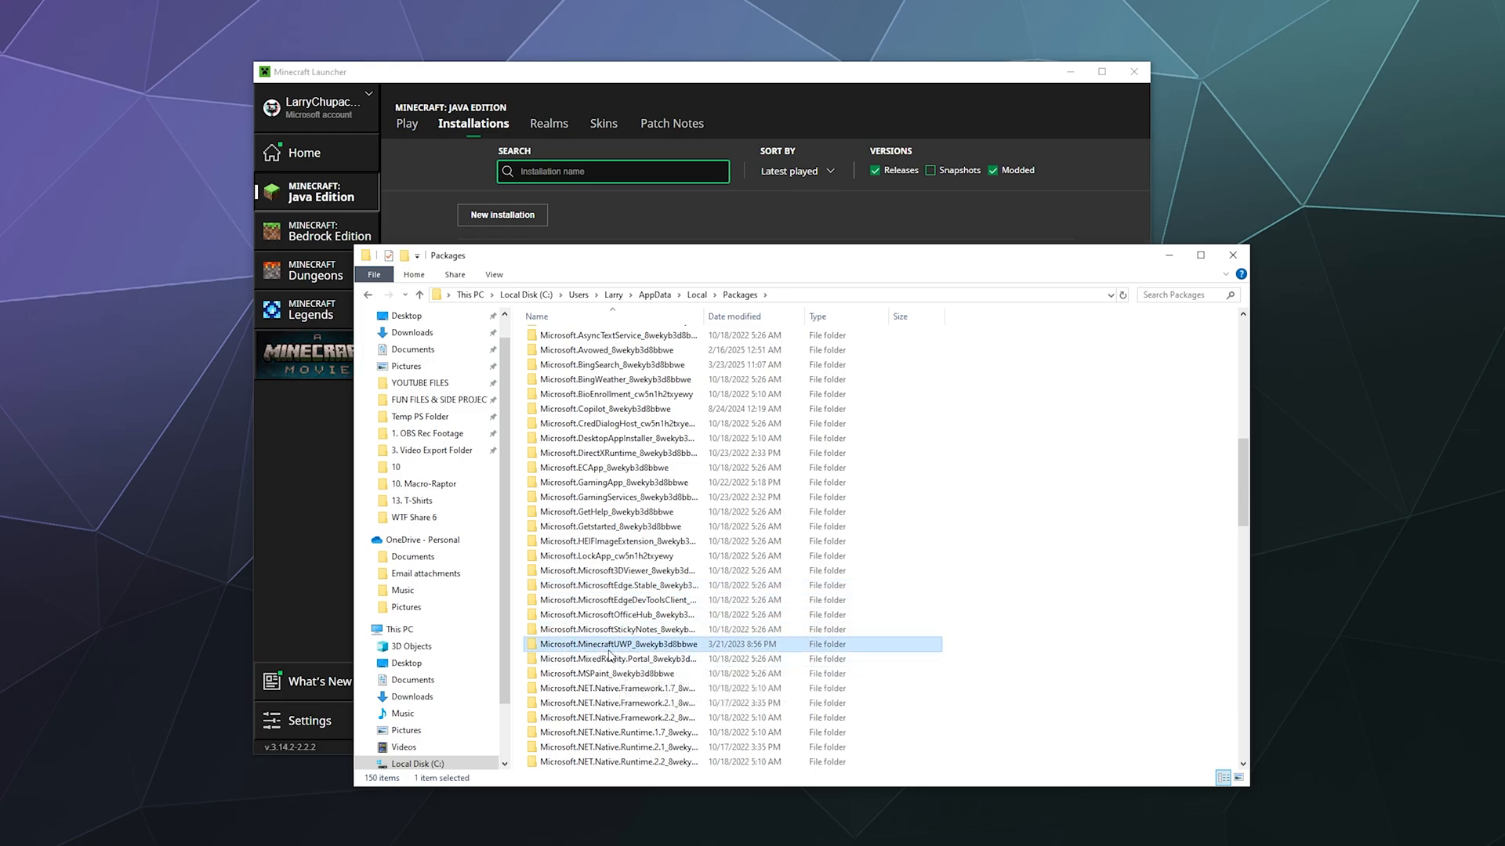
double_click(616, 644)
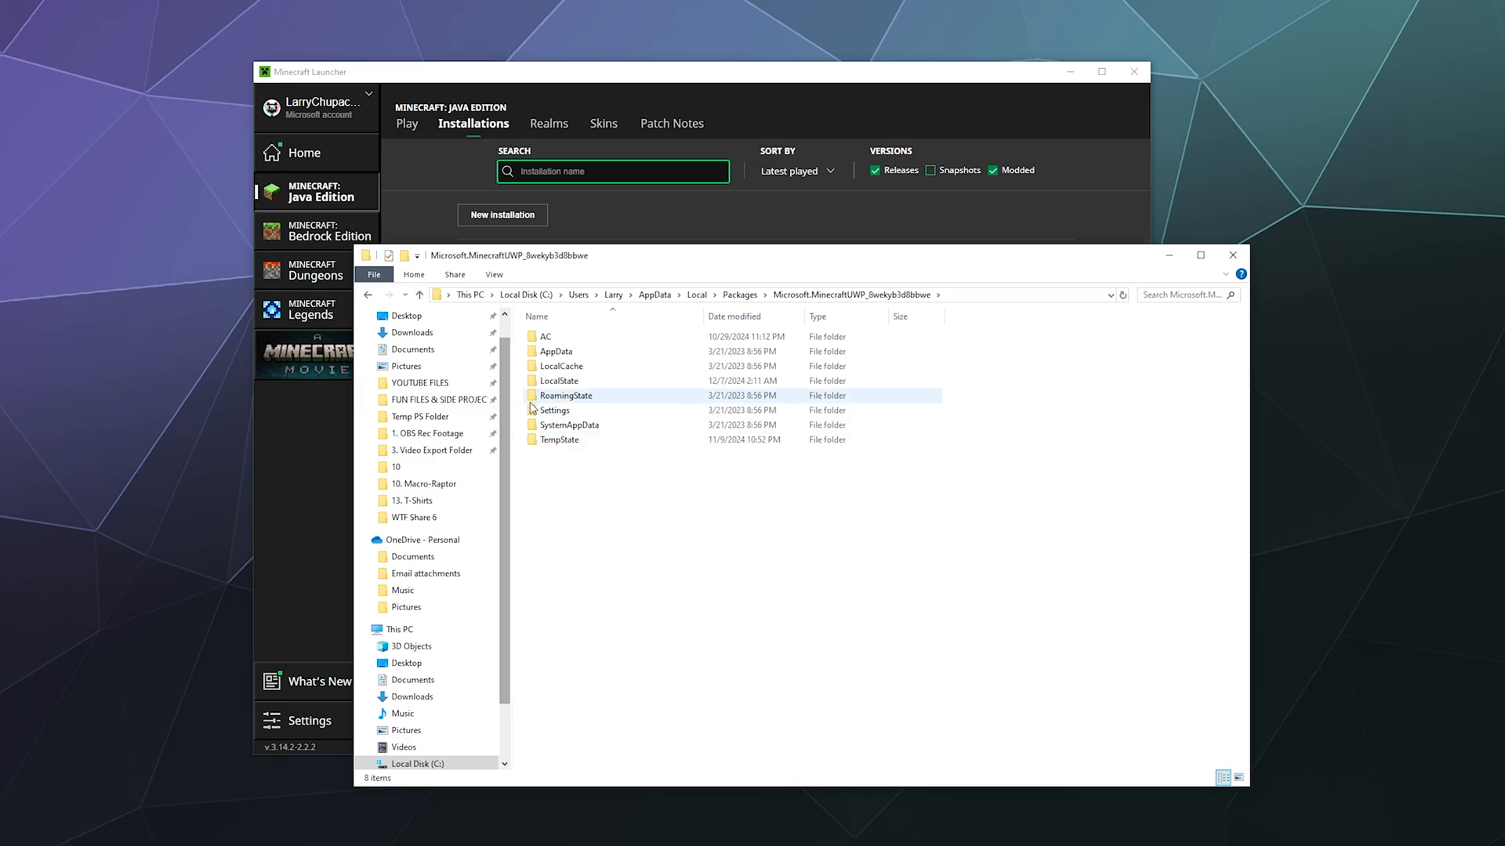
Go through LocalState and games into the com.mojang folder.
double_click(561, 380)
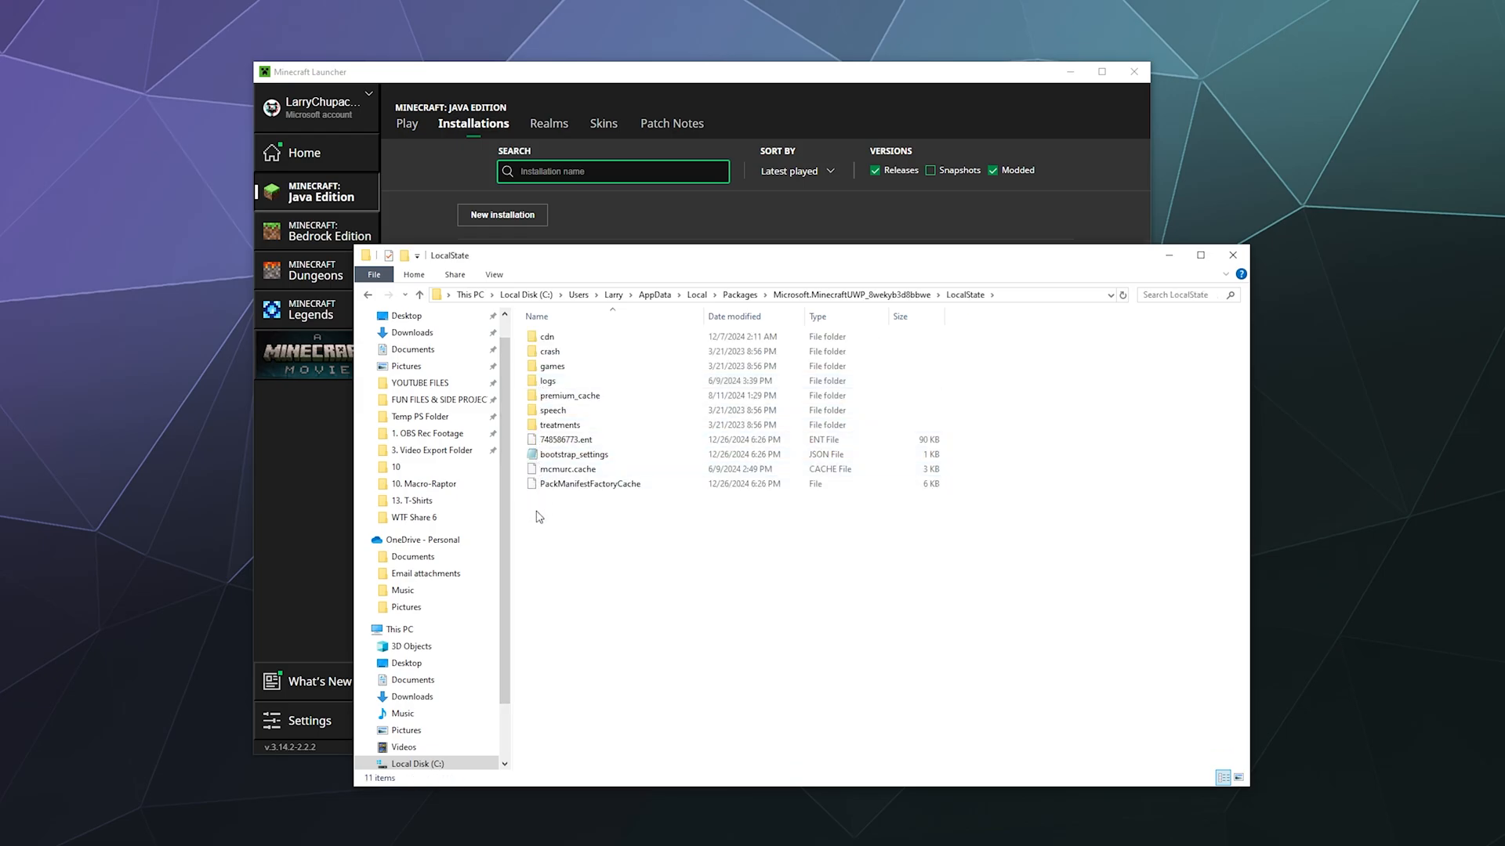
left_click(548, 351)
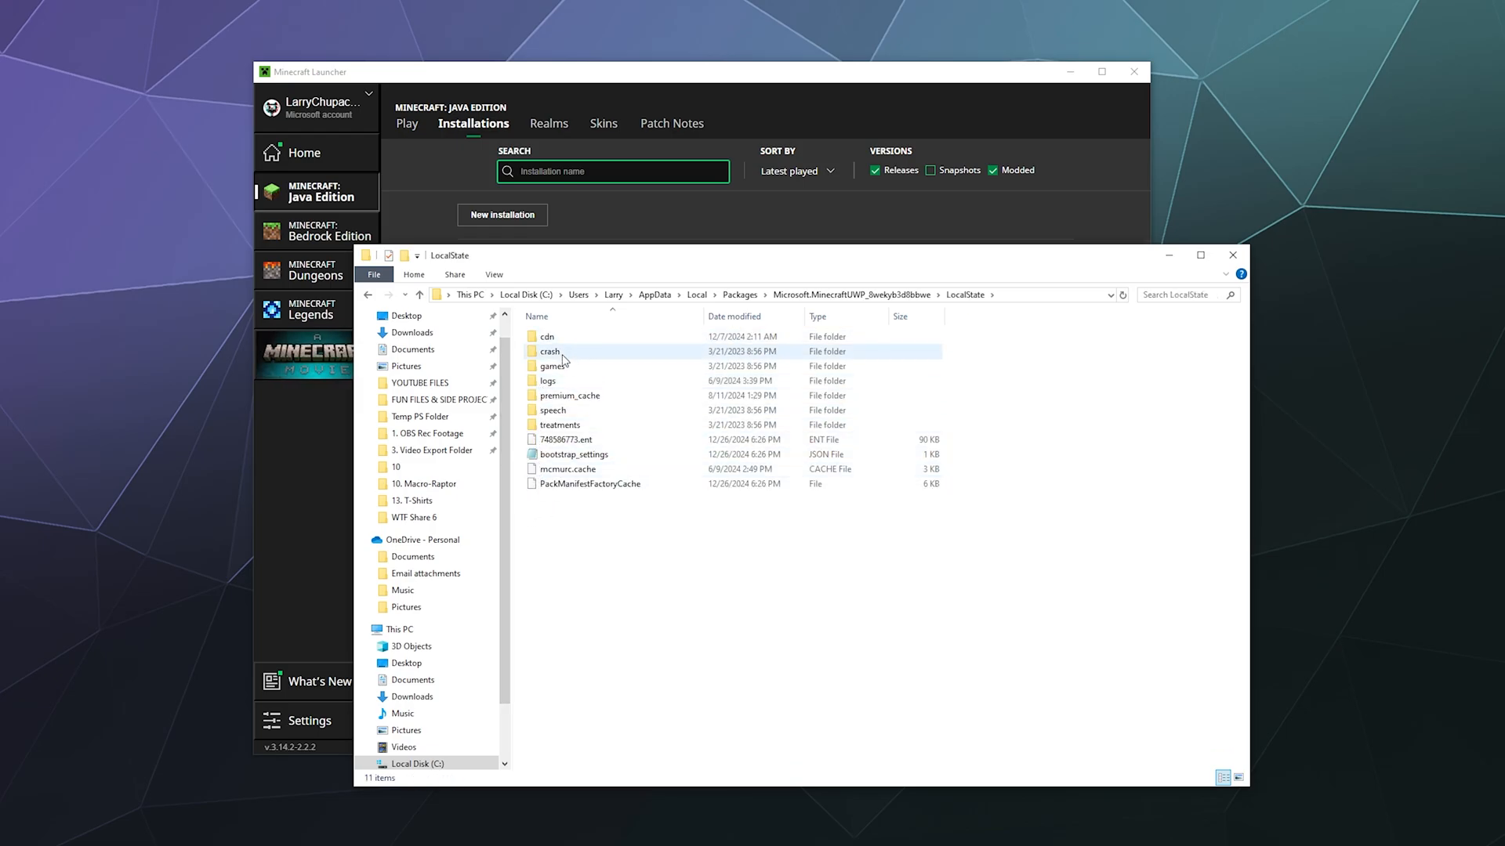
double_click(553, 365)
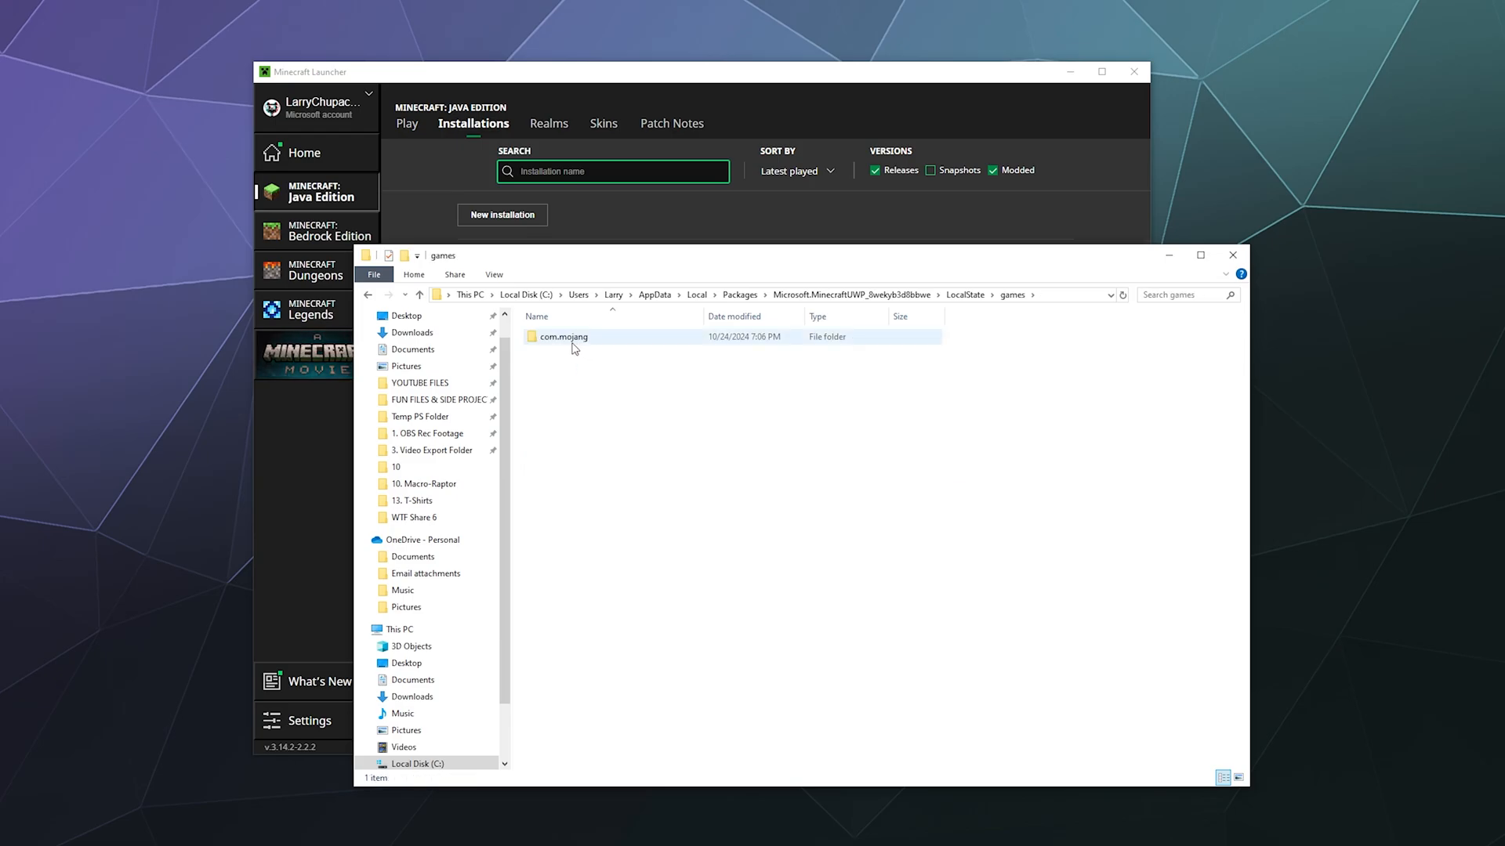
double_click(563, 335)
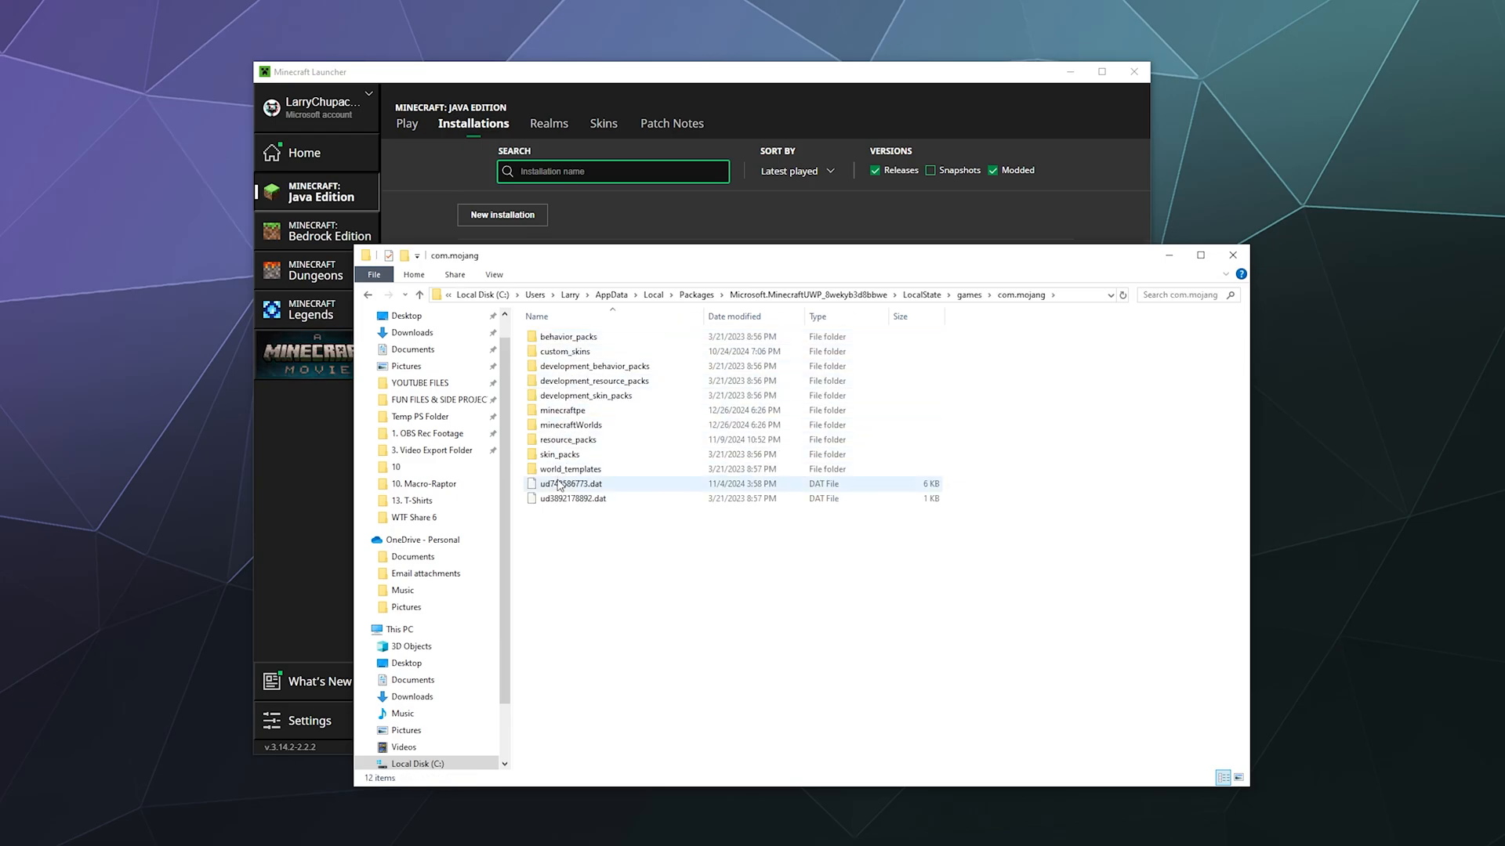
Enter minecraftWorlds and select its six Bedrock world folders.
left_click(605, 587)
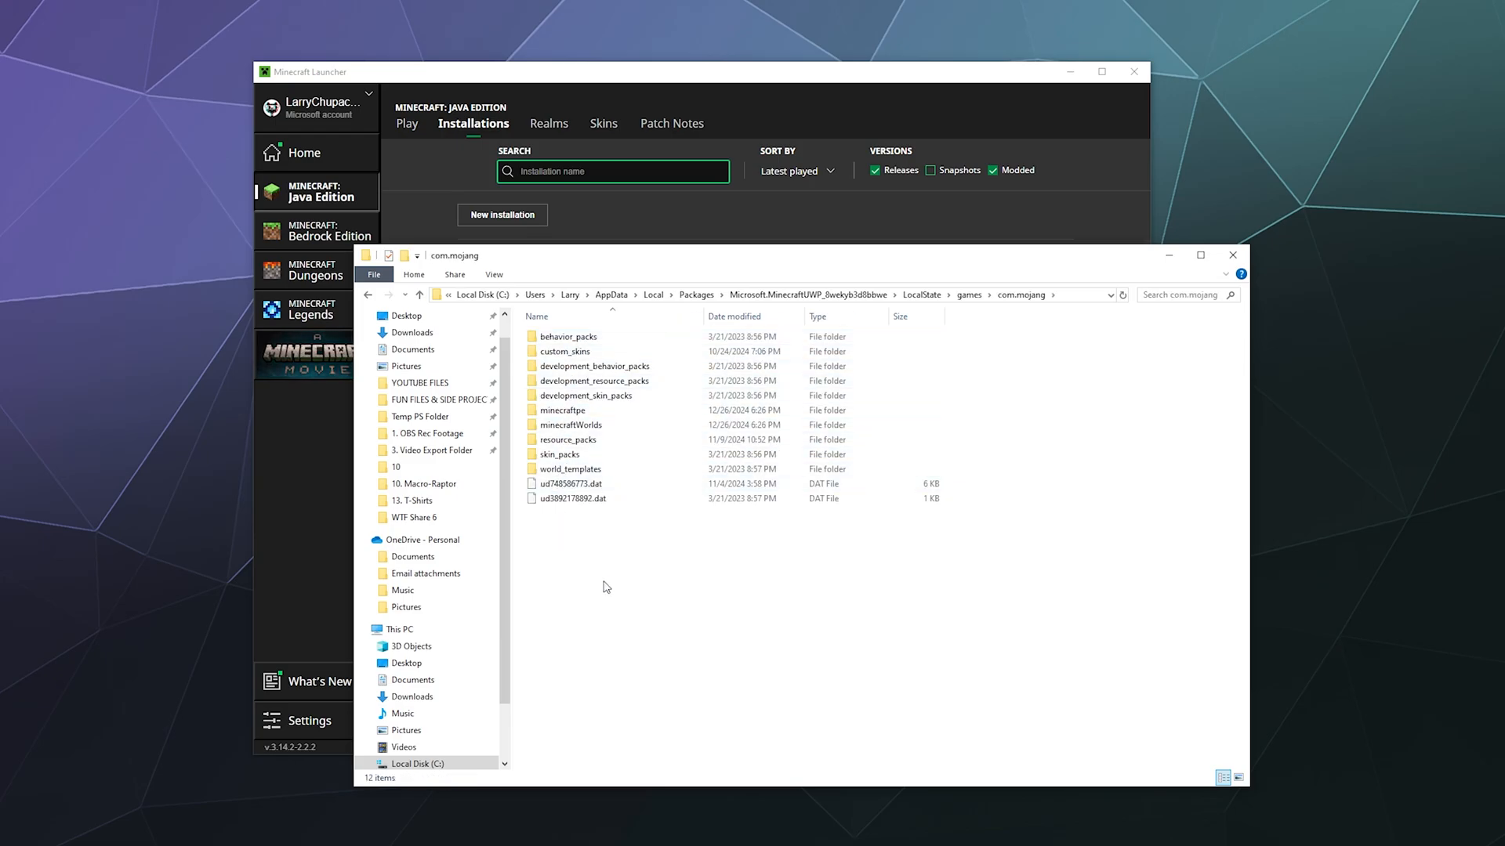
double_click(570, 425)
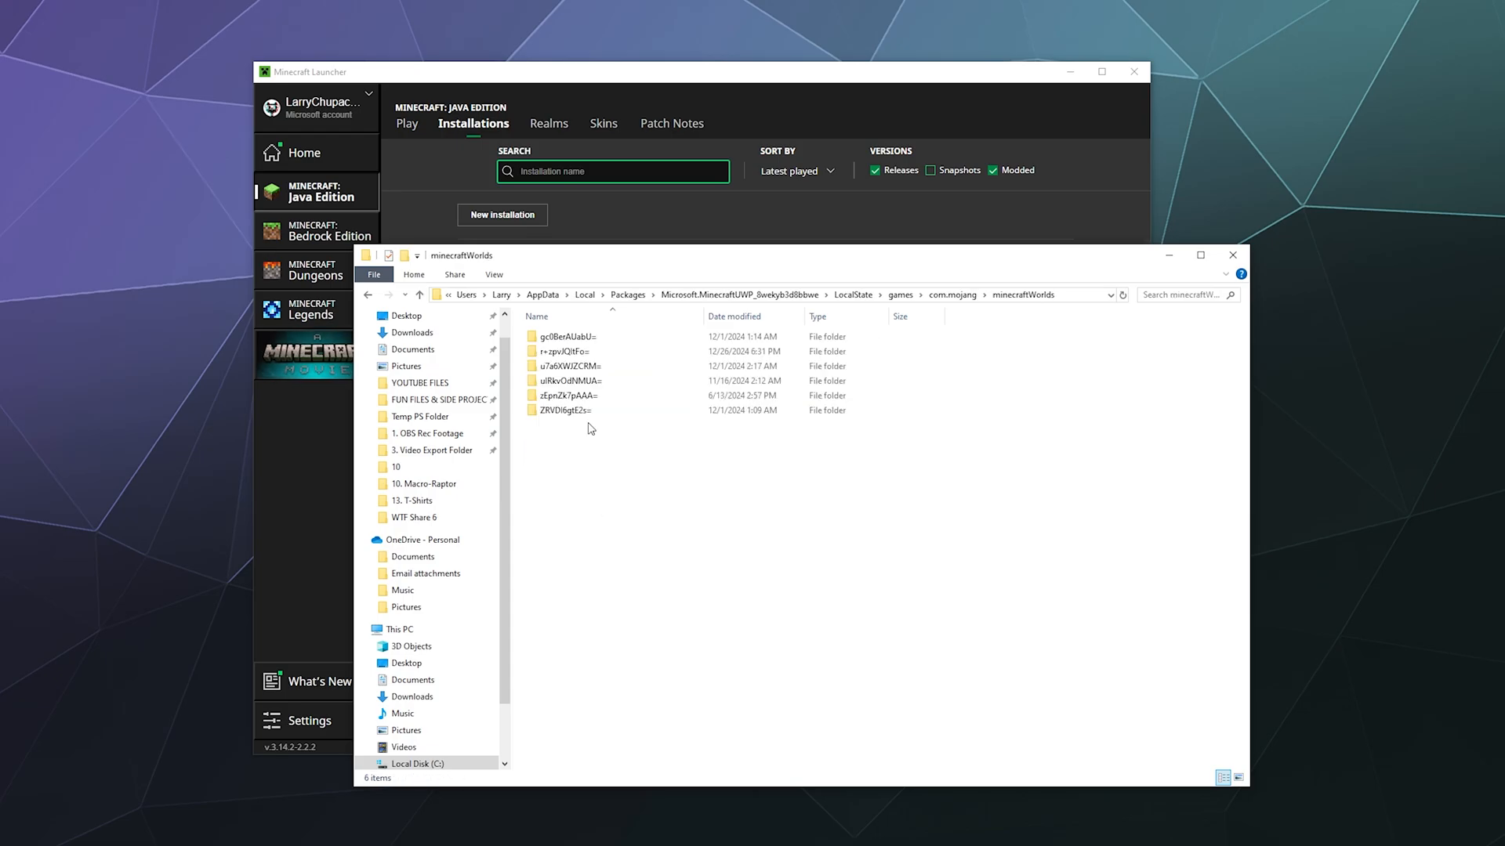
left_click(570, 381)
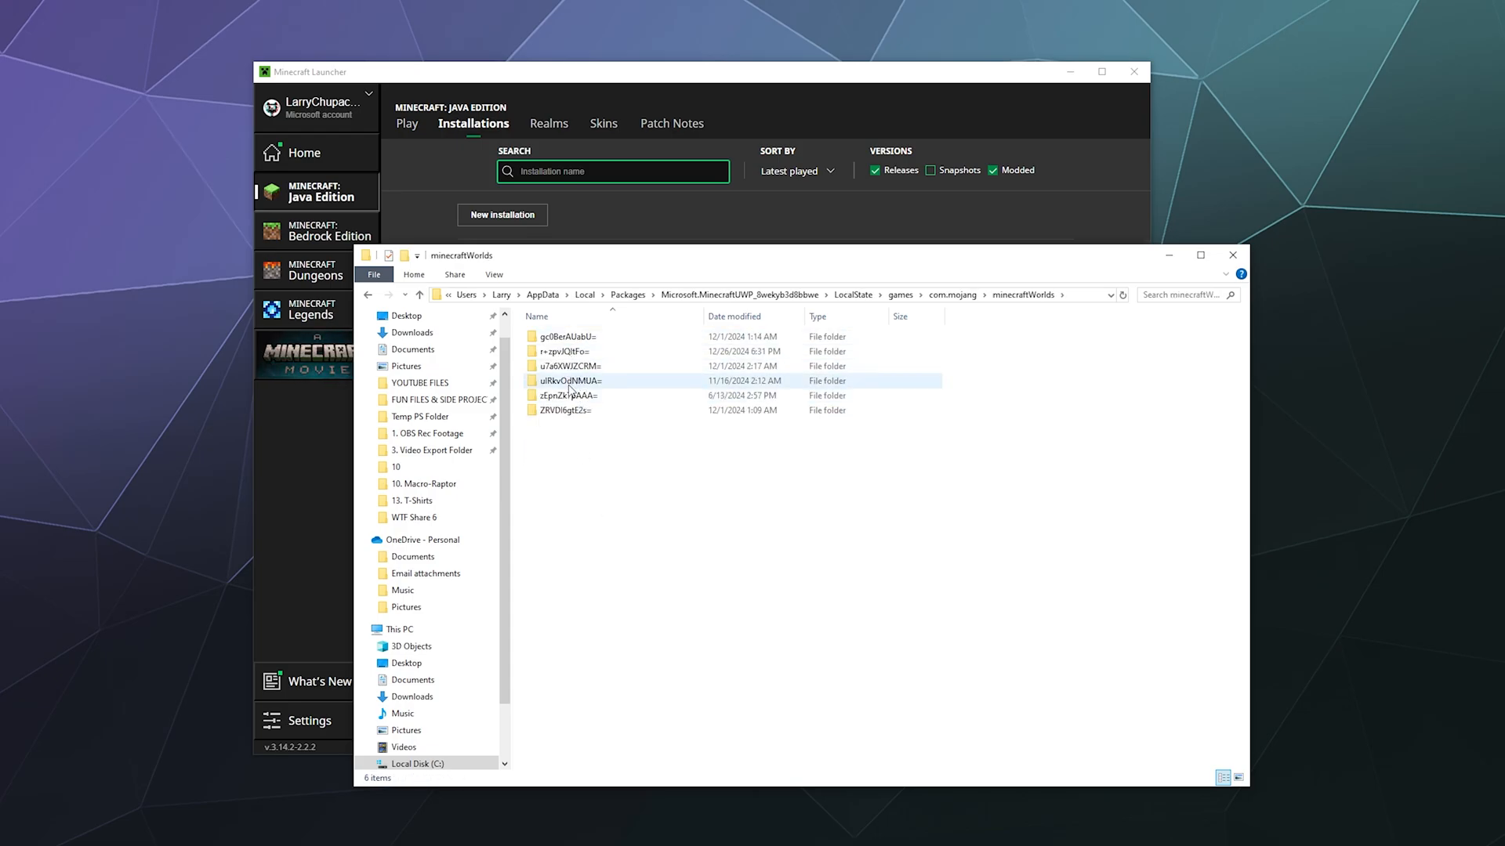
left_click(571, 442)
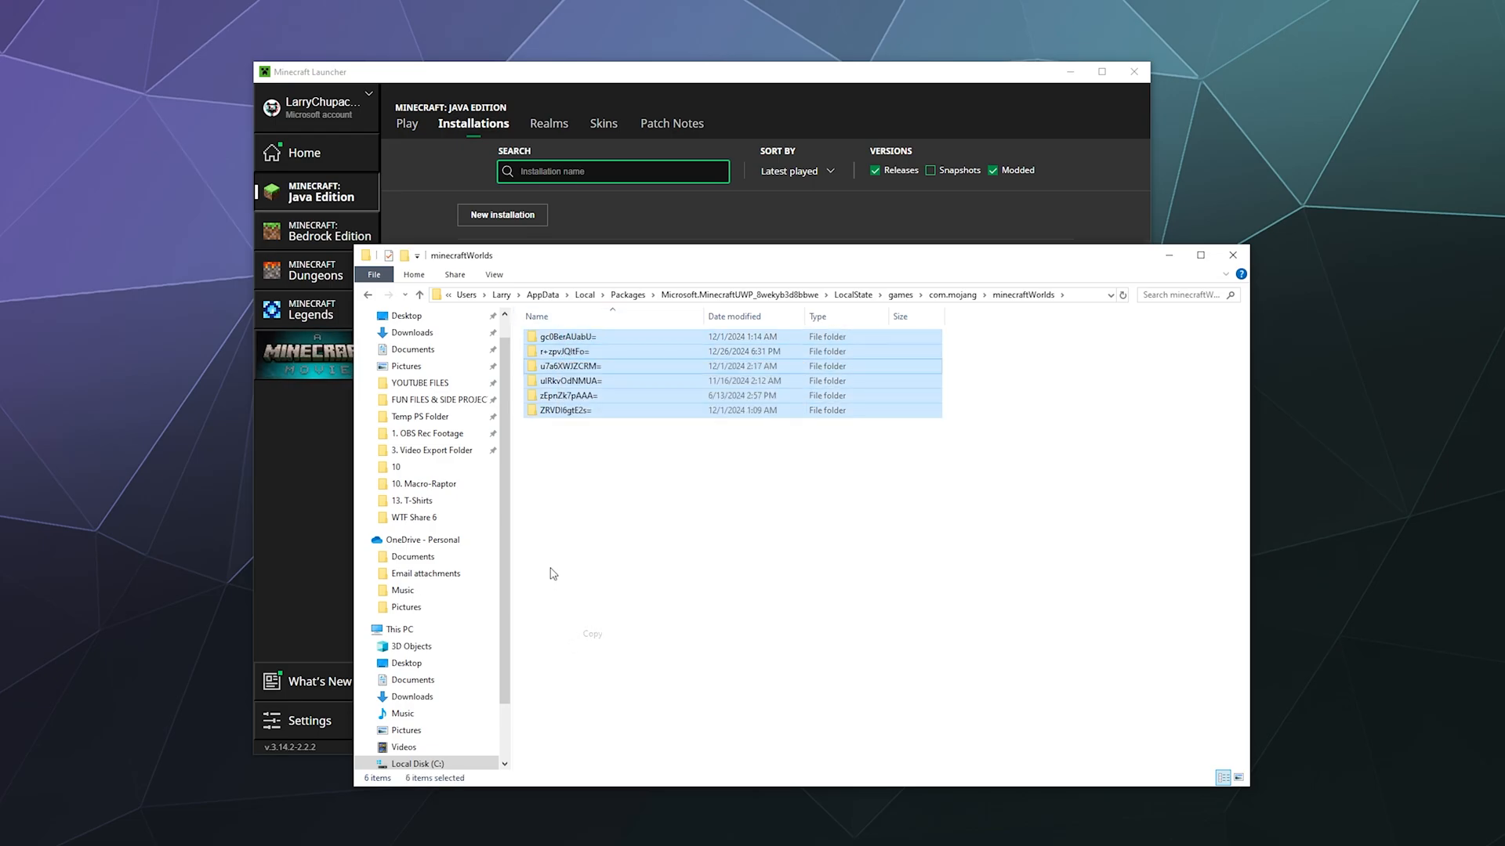
Clear the selection and sort the world folders by Date modified, newest first.
left_click(552, 574)
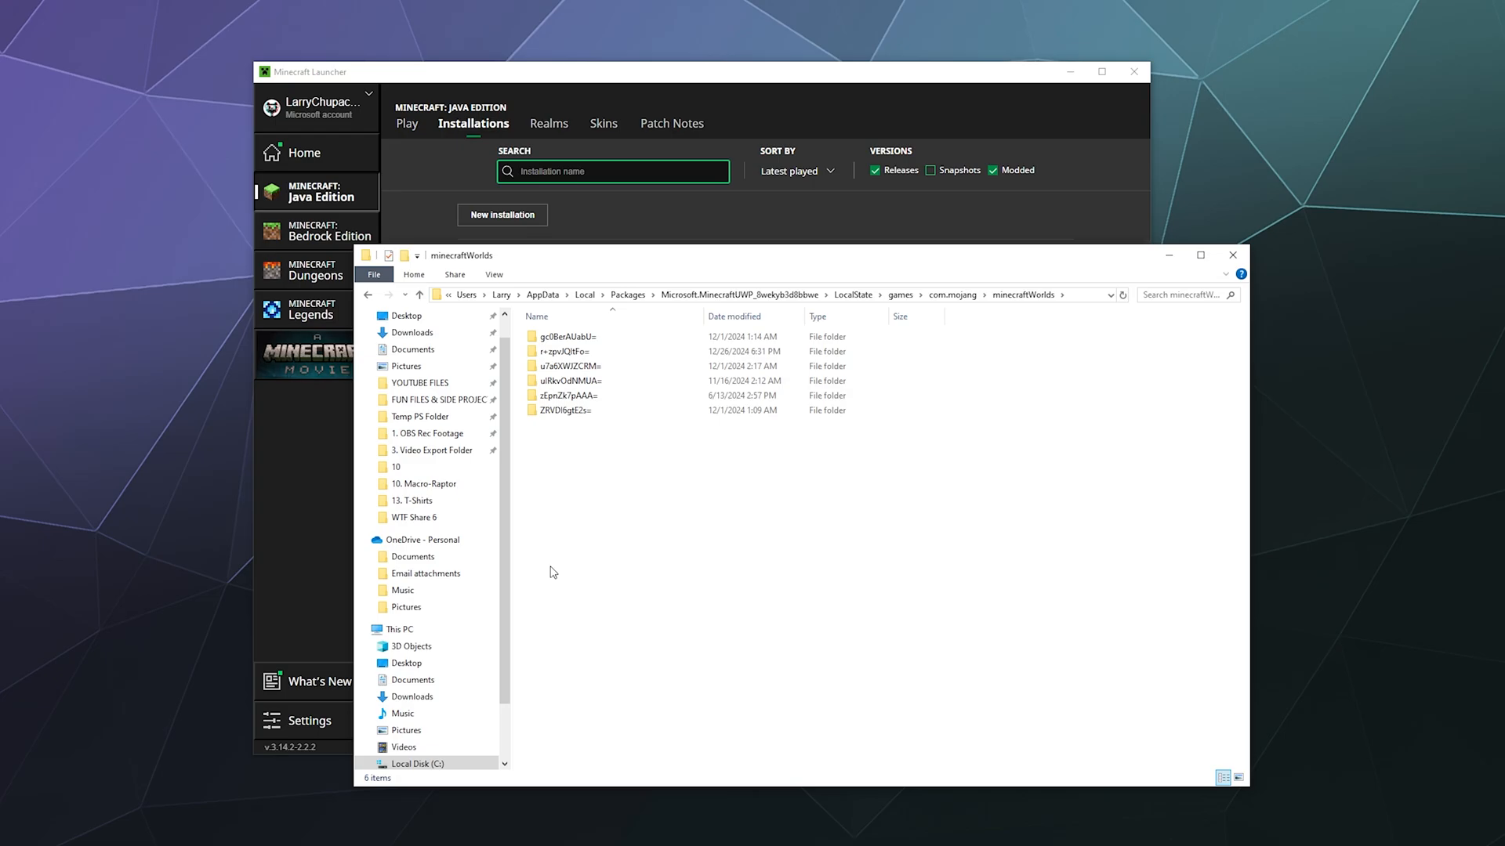
left_click(734, 409)
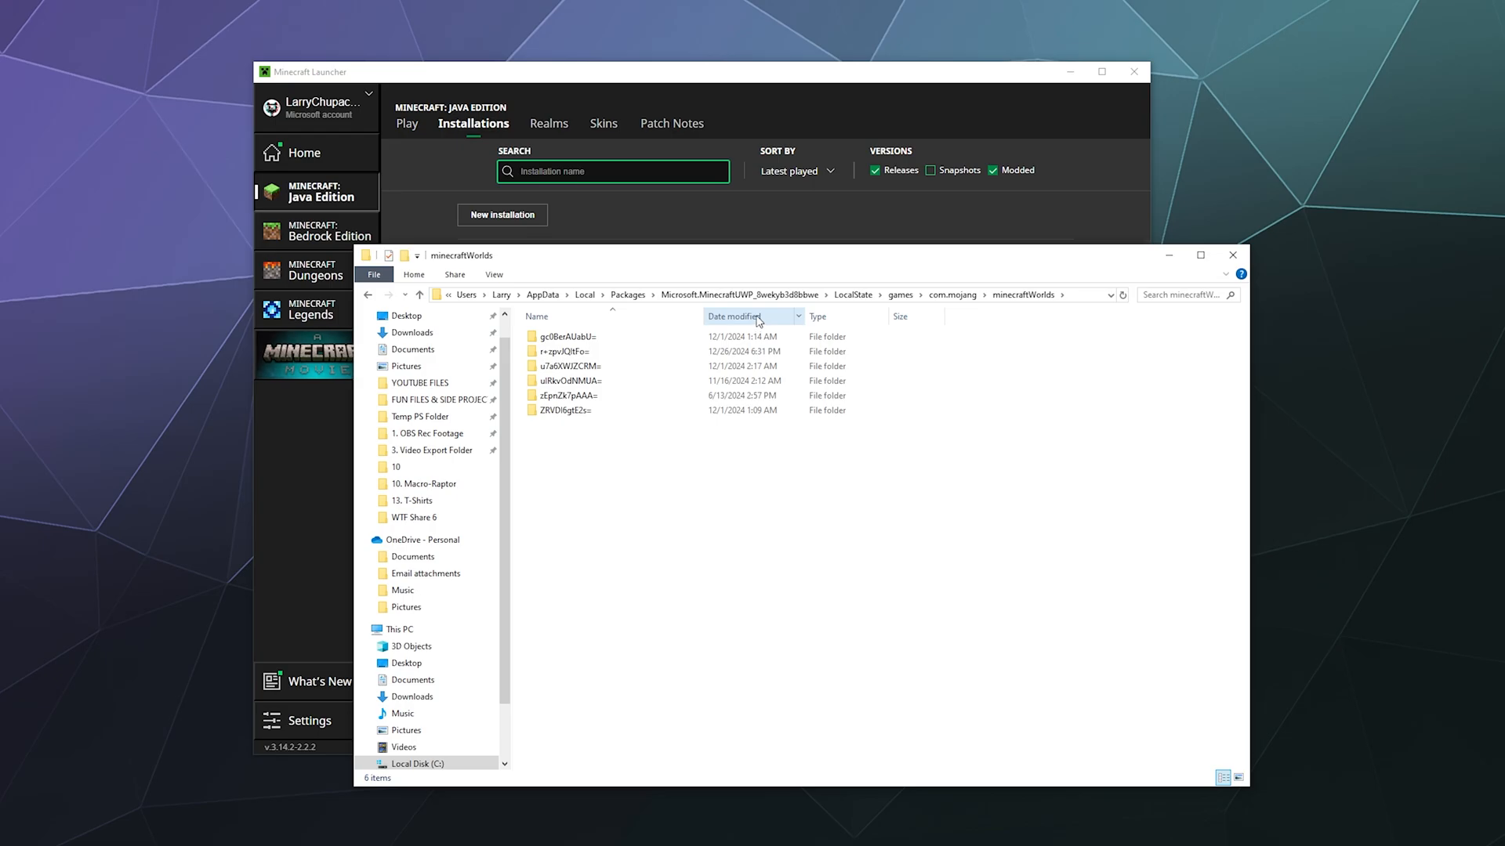
left_click(735, 316)
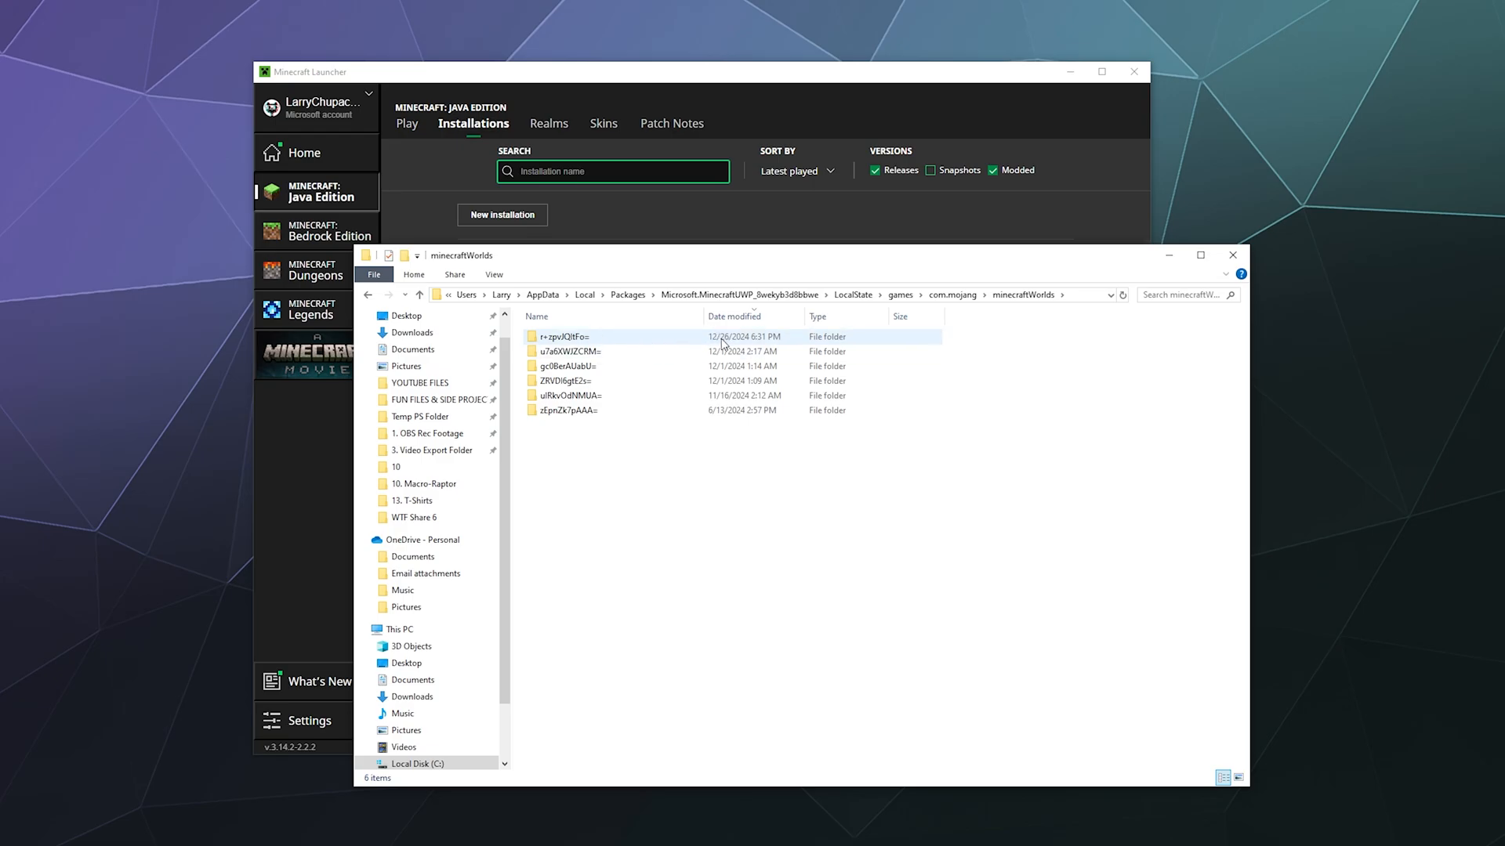
mouse_move(758, 346)
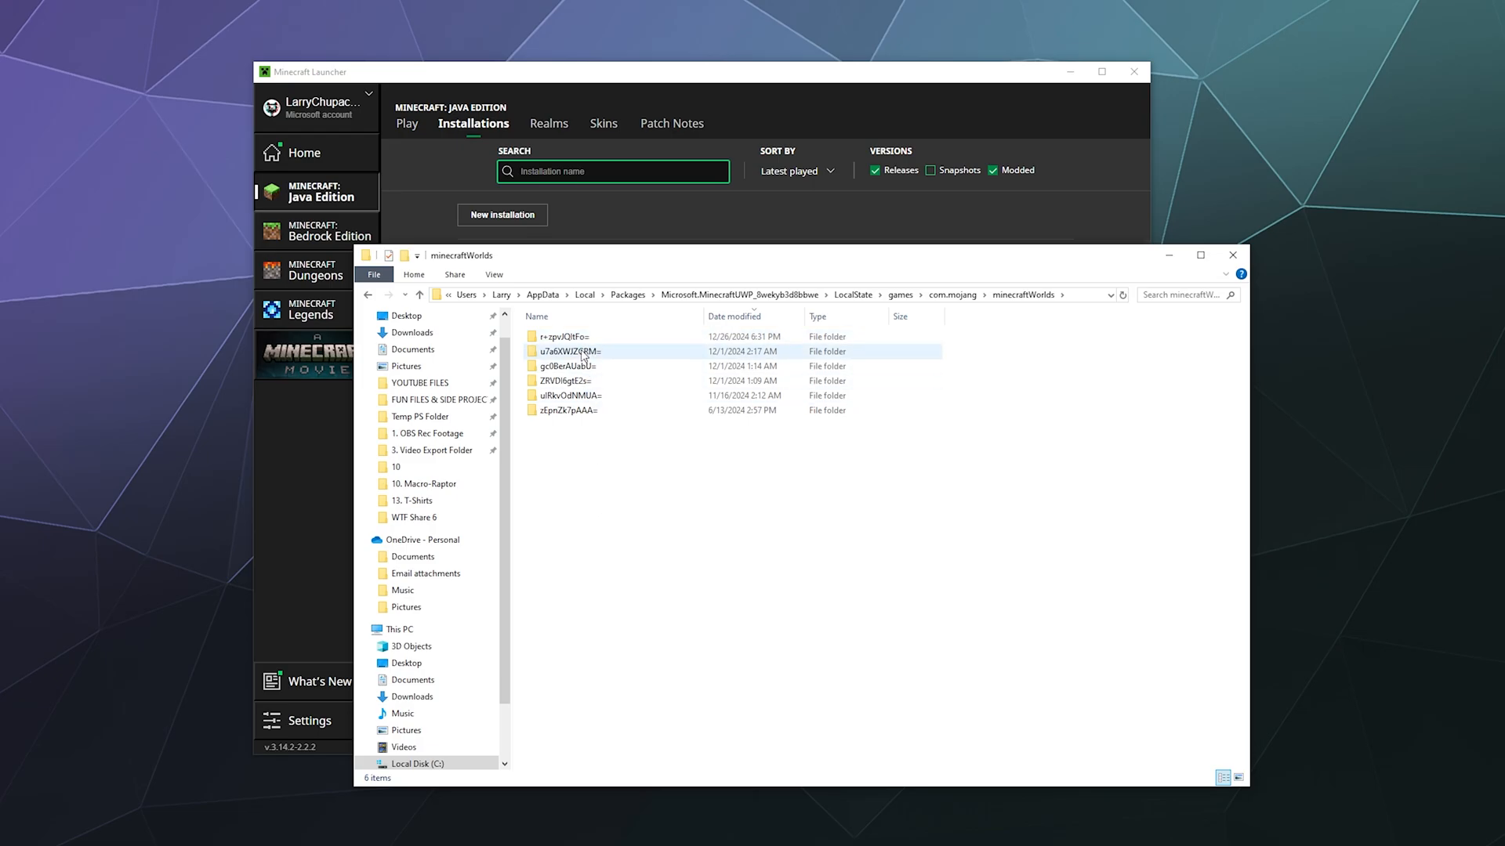
Check the newest Bedrock world's contents and copy its folder.
left_click(561, 337)
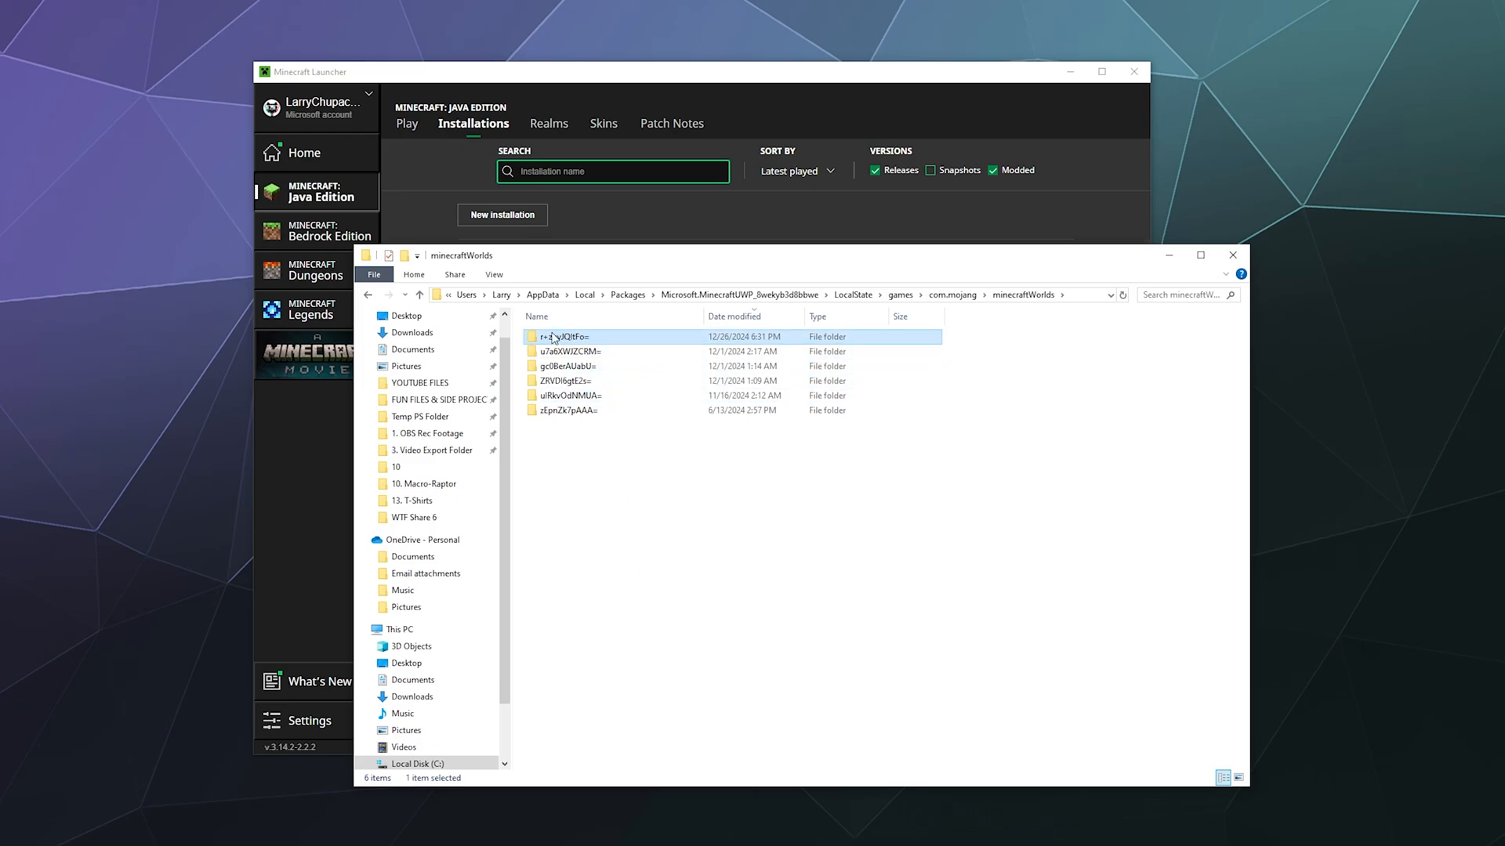
mouse_move(602, 343)
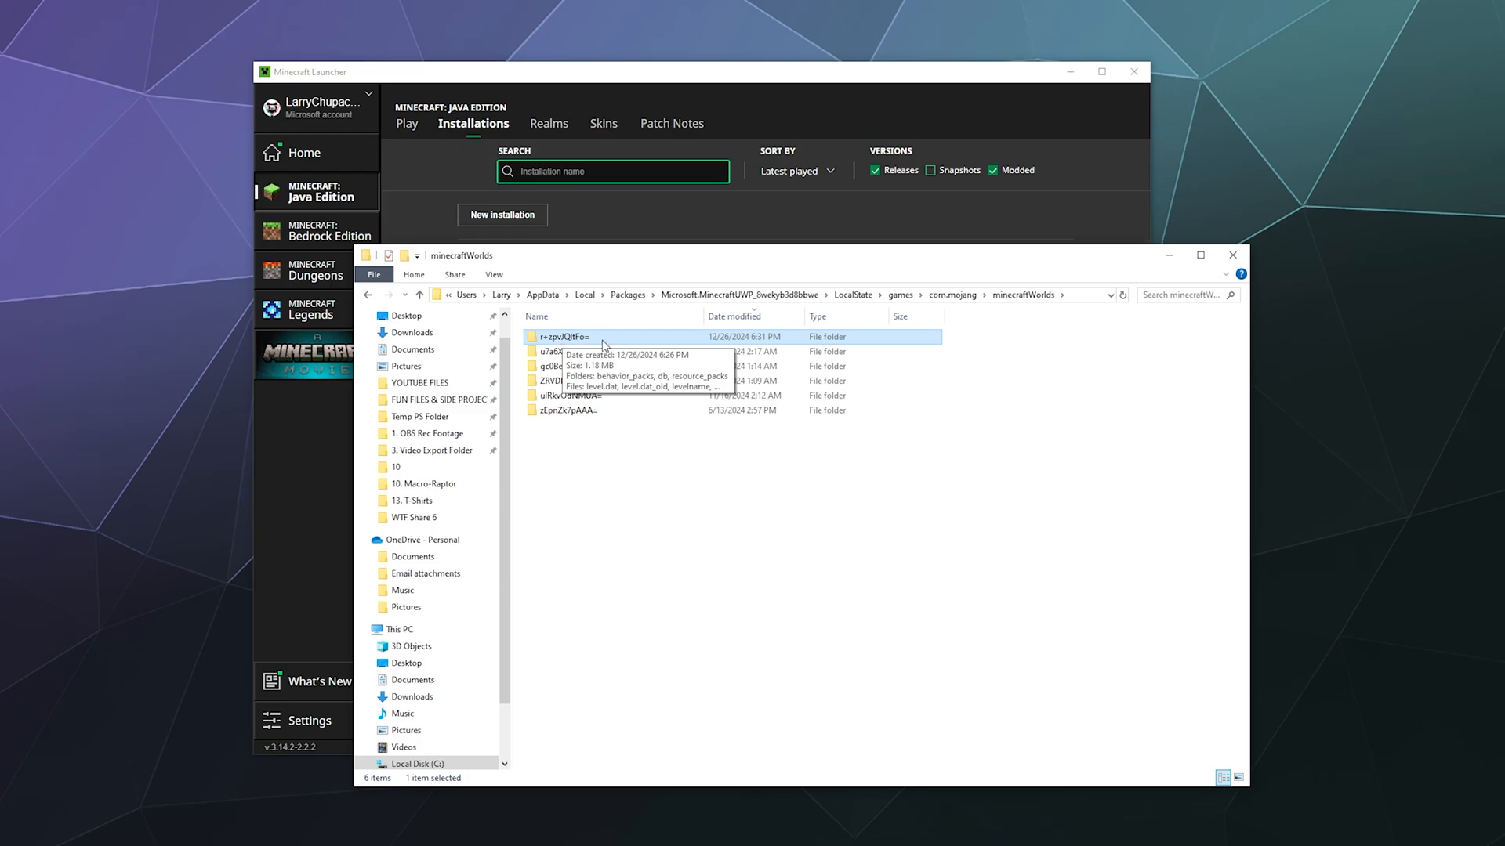
mouse_move(615, 550)
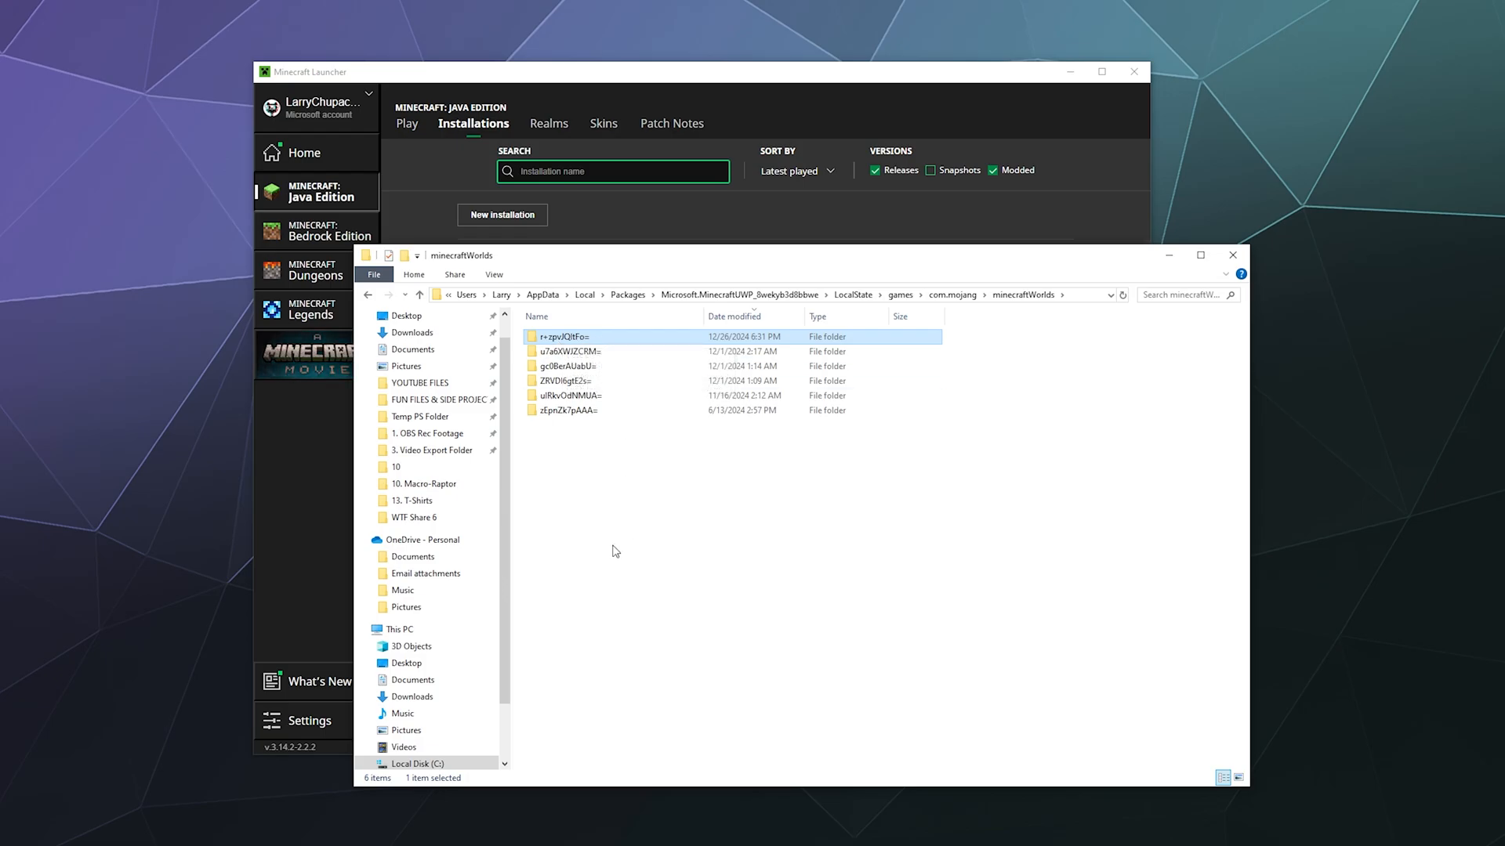
mouse_move(586, 337)
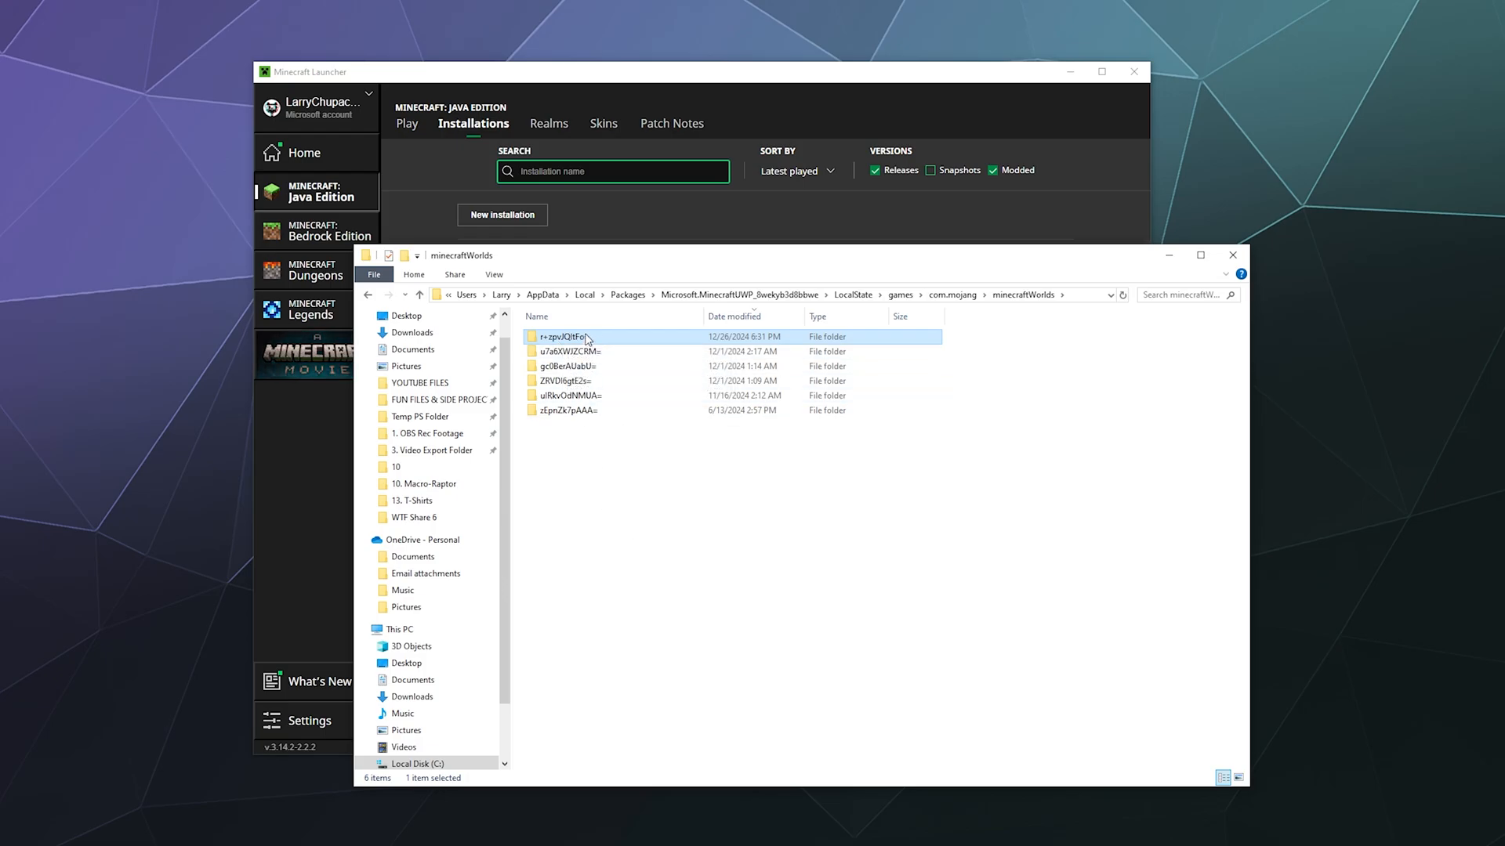
double_click(570, 336)
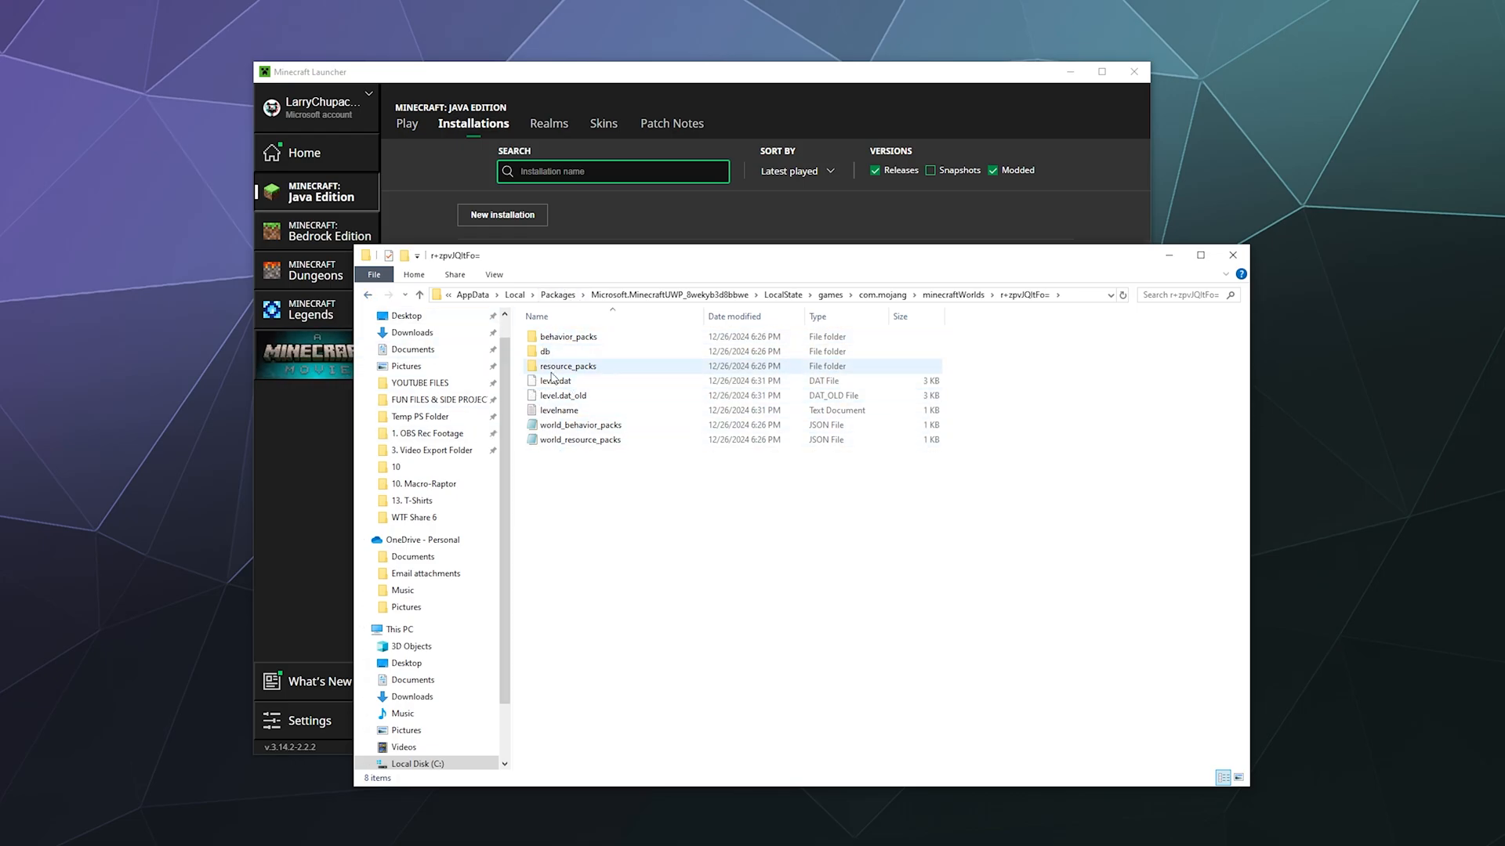
right_click(564, 335)
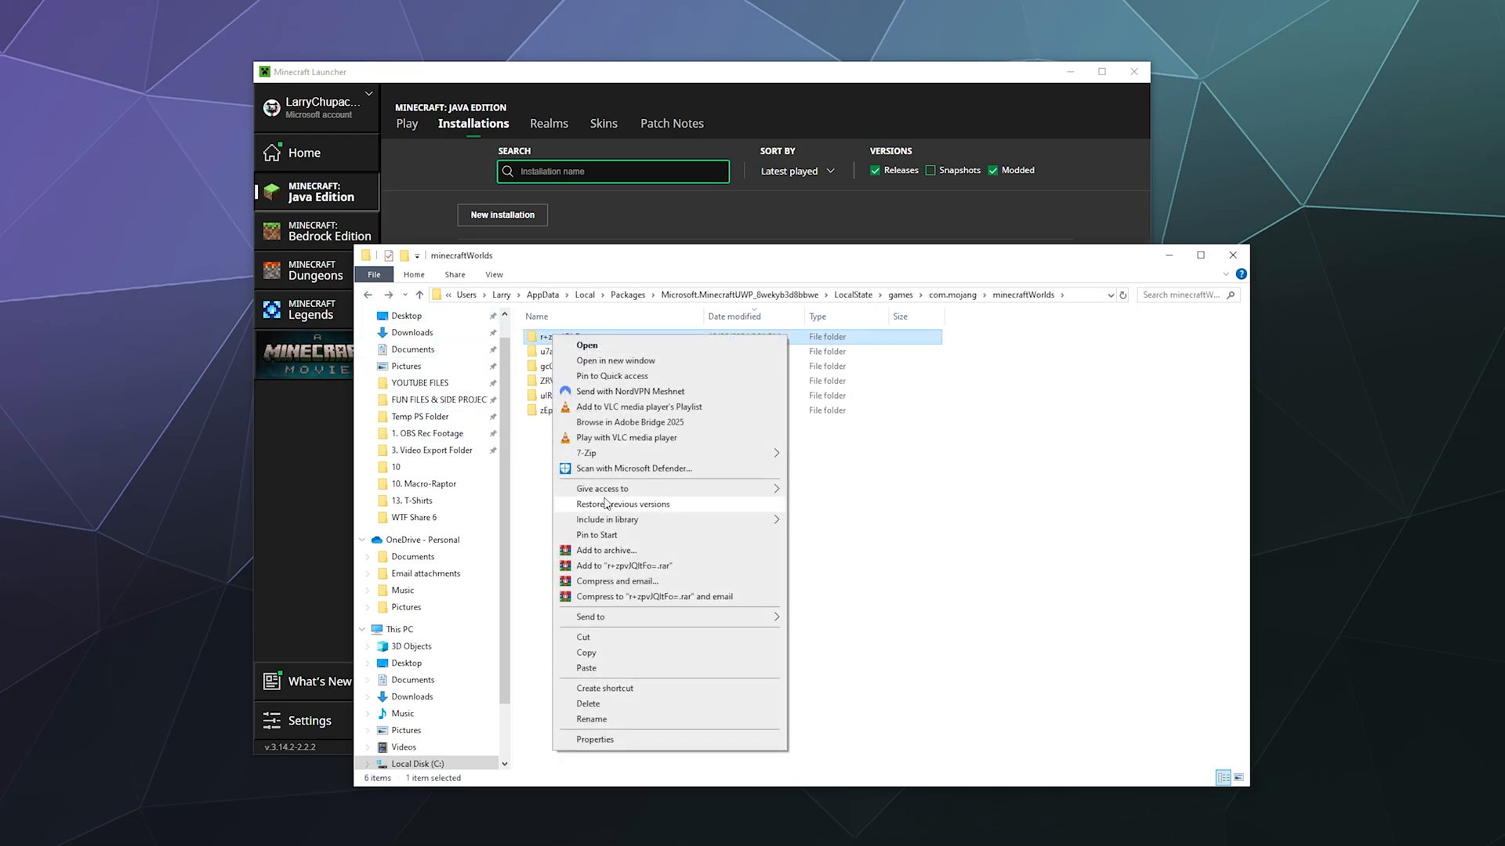
left_click(412, 332)
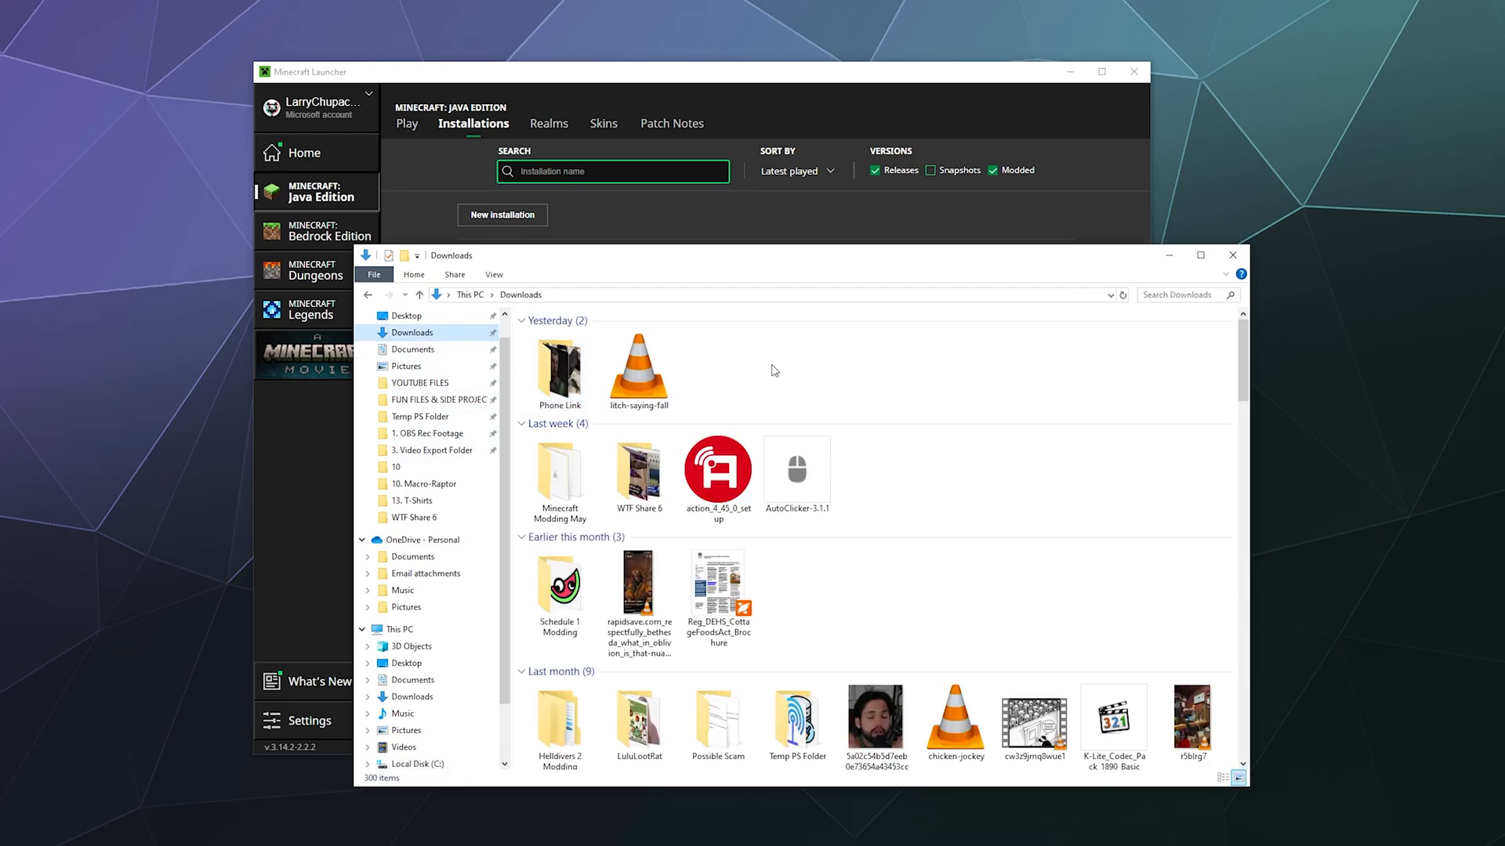
Paste the world folder into Downloads and return to the Java Edition play page.
right_click(774, 370)
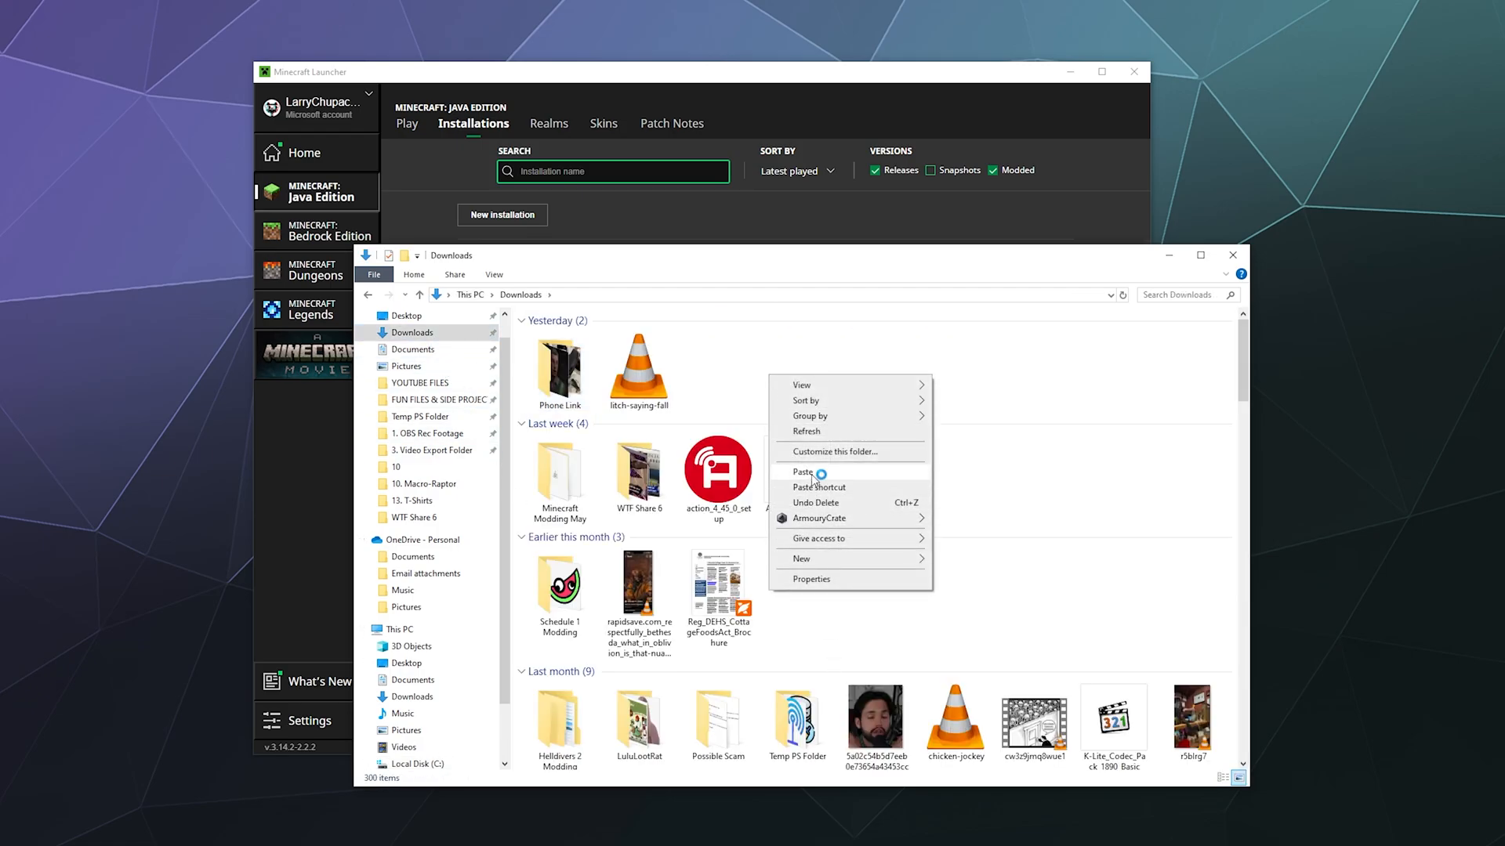
left_click(801, 472)
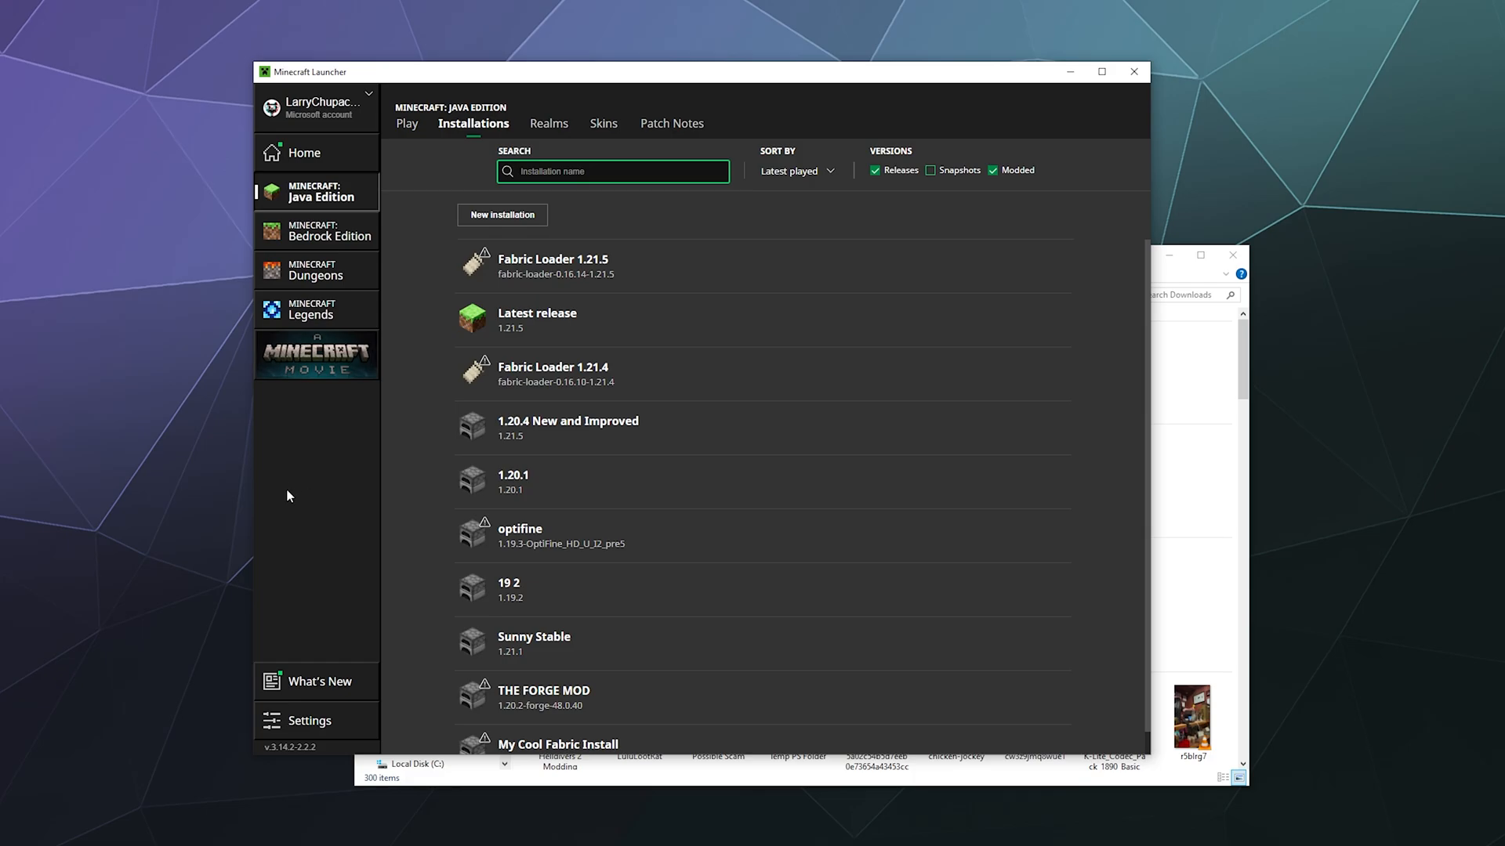
left_click(407, 122)
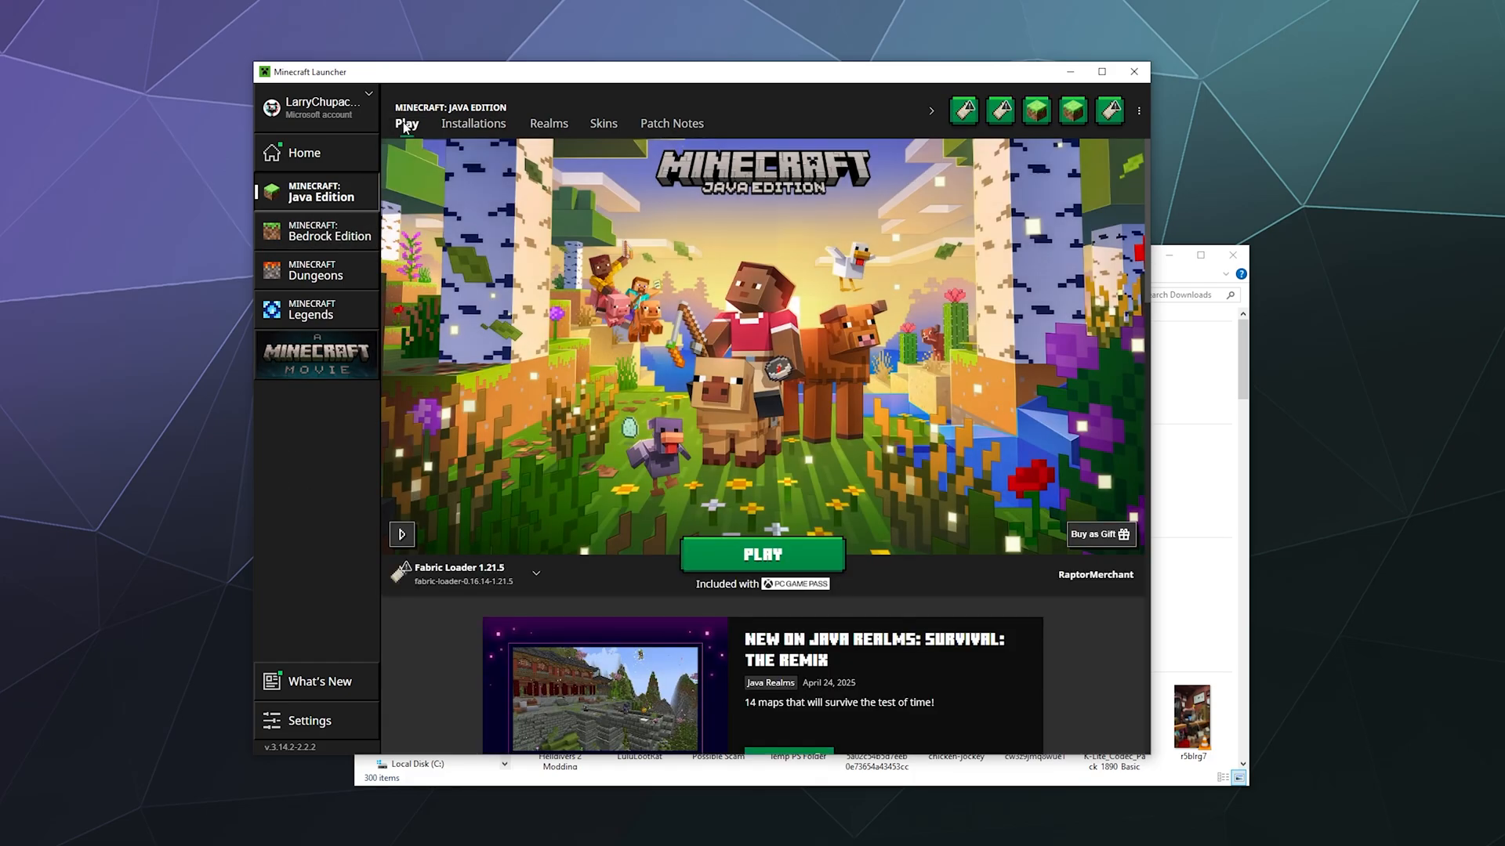